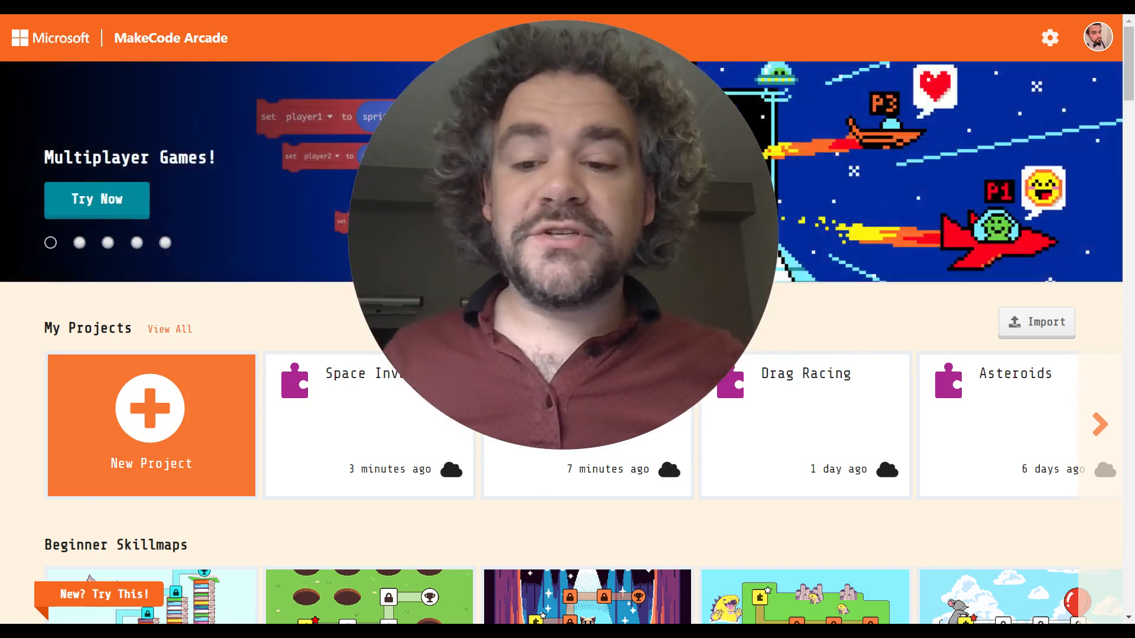
- Create a new project with the name 'Bouncing Man'
{"action": "left_click", "coordinate": [150, 409]}
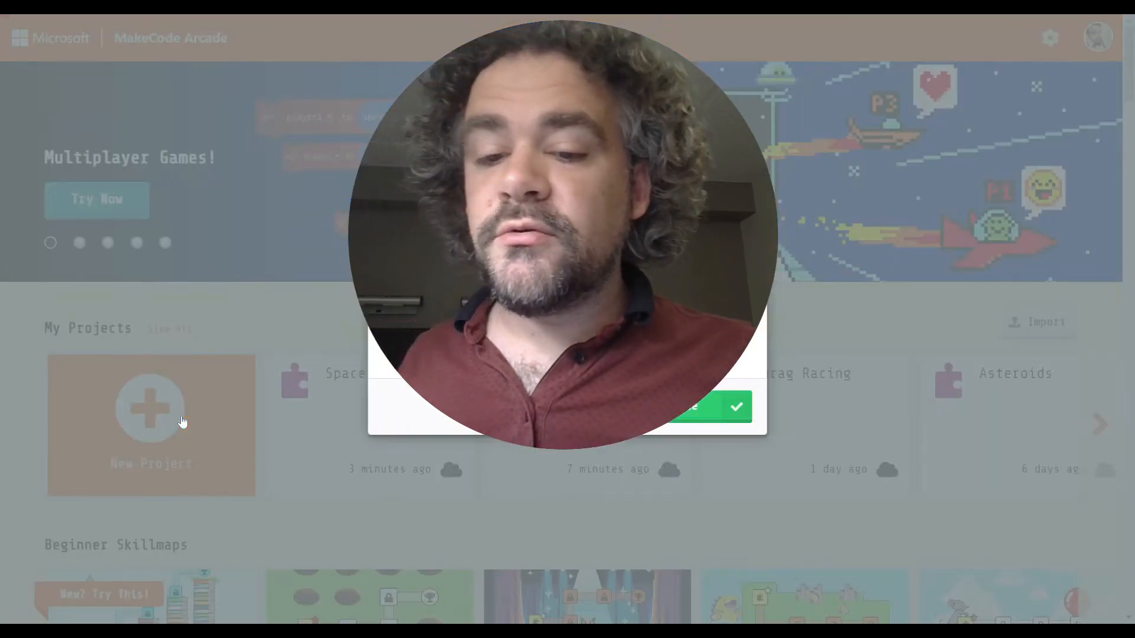
{"action": "left_click", "coordinate": [150, 409]}
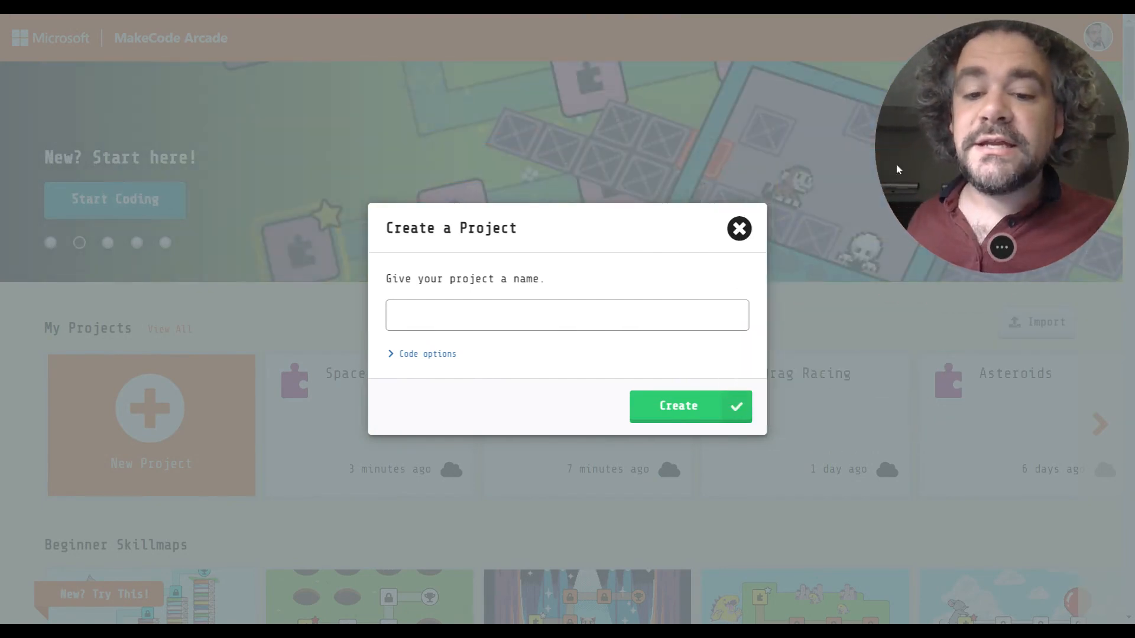
{"action": "type", "text": "B"}
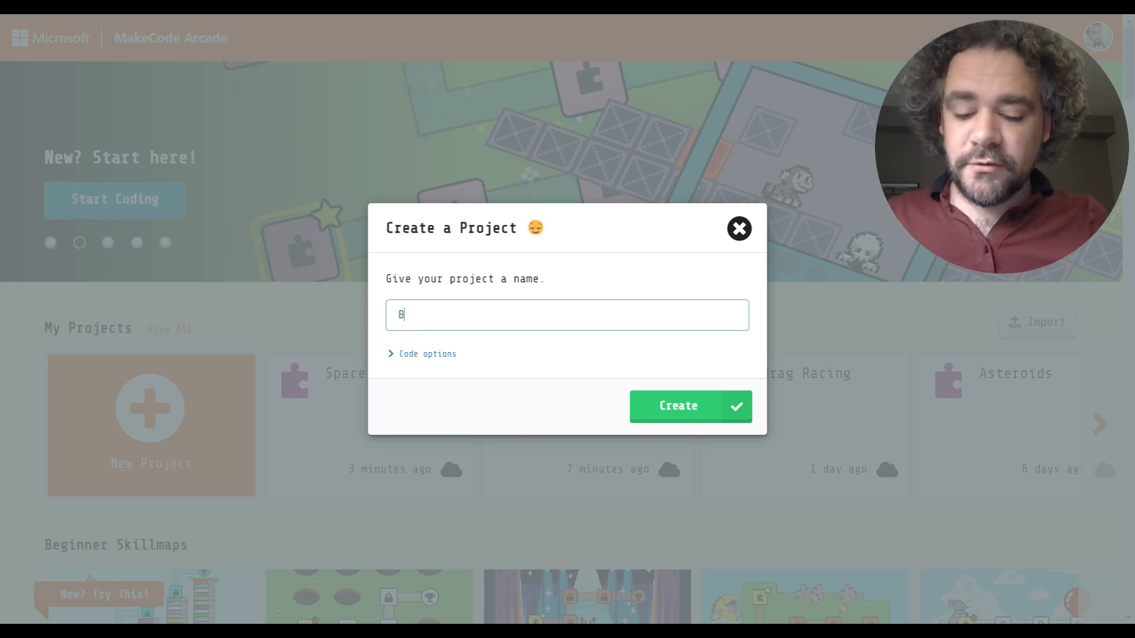
{"action": "type", "text": "ouncing M"}
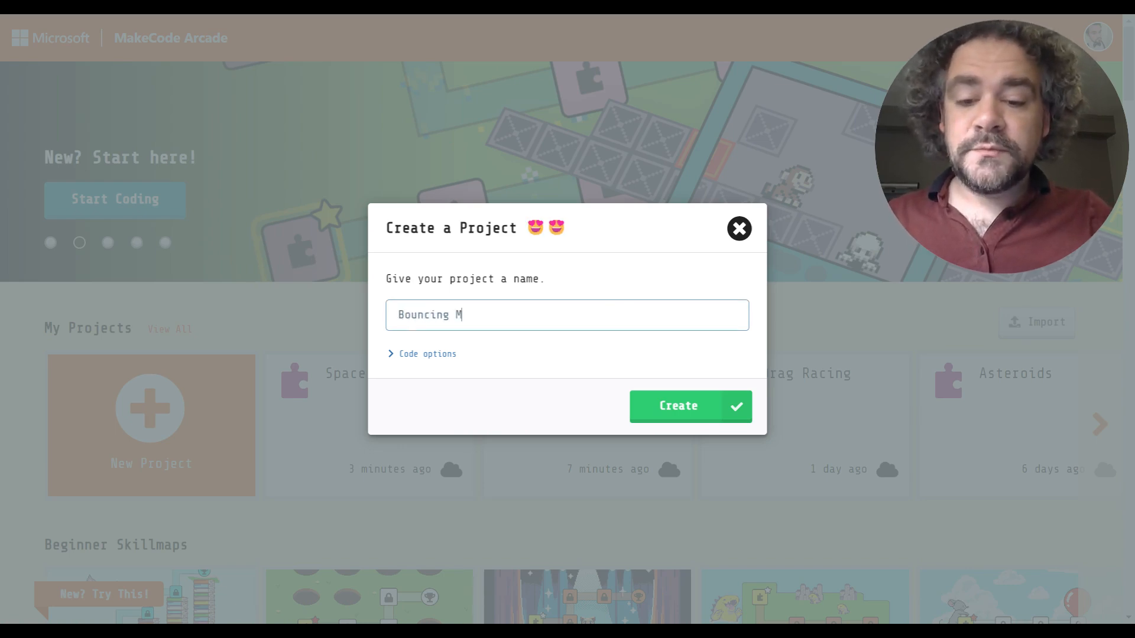
{"action": "type", "text": "an"}
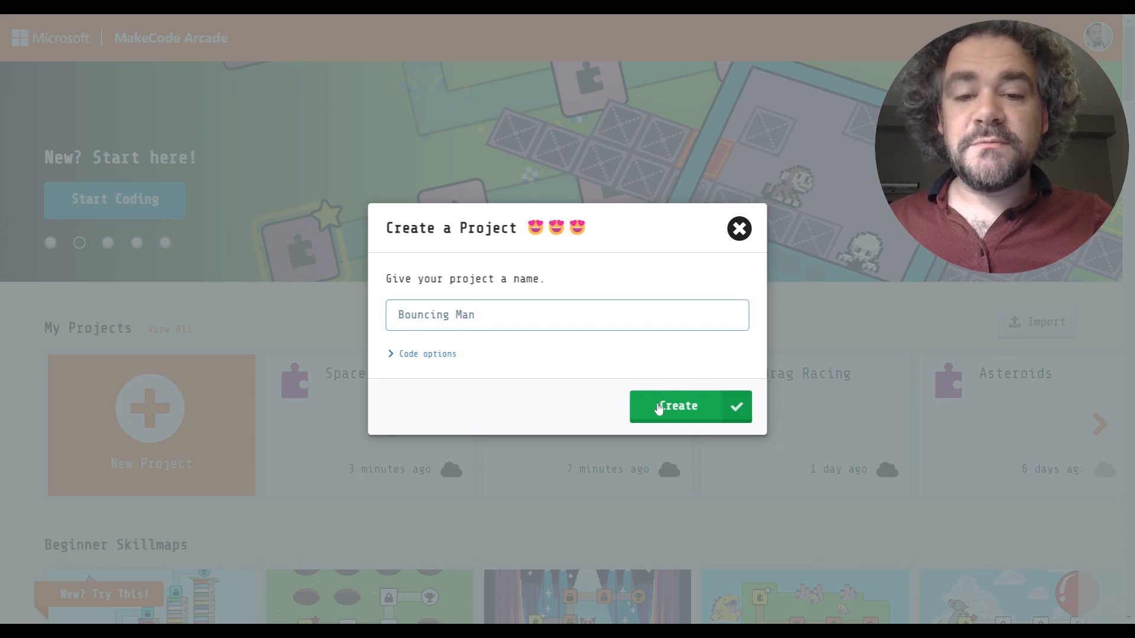
{"action": "left_click", "coordinate": [676, 405]}
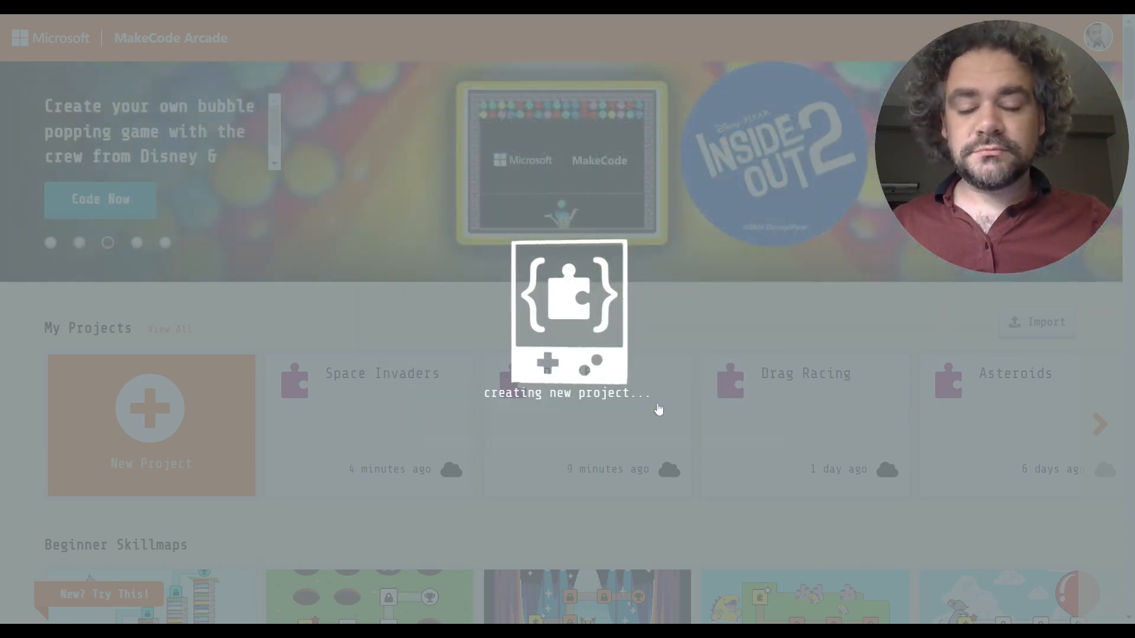
- Add a 'sprite of kind Player' block from Sprites into on start
{"action": "left_click", "coordinate": [150, 407]}
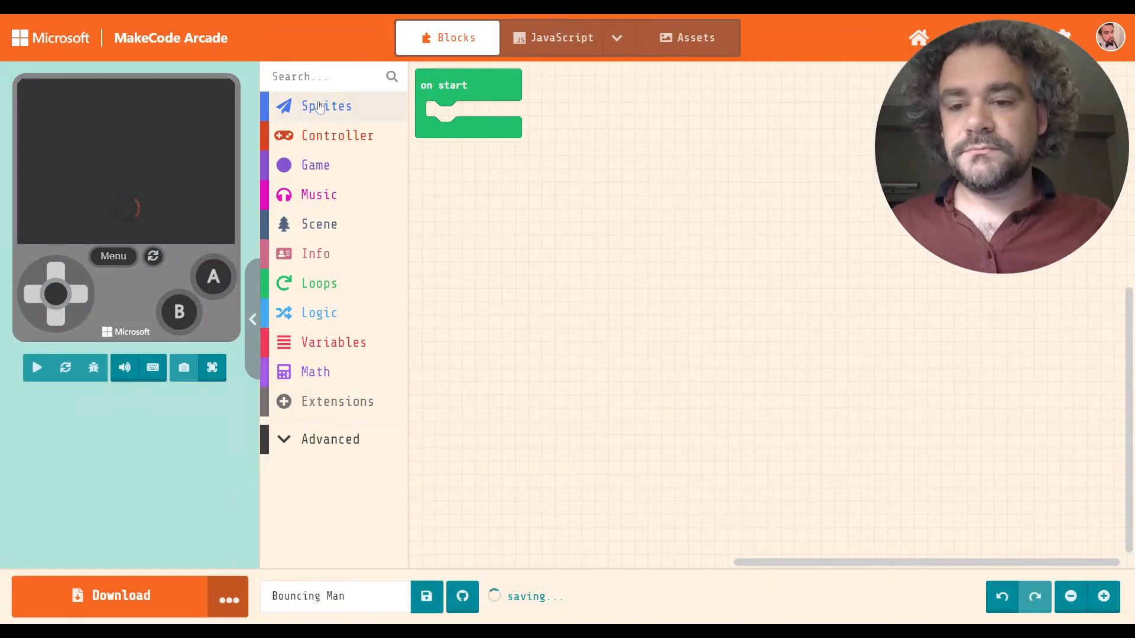
{"action": "left_click", "coordinate": [326, 105]}
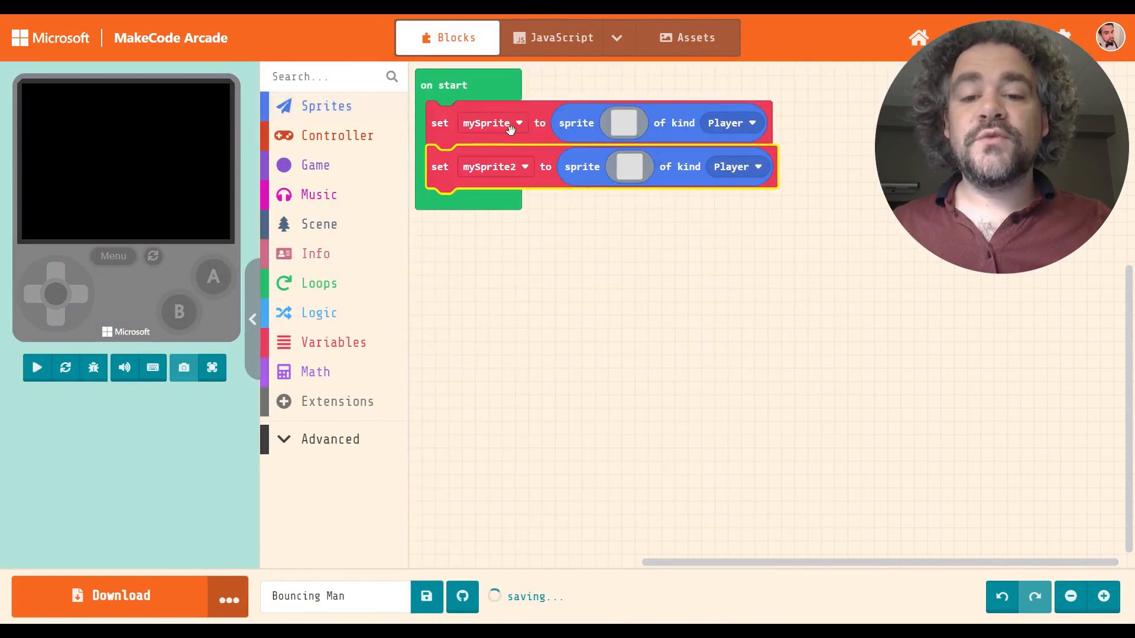
- Rename the two sprite variables to Man and Trampoline
{"action": "left_click", "coordinate": [491, 121]}
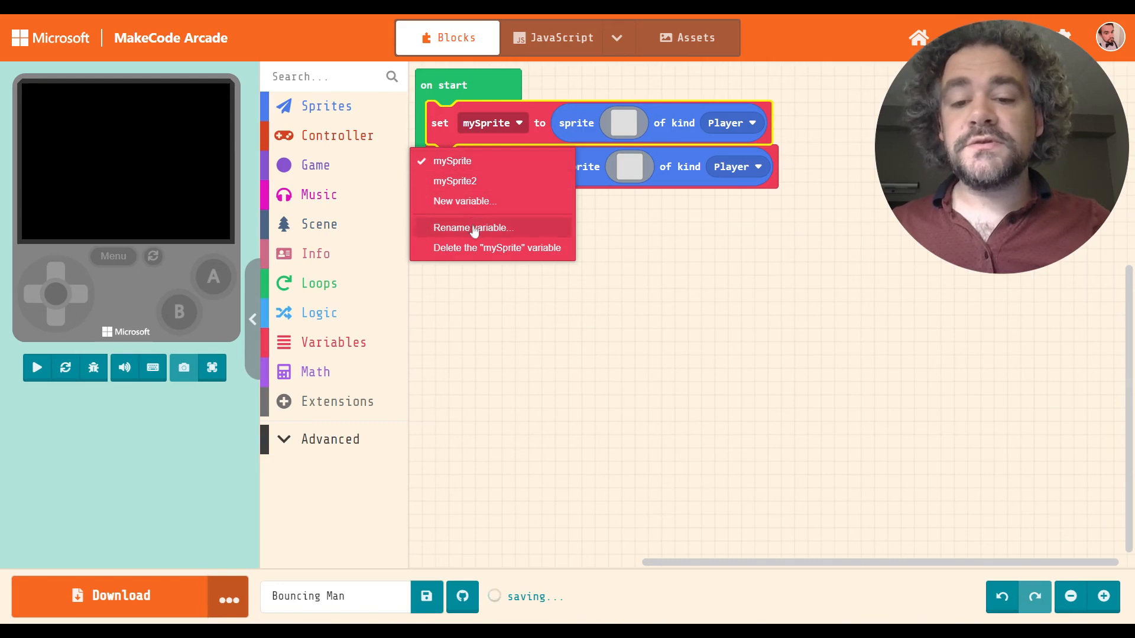
{"action": "left_click", "coordinate": [472, 227]}
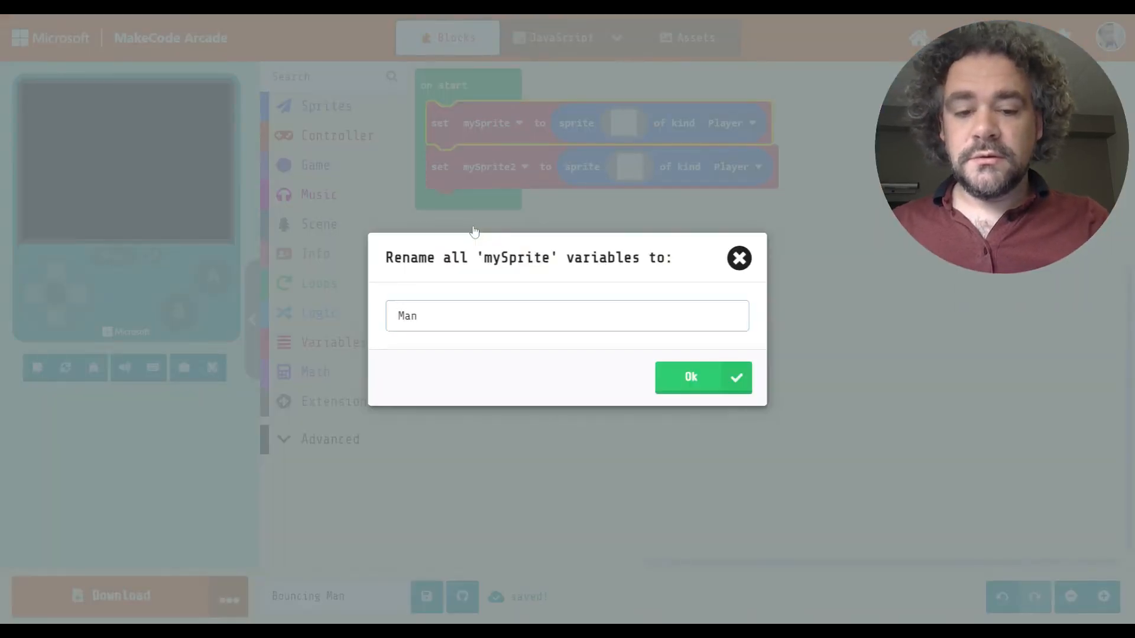
{"action": "left_click", "coordinate": [701, 377]}
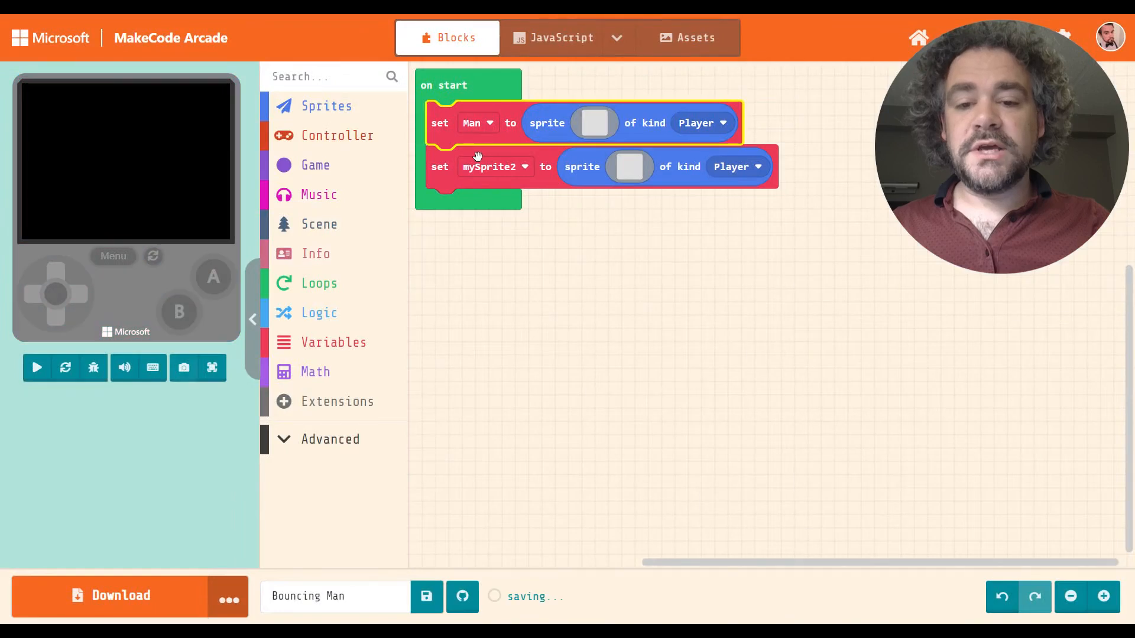
{"action": "left_click", "coordinate": [496, 166]}
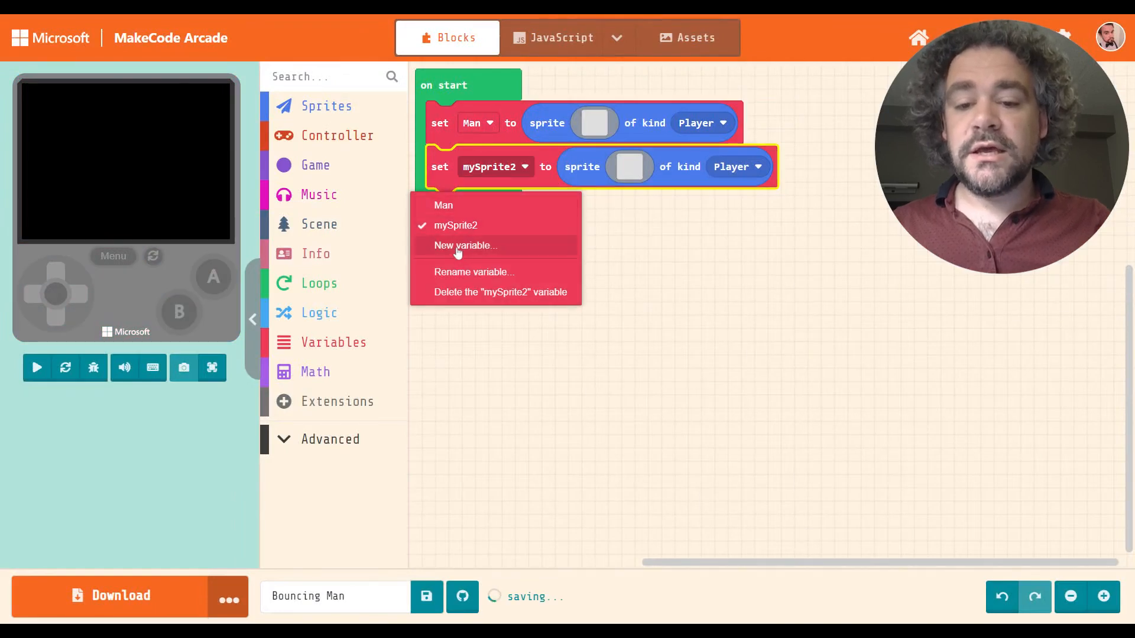
{"action": "left_click", "coordinate": [474, 272]}
{"action": "type", "text": "Trampoline"}
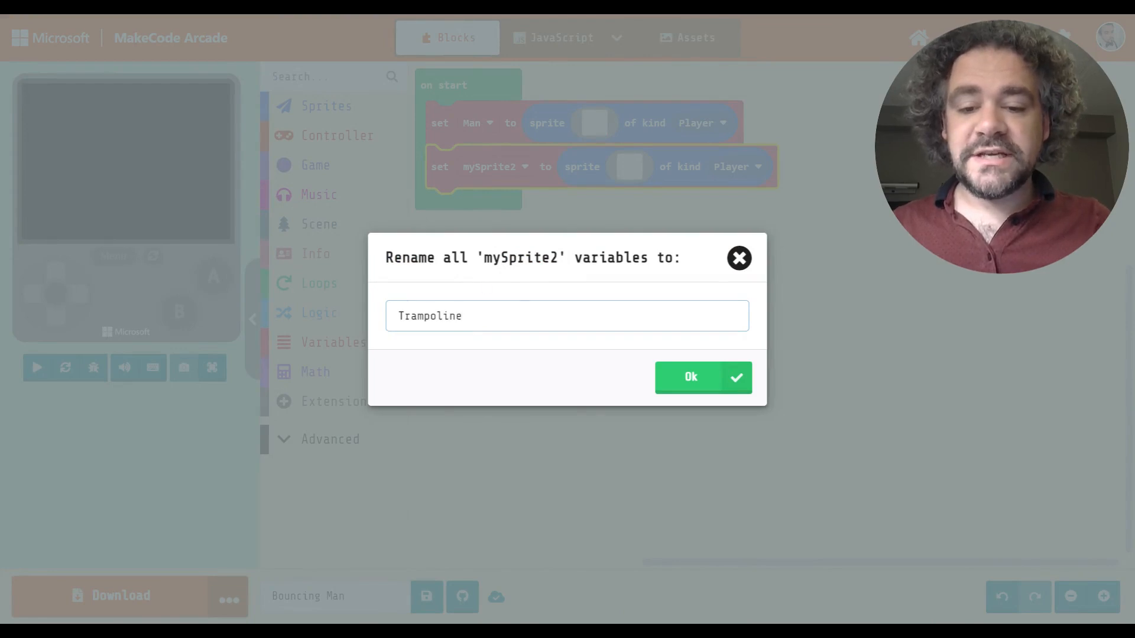
{"action": "left_click", "coordinate": [689, 377]}
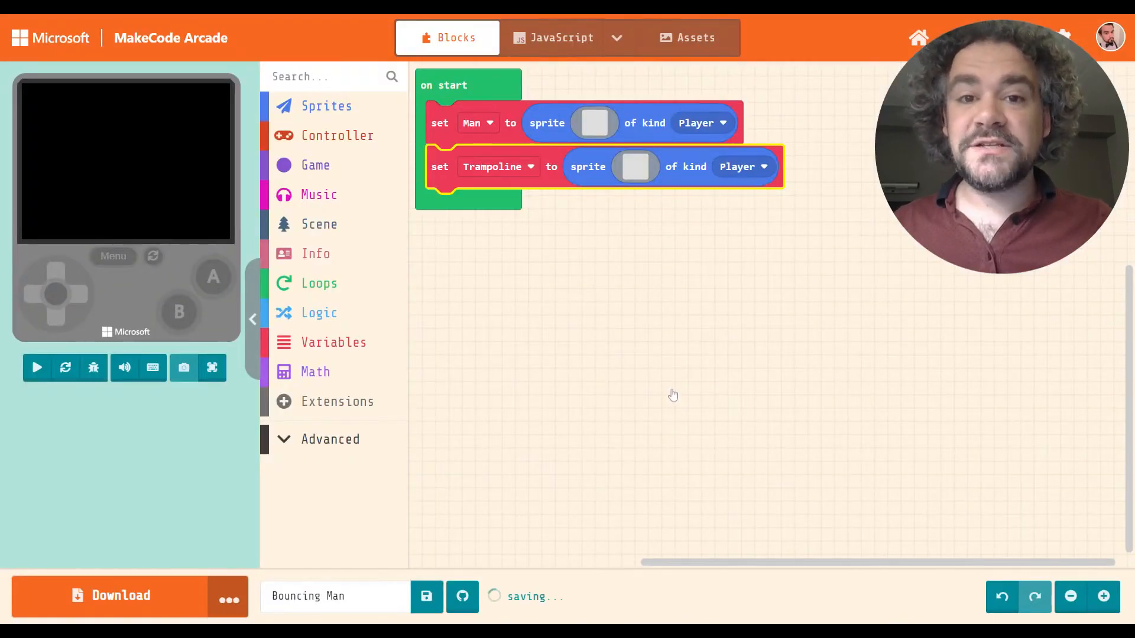
- Give the Man sprite the red-capped character image from the gallery
{"action": "left_click", "coordinate": [36, 368]}
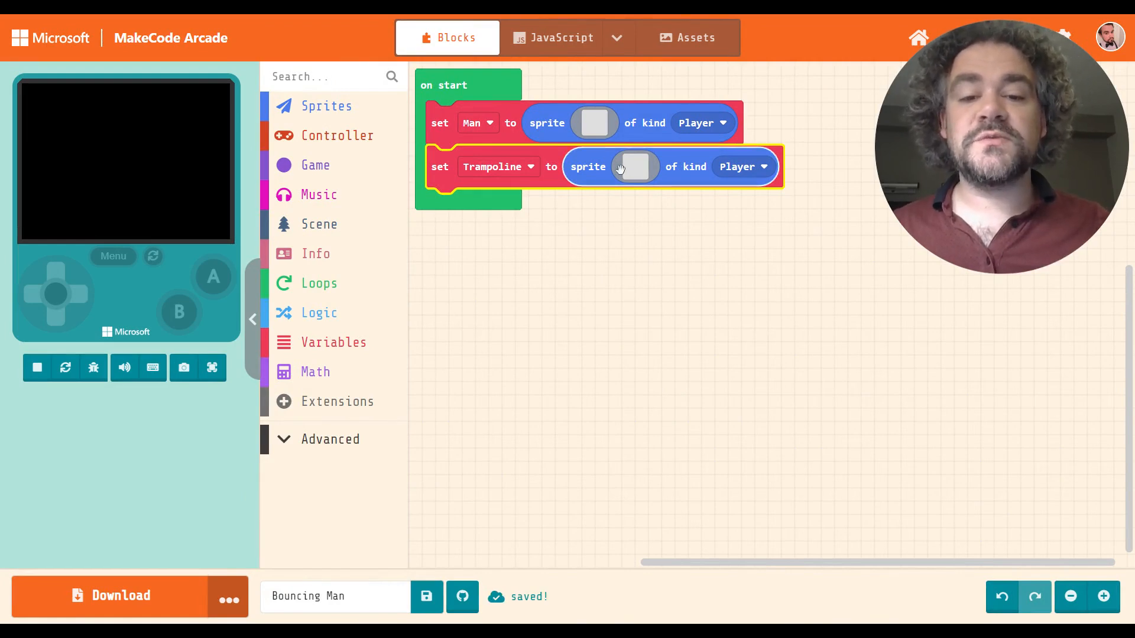
{"action": "left_click", "coordinate": [634, 166]}
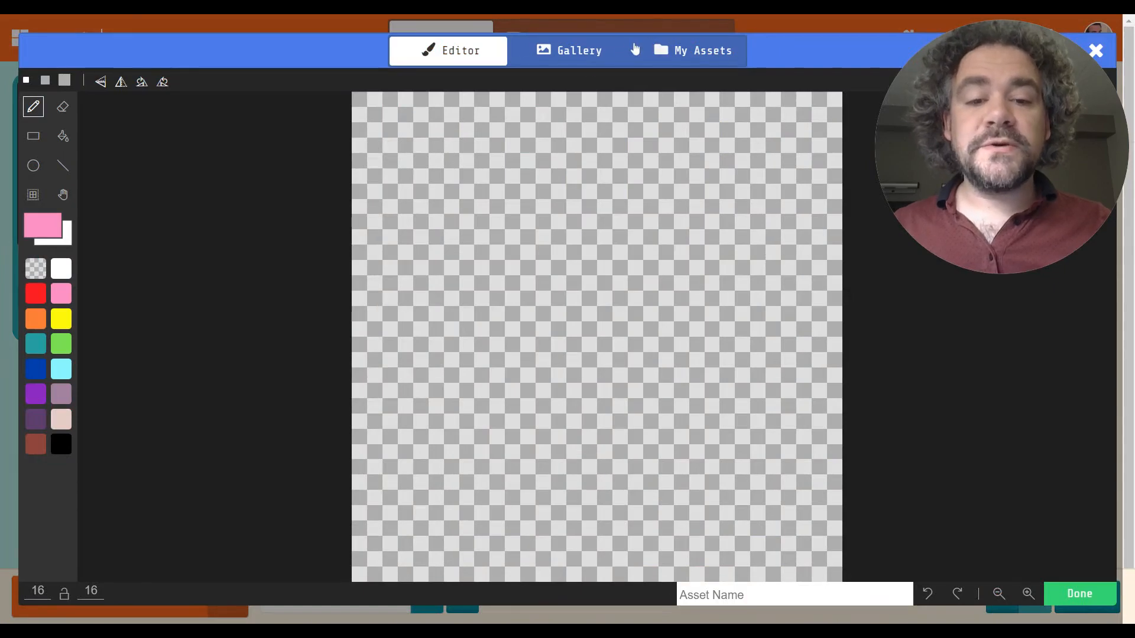
{"action": "left_click", "coordinate": [566, 50]}
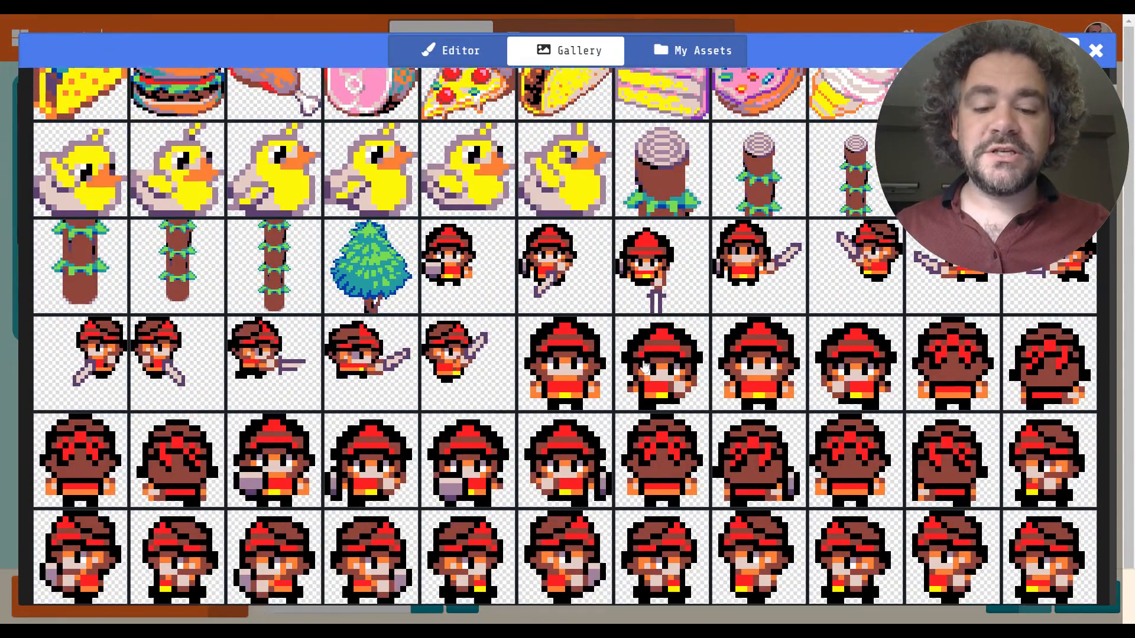
{"action": "left_click", "coordinate": [1094, 51]}
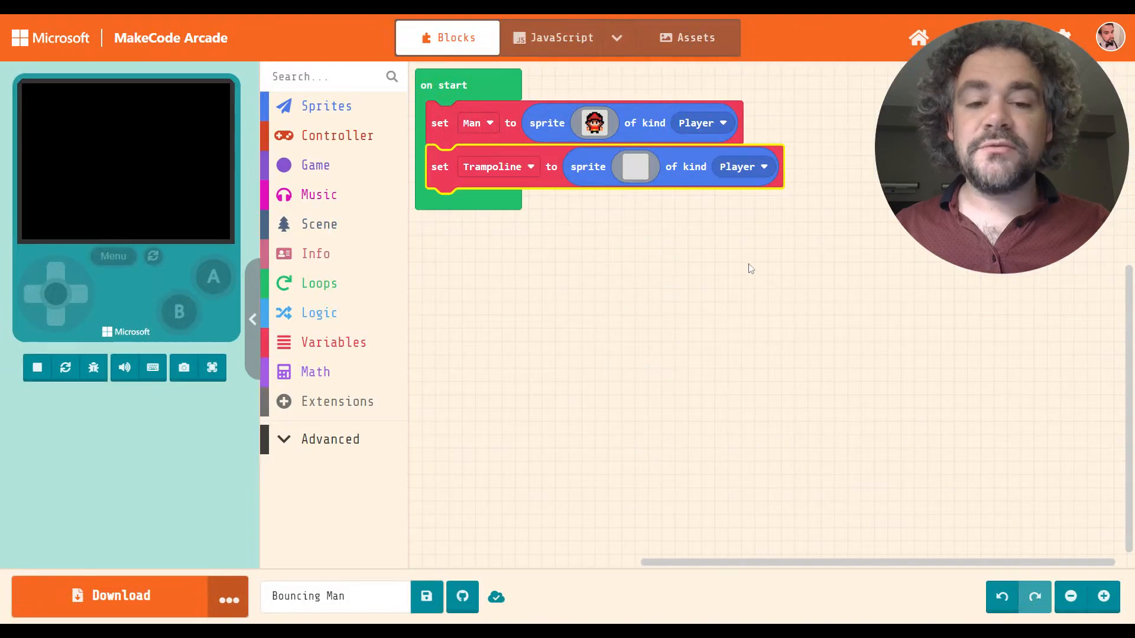
- Give the Trampoline sprite the yellow trampoline image from the gallery
{"action": "left_click", "coordinate": [635, 167]}
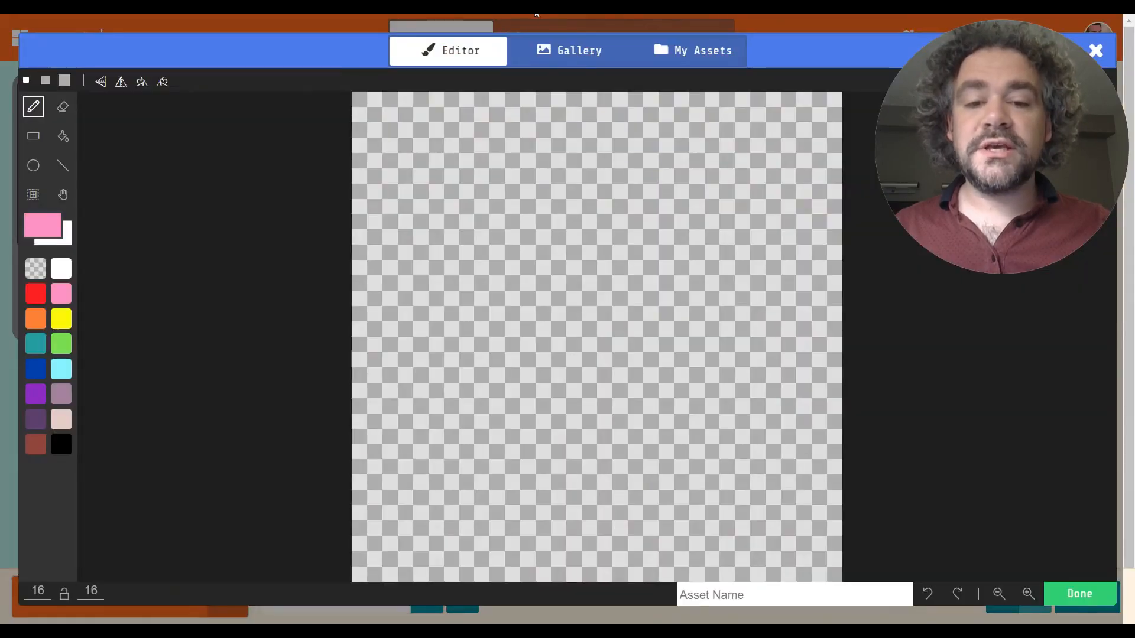
{"action": "left_click", "coordinate": [568, 50]}
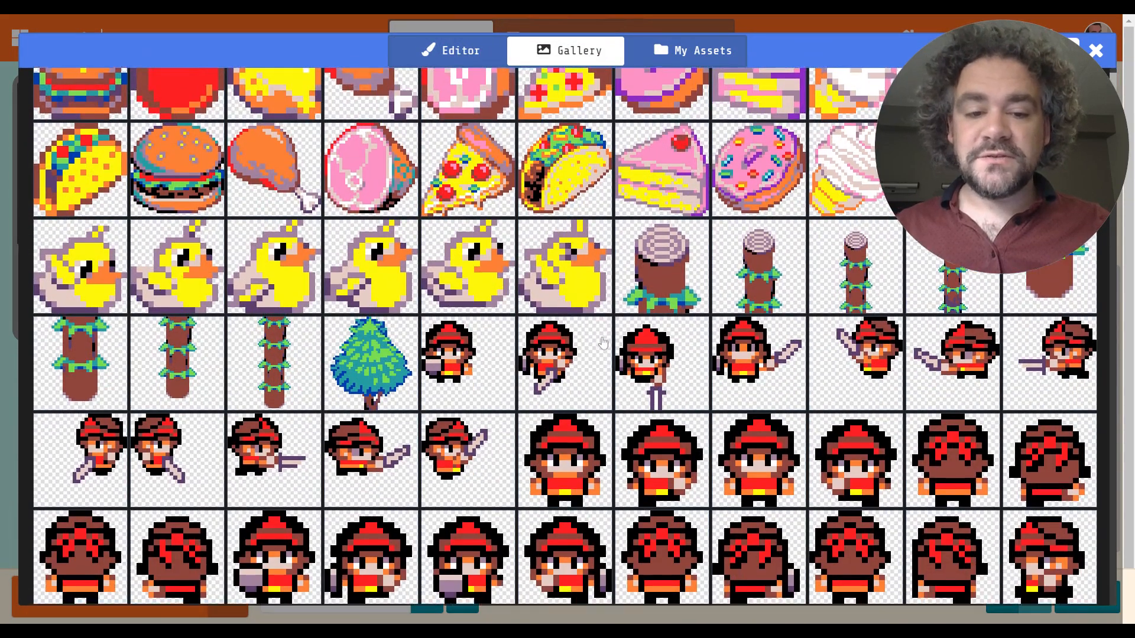
{"action": "scroll", "scroll_direction": "down", "scroll_amount": 3}
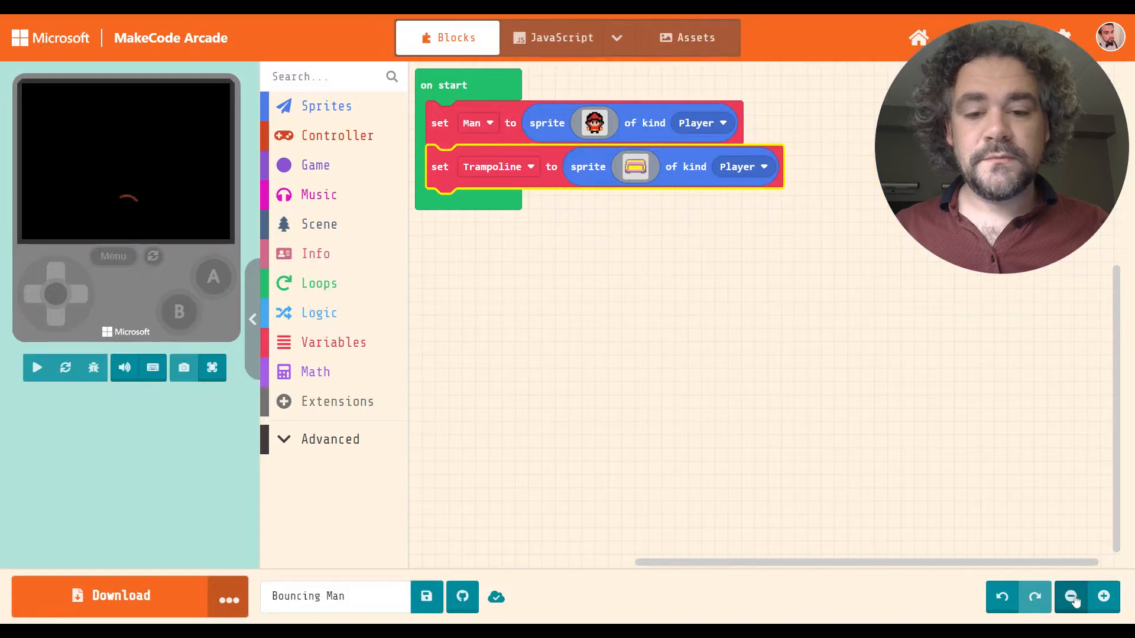
{"action": "left_click", "coordinate": [1070, 595]}
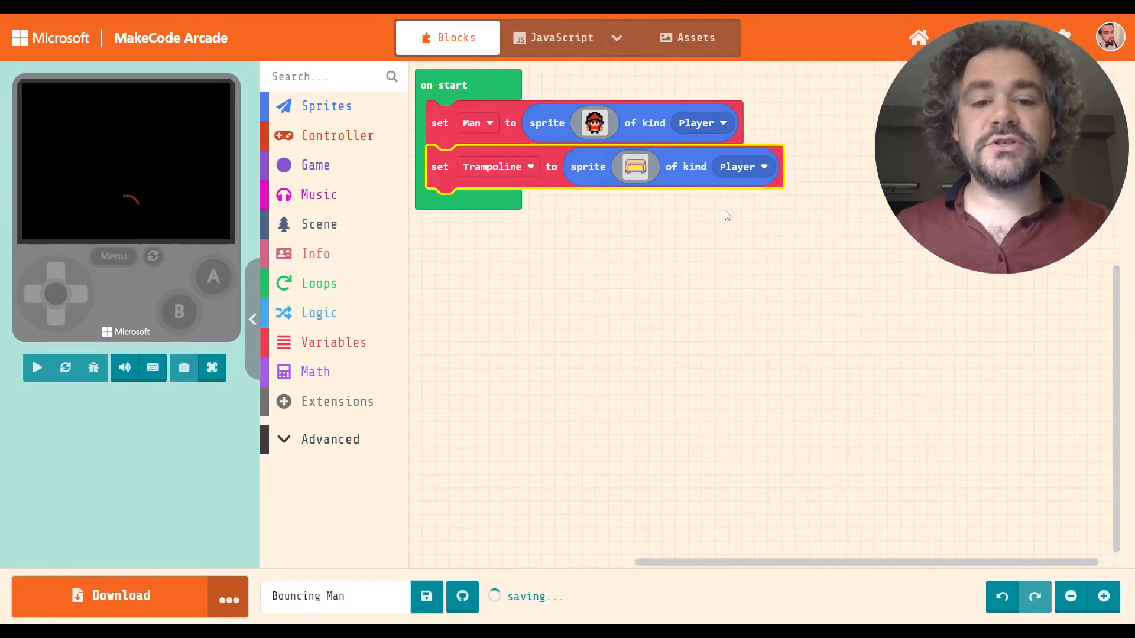
- Create a new sprite kind 'BouncePad' and assign it to the Trampoline sprite
{"action": "left_click", "coordinate": [36, 367]}
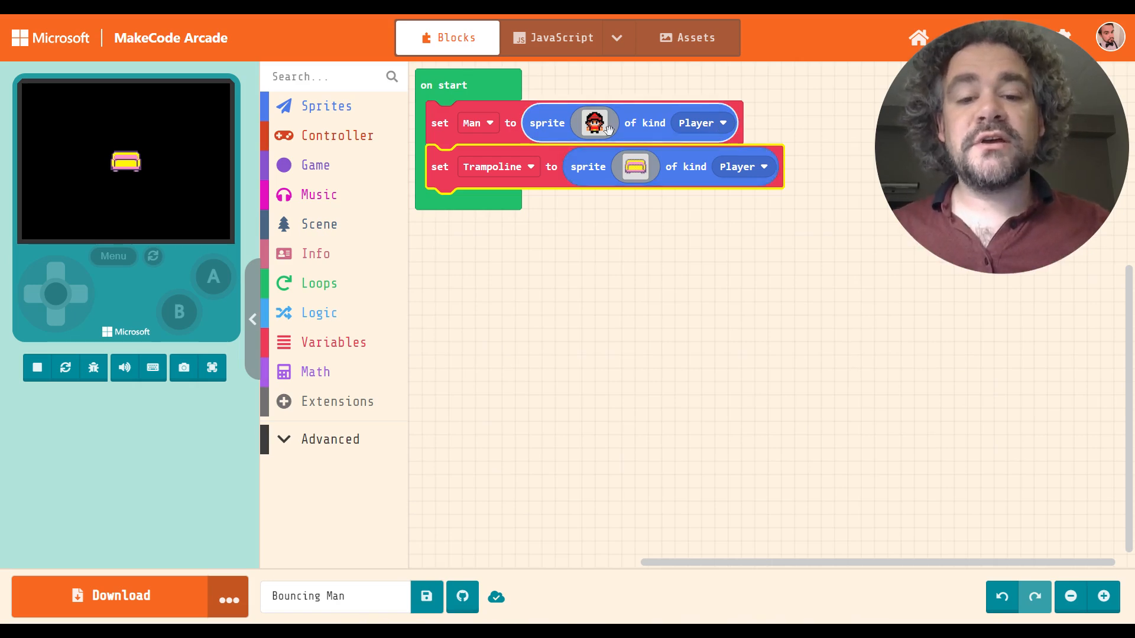
{"action": "left_click", "coordinate": [741, 166]}
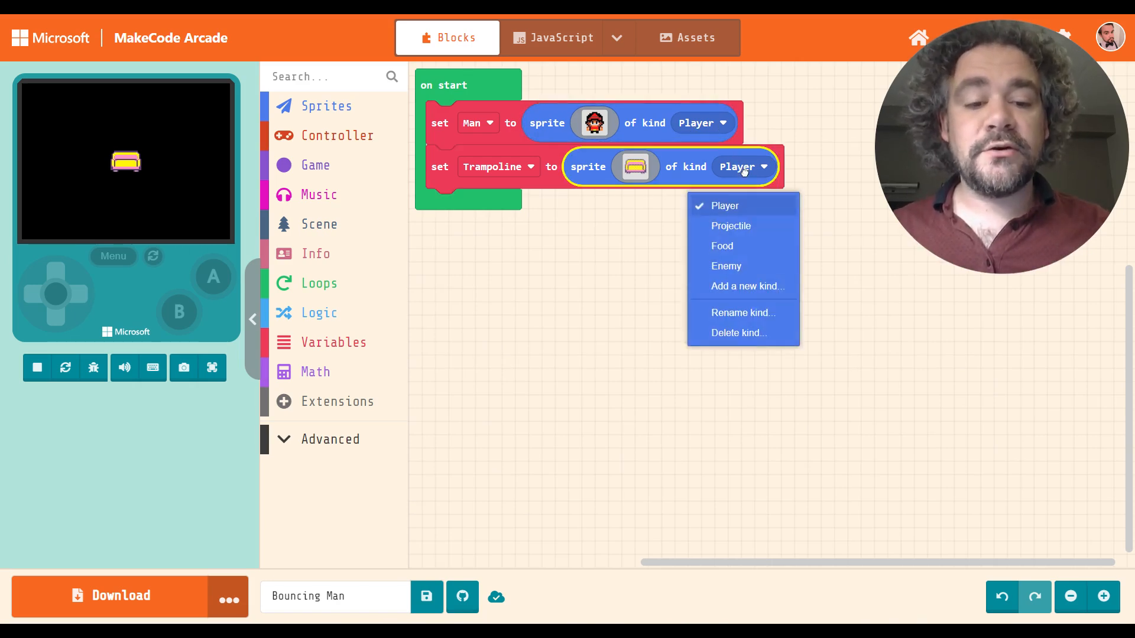
{"action": "mouse_move", "coordinate": [725, 266]}
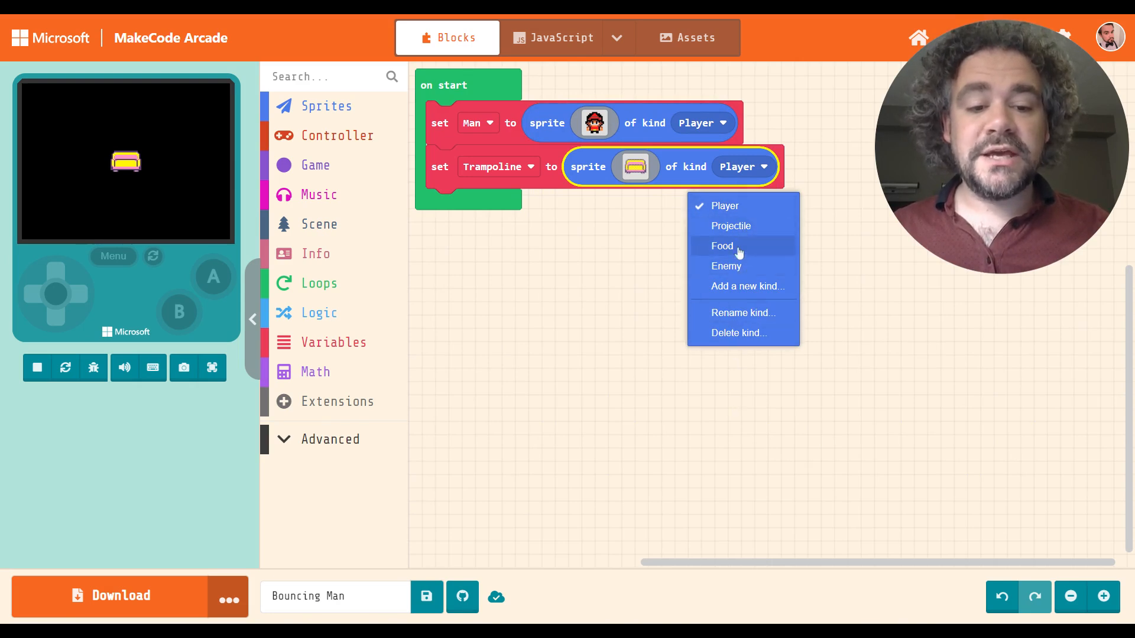
{"action": "left_click", "coordinate": [746, 286]}
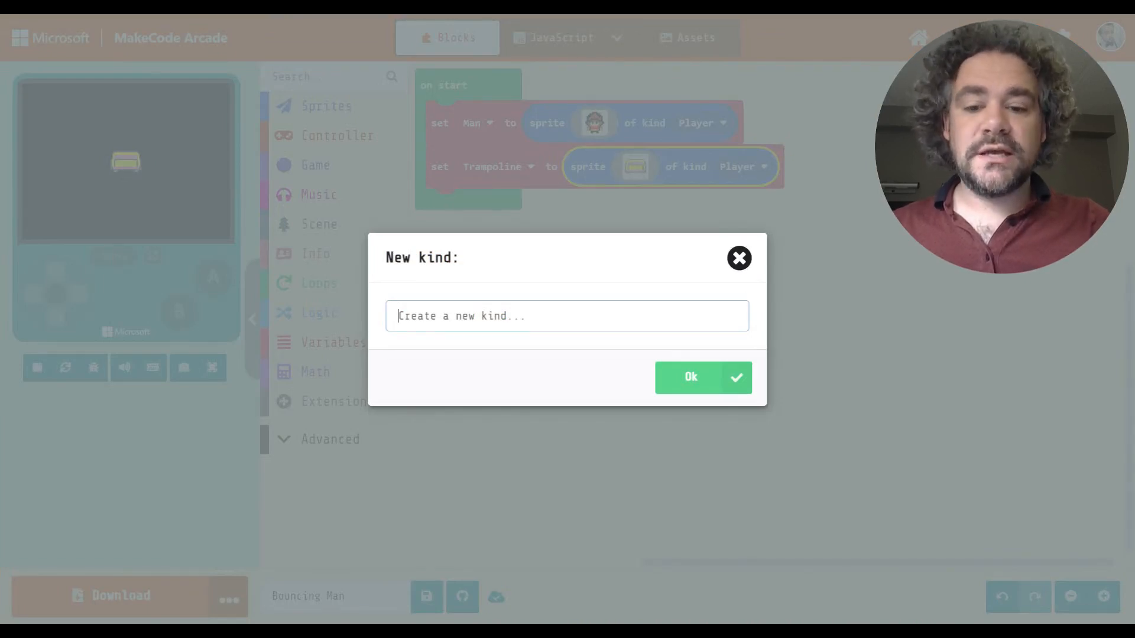
{"action": "type", "text": "Bounce"}
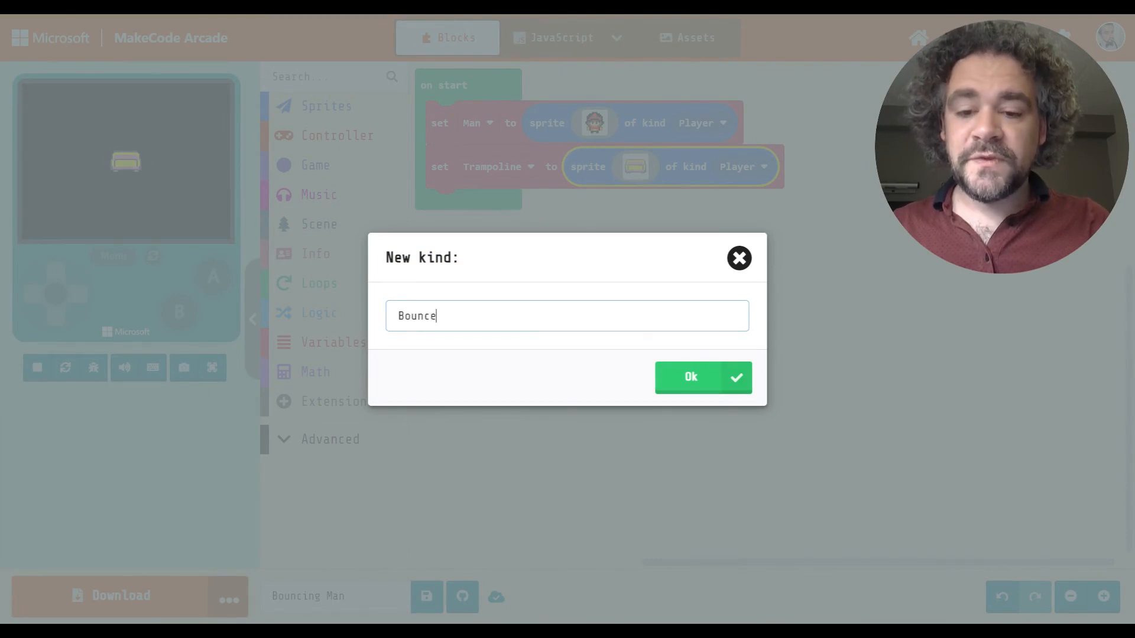
{"action": "type", "text": "Pad"}
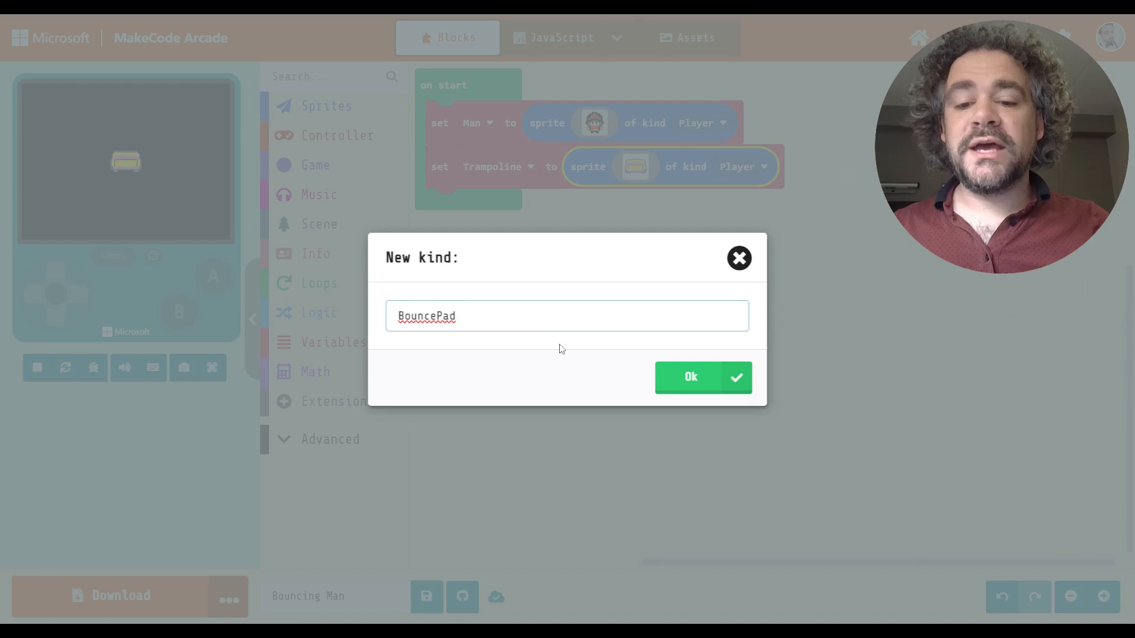
{"action": "left_click", "coordinate": [689, 377]}
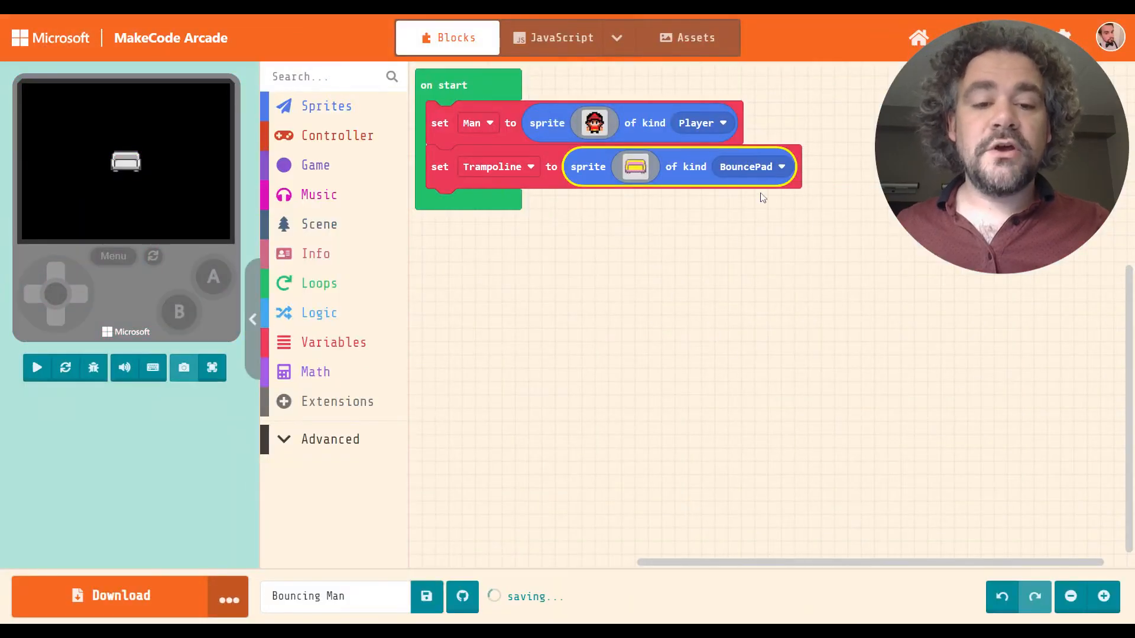
{"action": "left_click", "coordinate": [36, 368]}
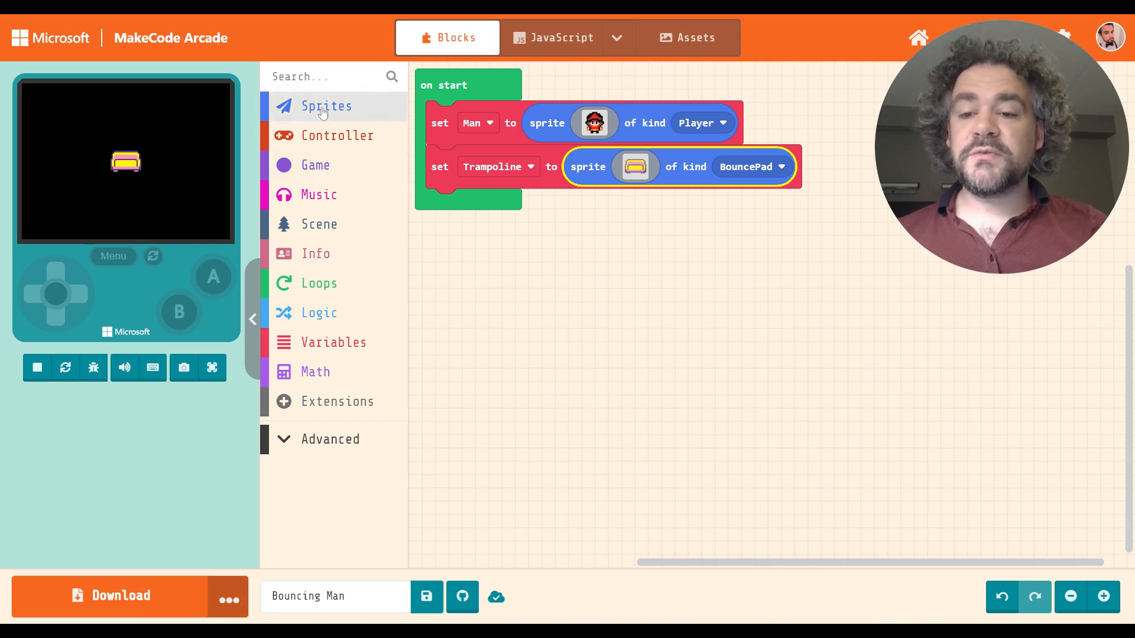
- Add a set-position block to on start acting on the Trampoline sprite
{"action": "left_click", "coordinate": [326, 105]}
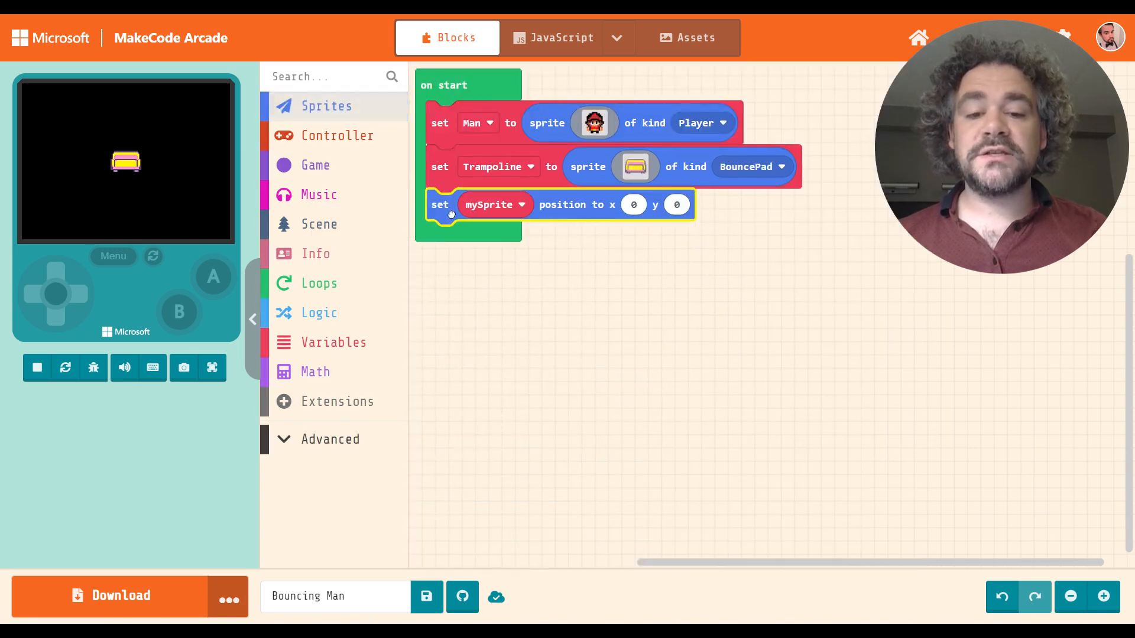
{"action": "left_click", "coordinate": [495, 205]}
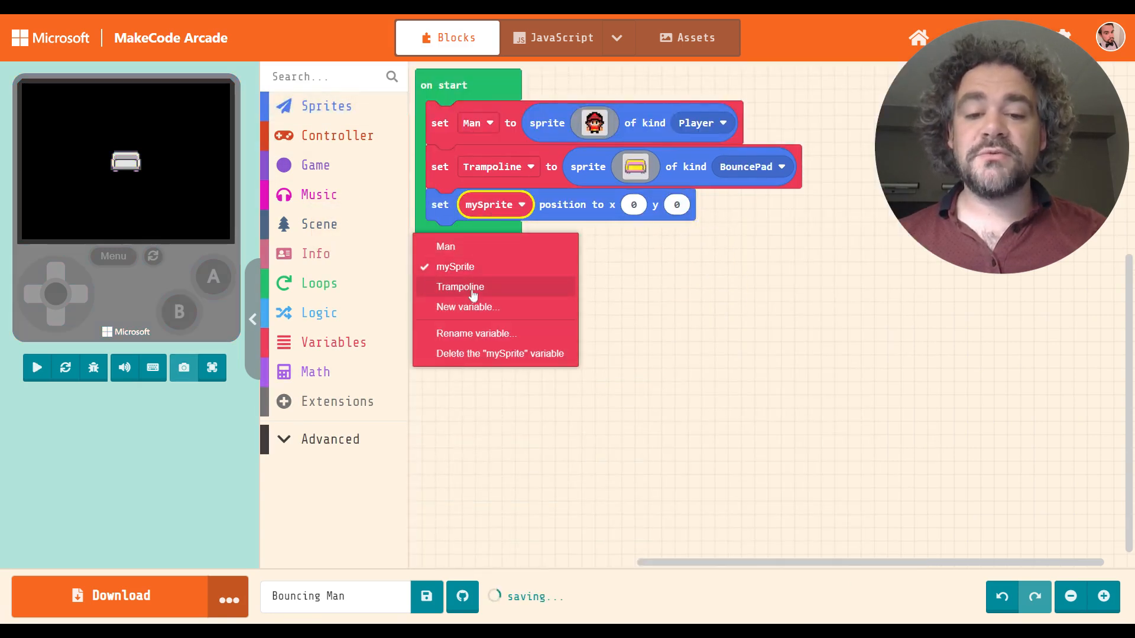
{"action": "left_click", "coordinate": [459, 286]}
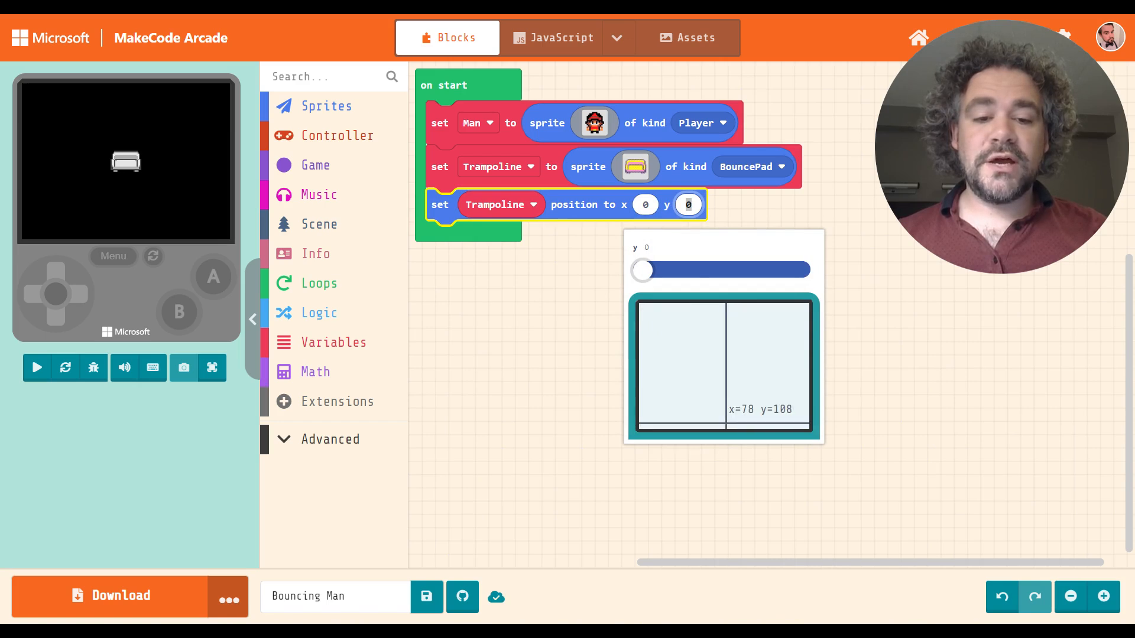
{"action": "mouse_move", "coordinate": [664, 208]}
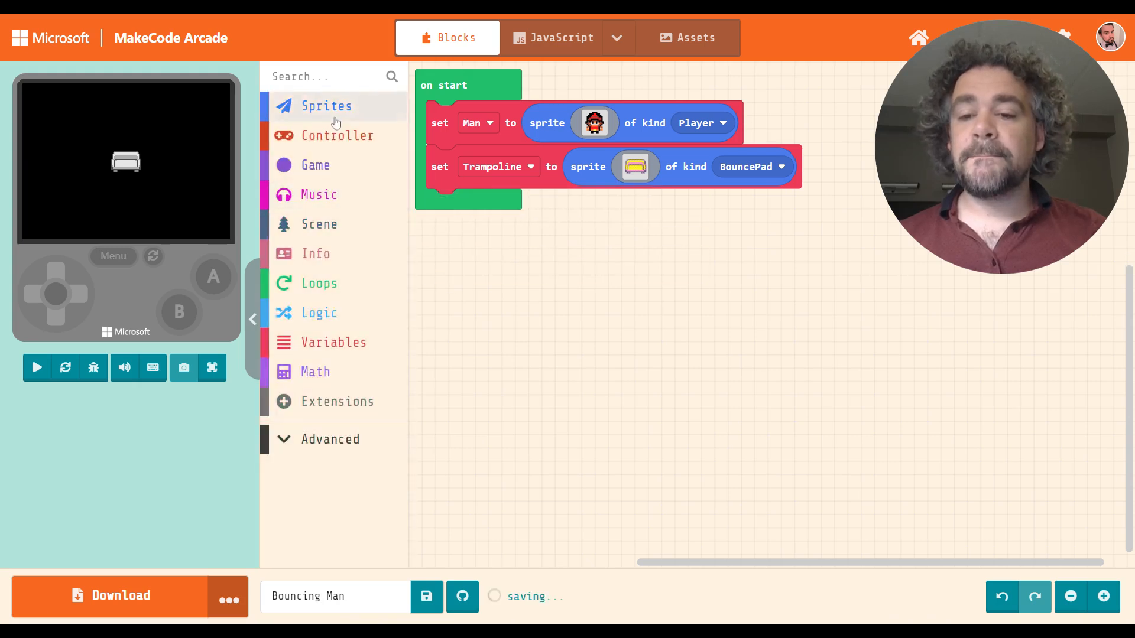
{"action": "left_click", "coordinate": [326, 105]}
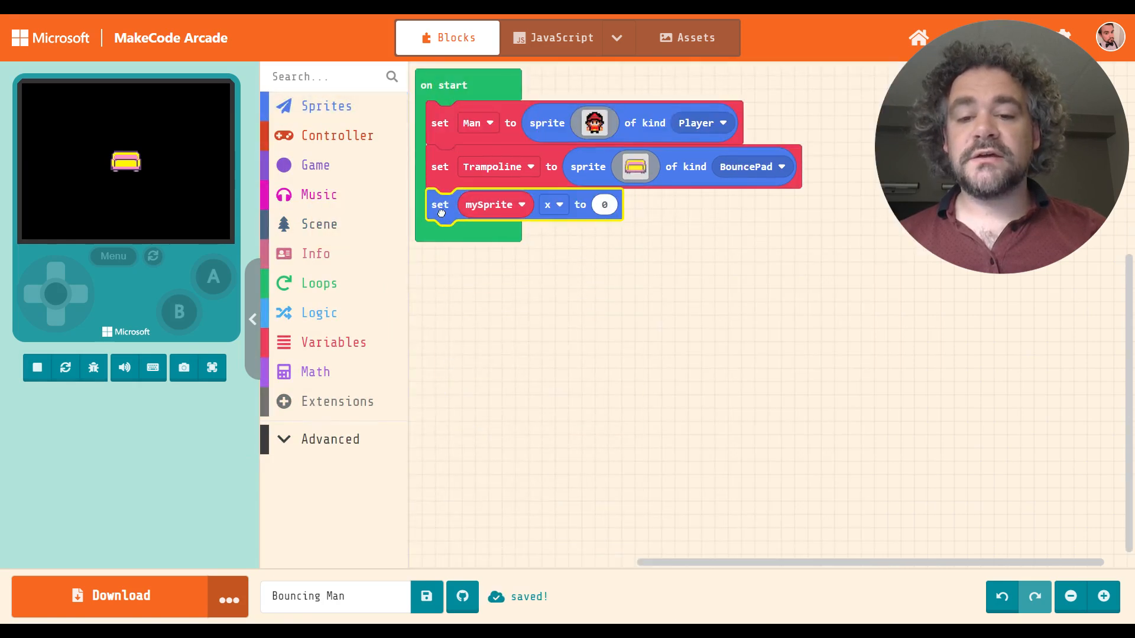
{"action": "left_click", "coordinate": [495, 205]}
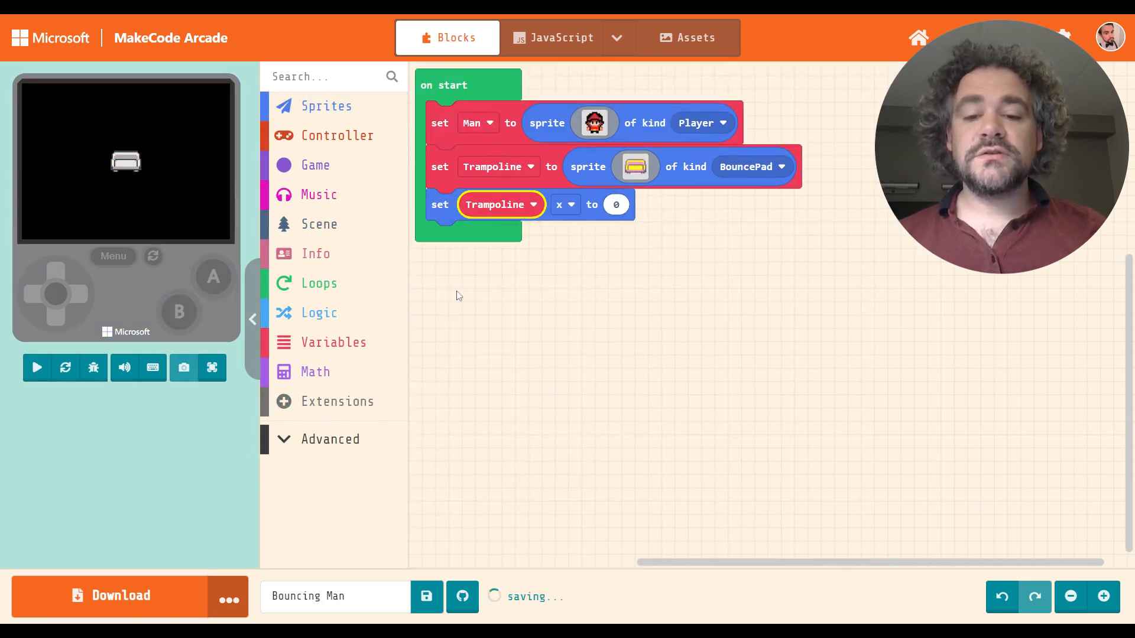
{"action": "left_click", "coordinate": [564, 204]}
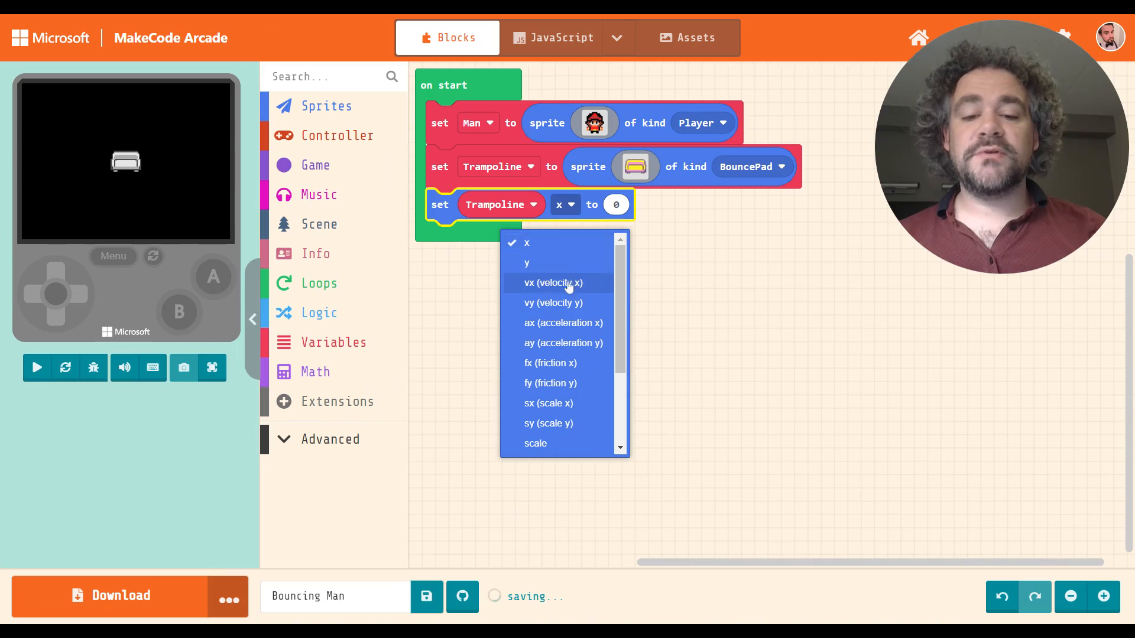
- Make the block set Trampoline's y to 110 so it sits at the bottom
{"action": "left_click", "coordinate": [527, 262]}
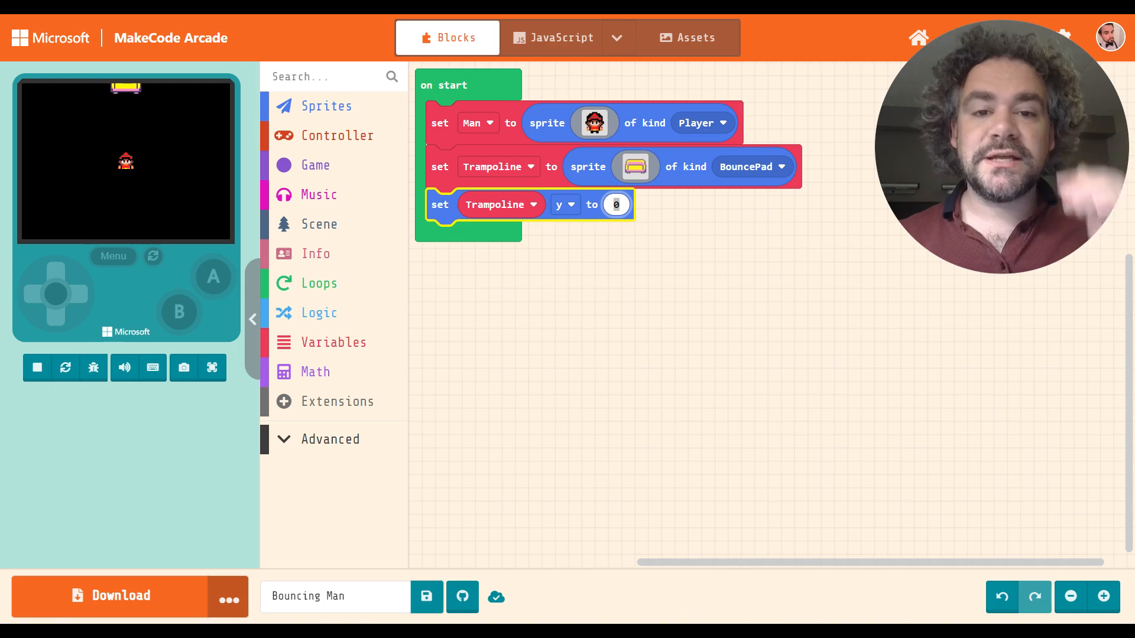
{"action": "type", "text": "110"}
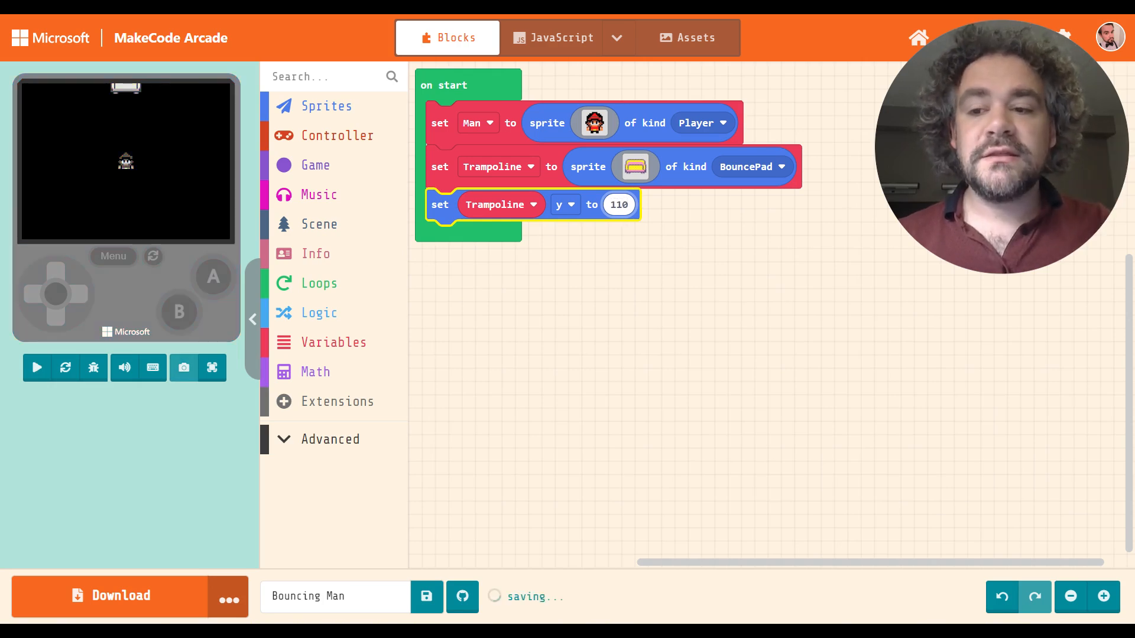
{"action": "left_click", "coordinate": [36, 367]}
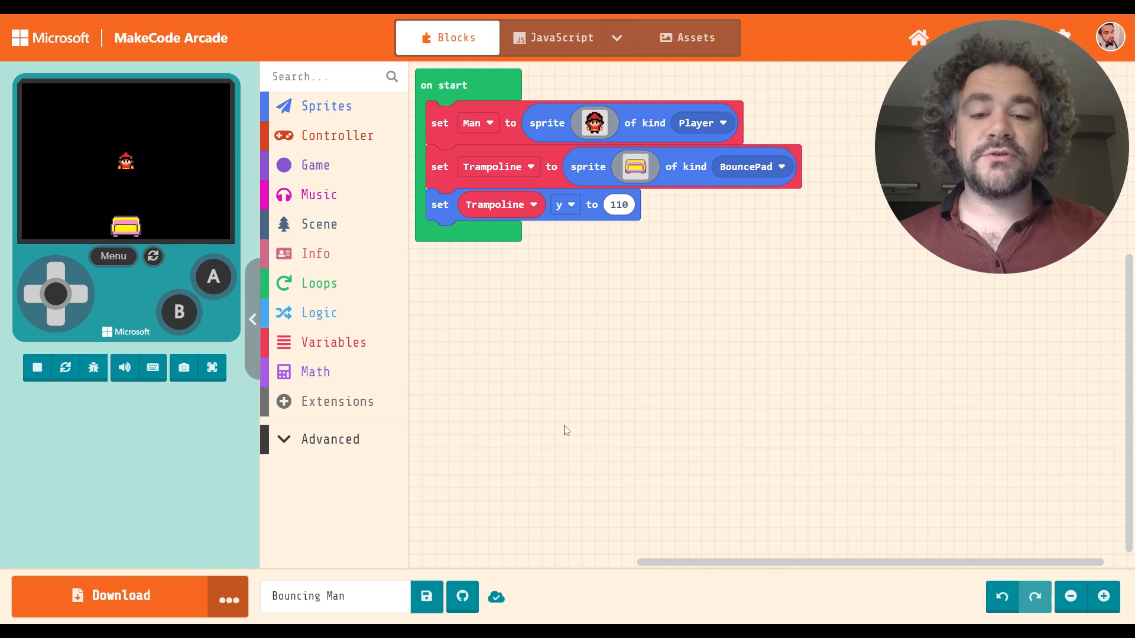
{"action": "mouse_move", "coordinate": [539, 238]}
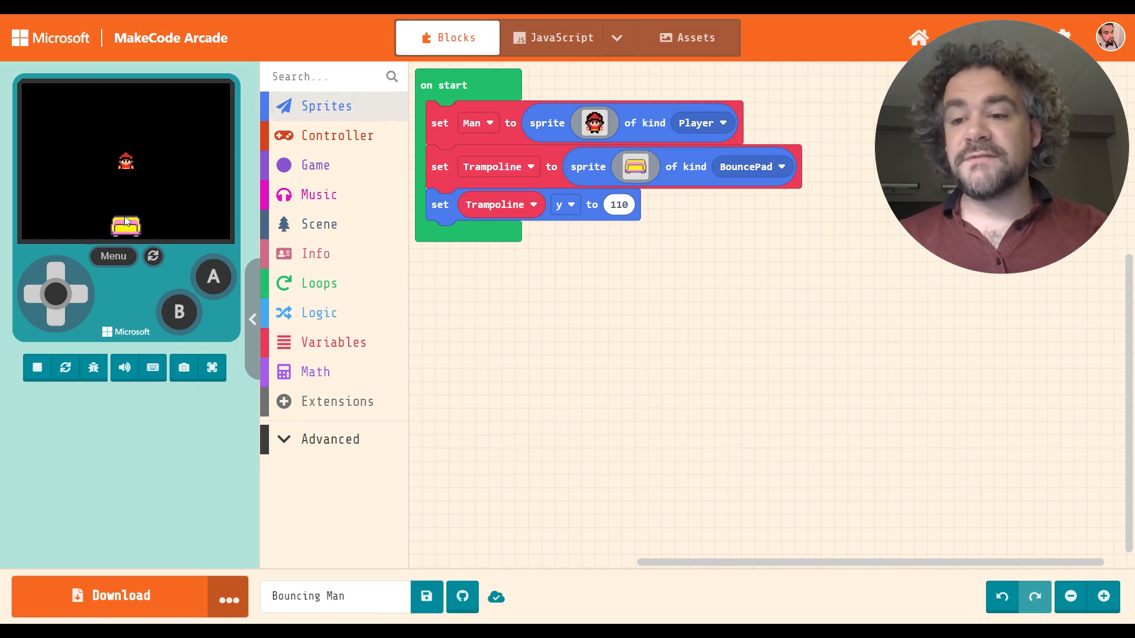
- Add a block to on start setting Man's ay (acceleration y)
{"action": "left_click", "coordinate": [325, 105]}
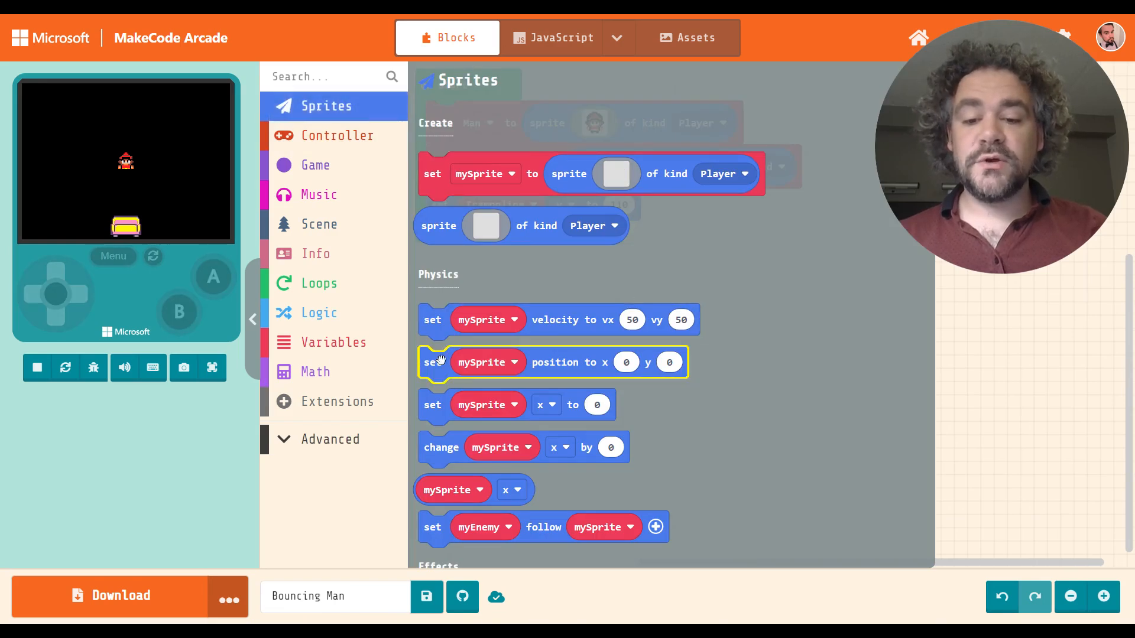
{"action": "scroll", "scroll_direction": "down", "scroll_amount": 3}
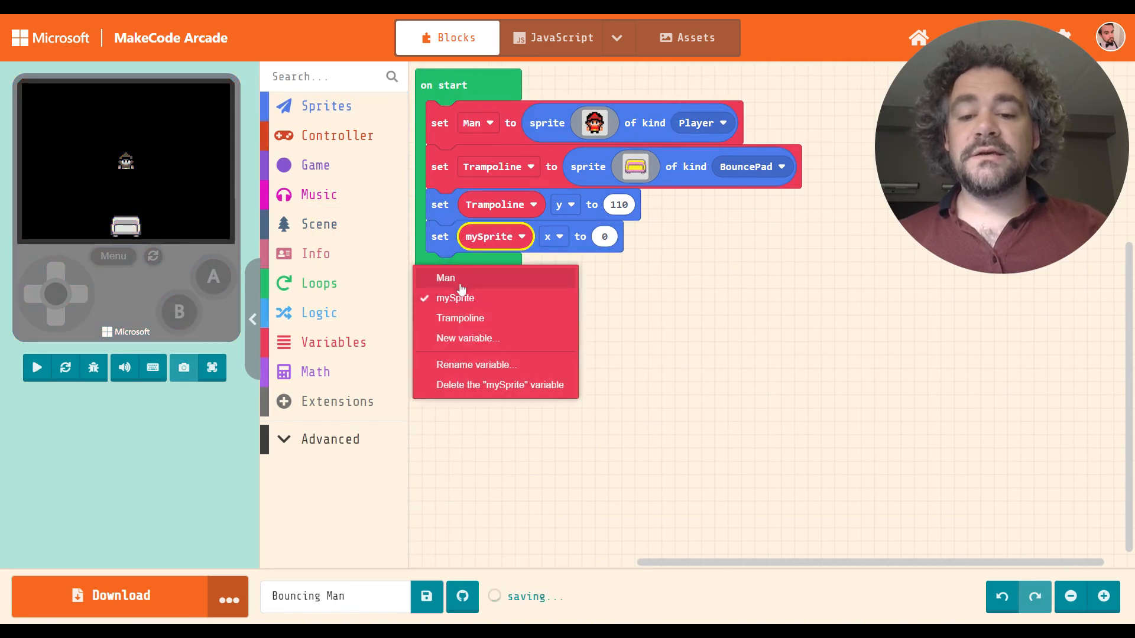
{"action": "left_click", "coordinate": [445, 278]}
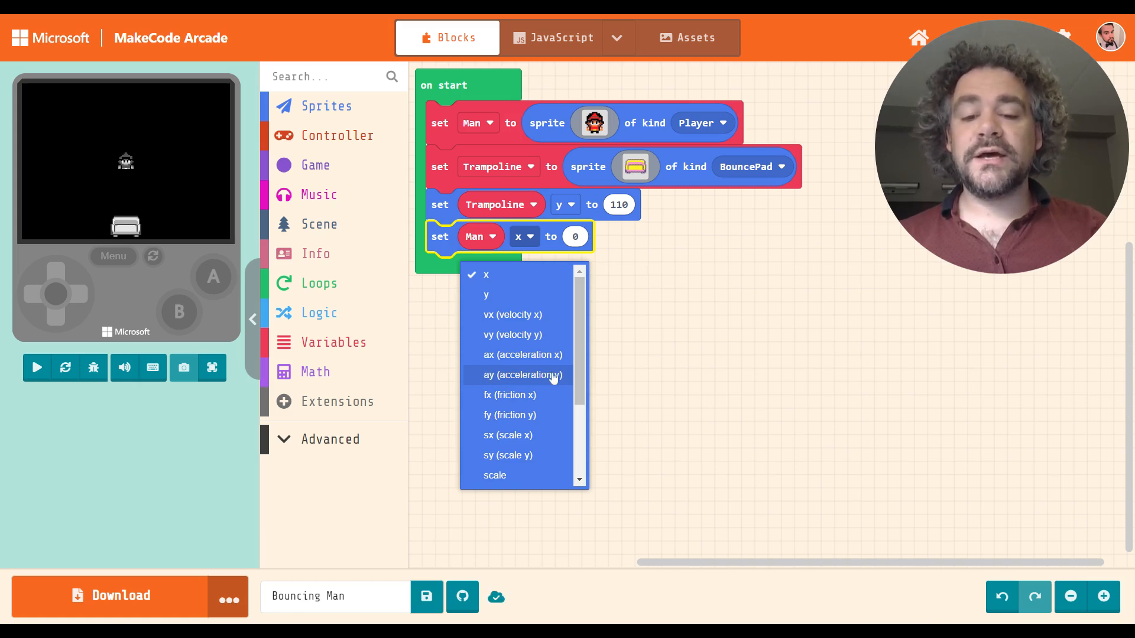
{"action": "left_click", "coordinate": [521, 374]}
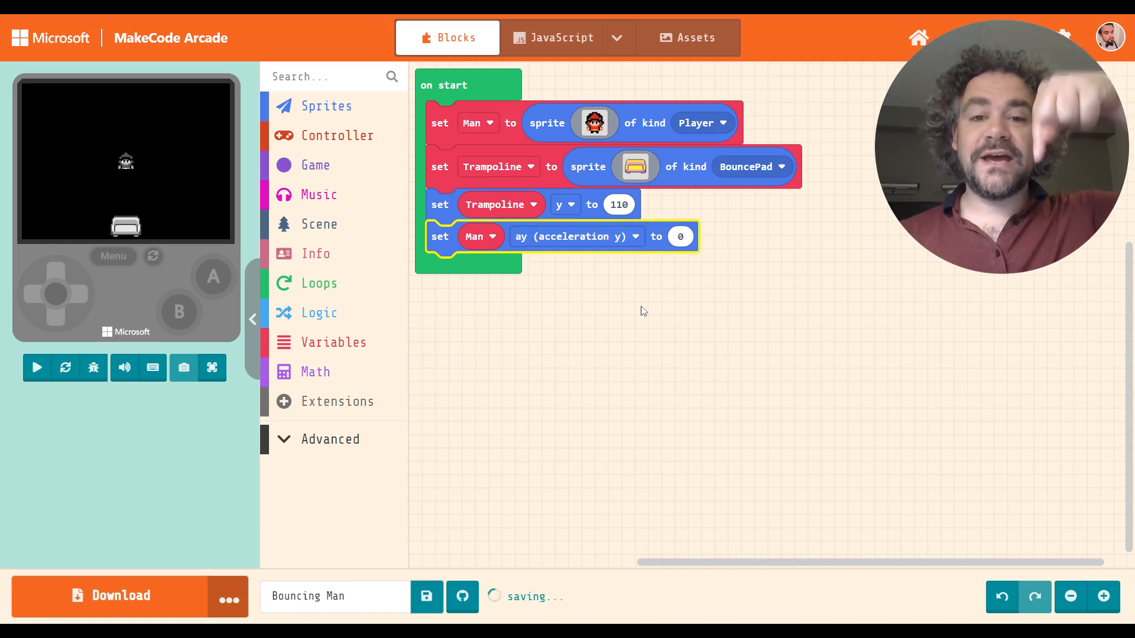
- Set Man's vertical acceleration value to 50 so he falls
{"action": "left_click", "coordinate": [37, 368]}
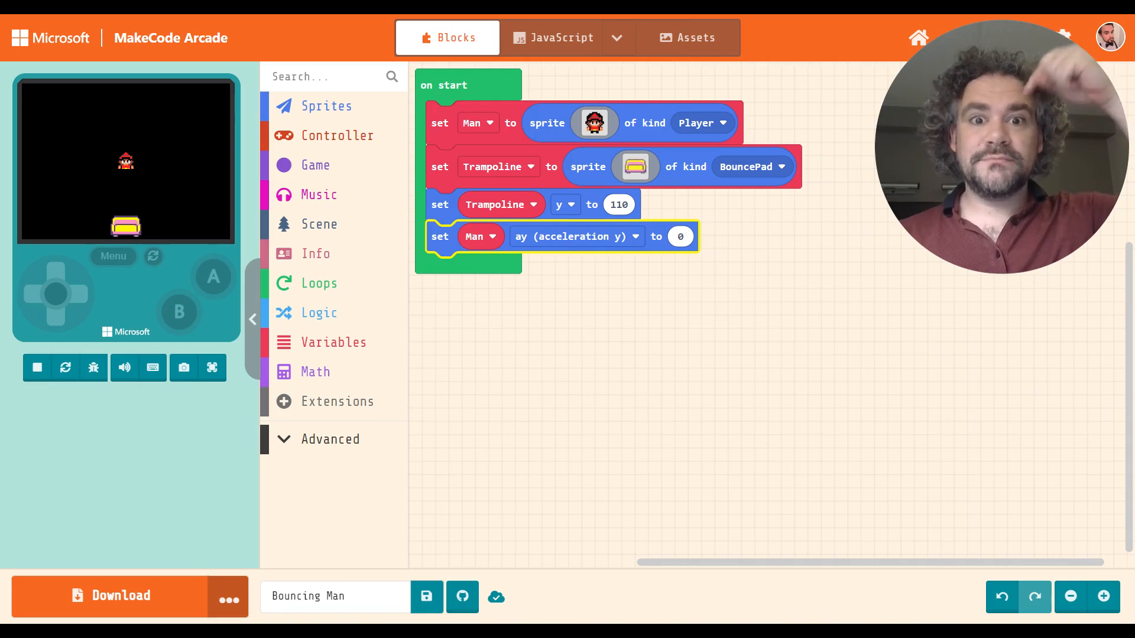
{"action": "left_click", "coordinate": [680, 236]}
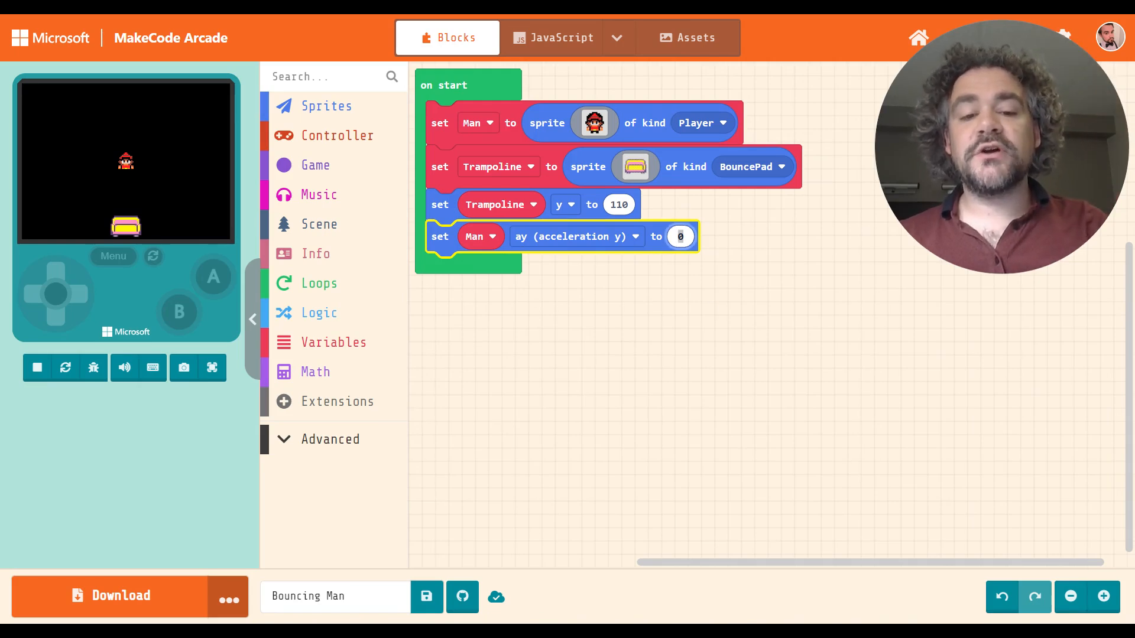
{"action": "type", "text": "5"}
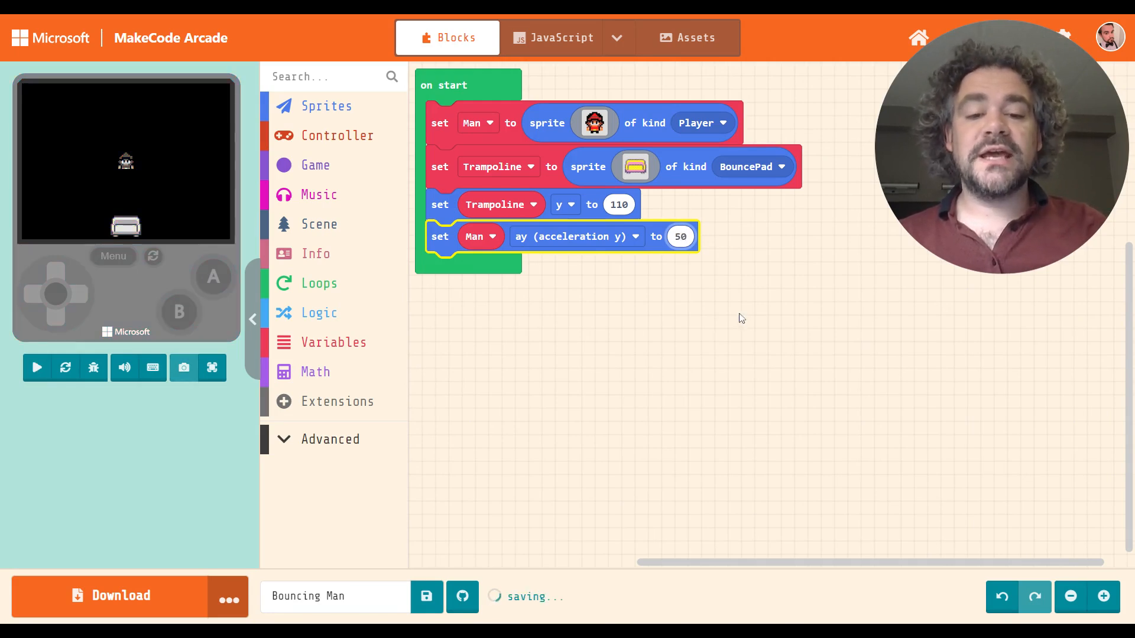
{"action": "left_click", "coordinate": [36, 368]}
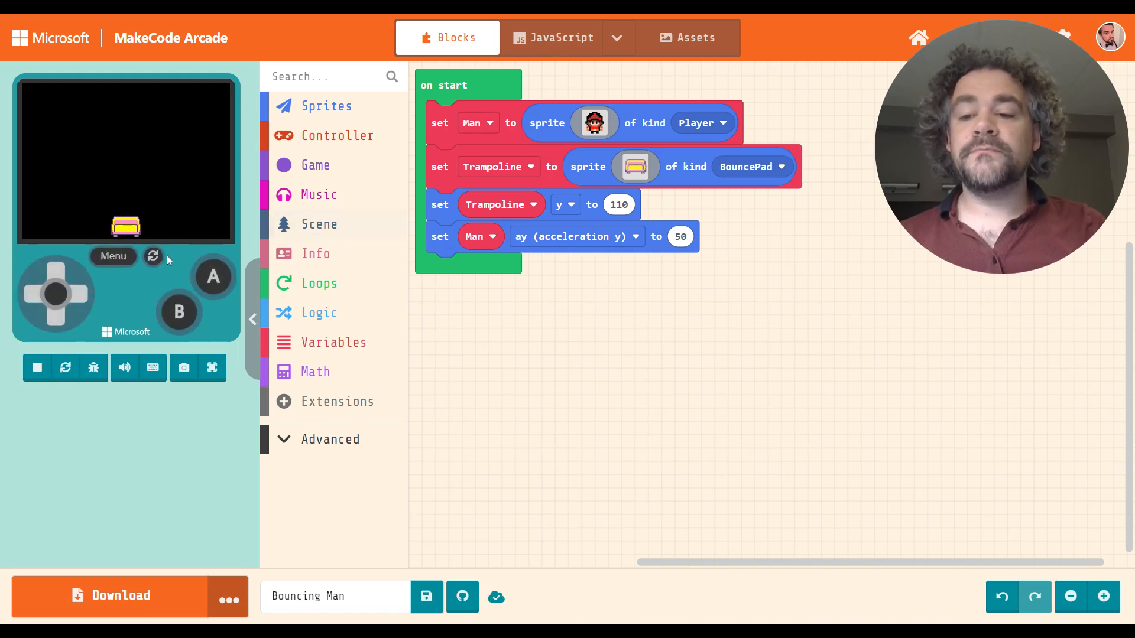
{"action": "left_click", "coordinate": [152, 256]}
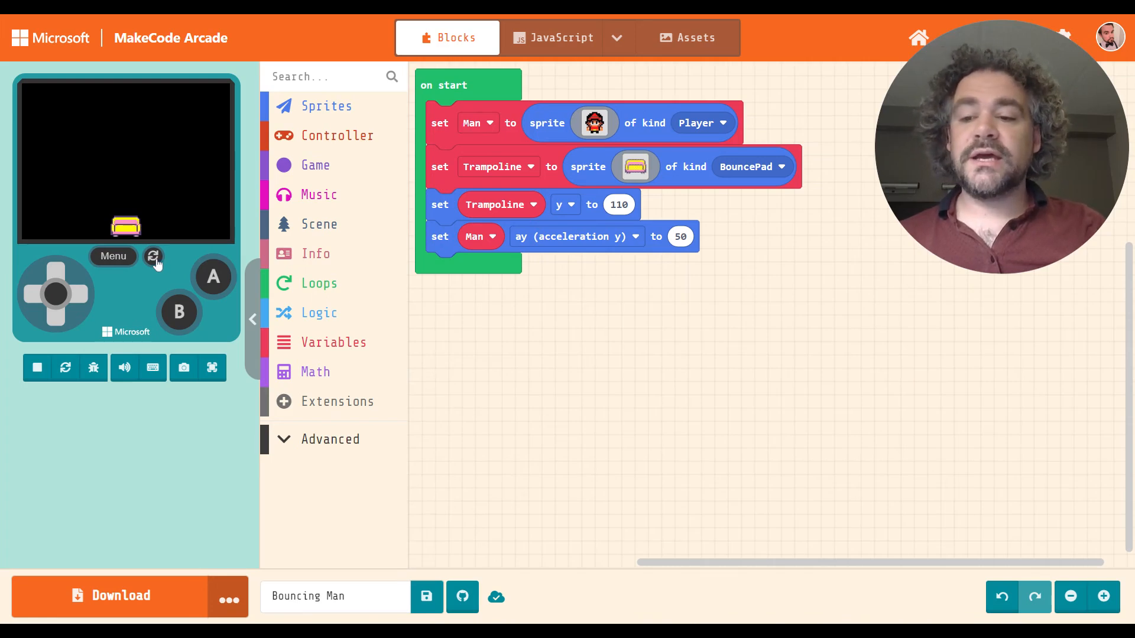
{"action": "mouse_move", "coordinate": [105, 215]}
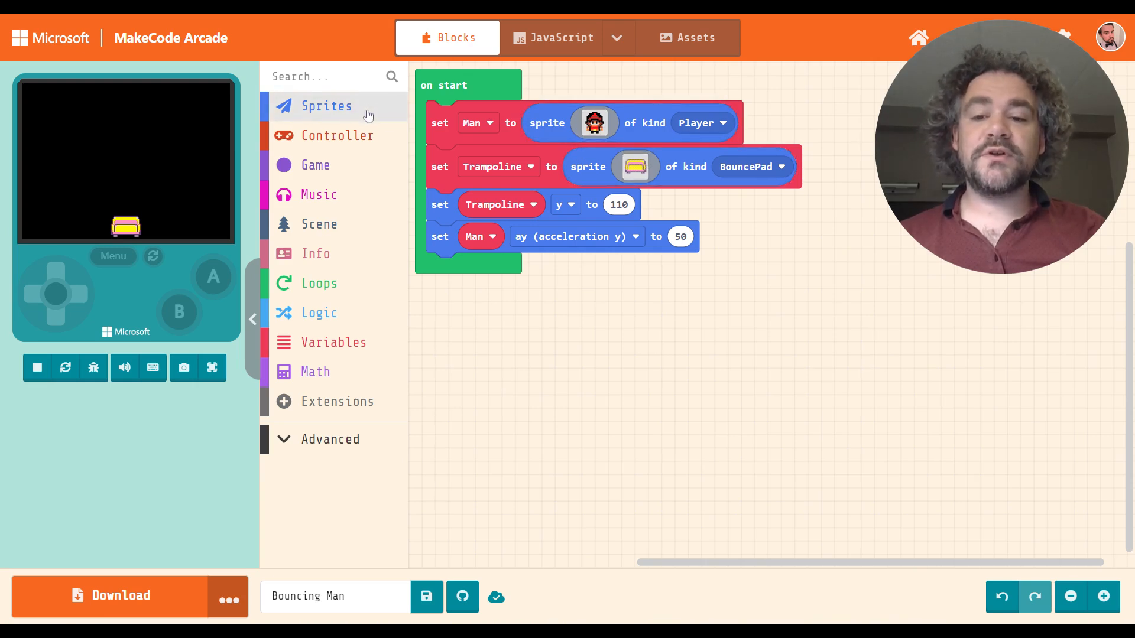
{"action": "mouse_move", "coordinate": [368, 114]}
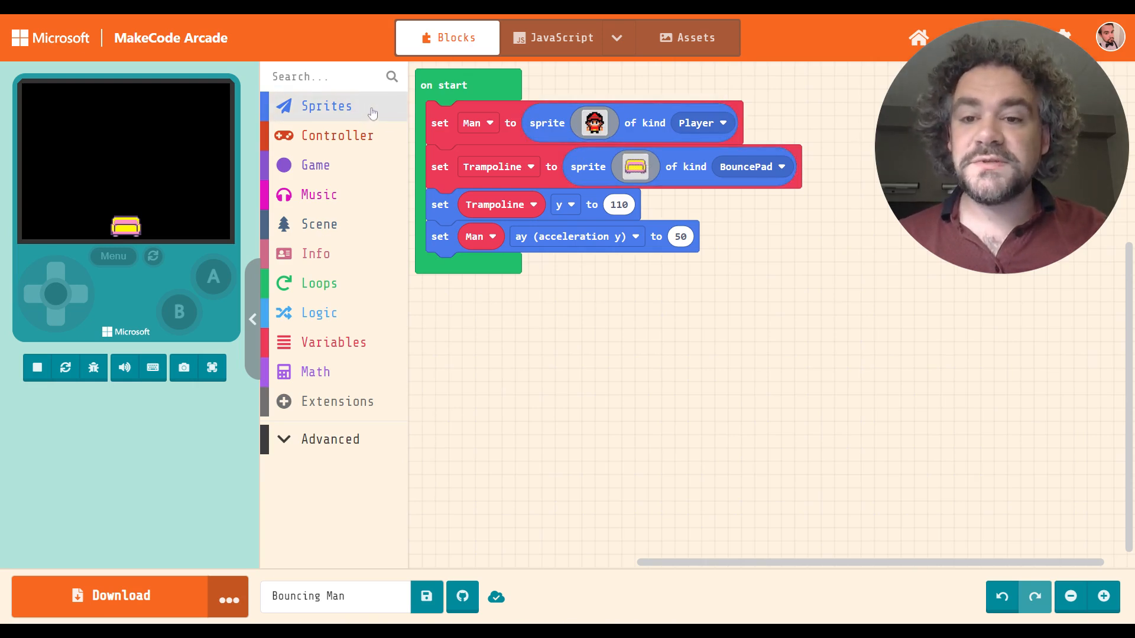
- Add an 'on Player overlaps otherSprite' event with the other kind set to BouncePad
{"action": "left_click", "coordinate": [326, 105]}
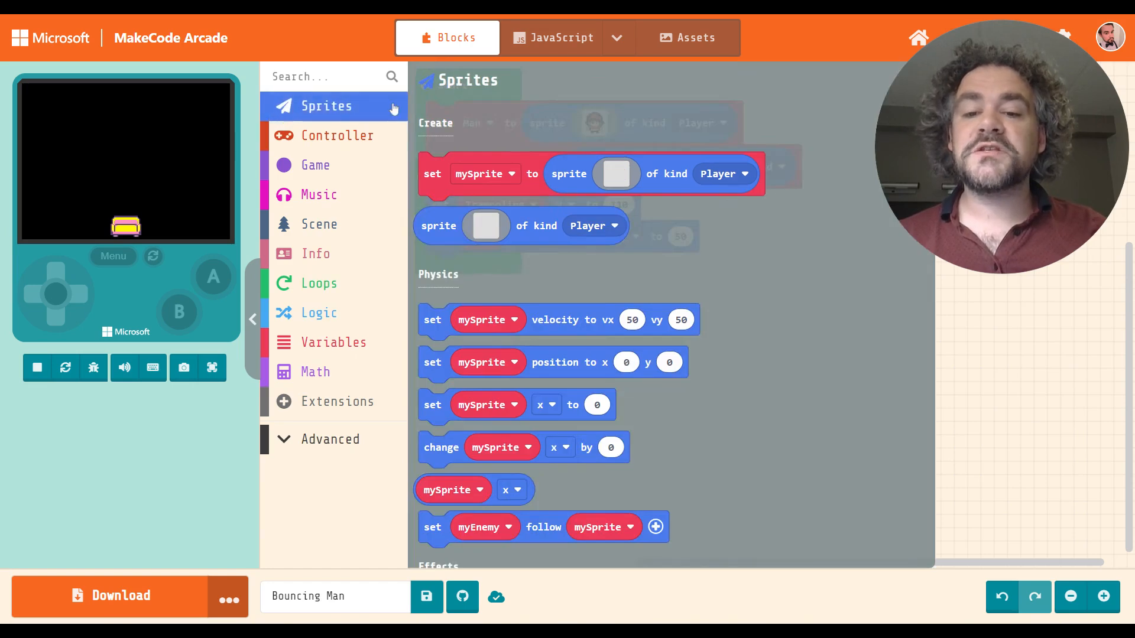
{"action": "scroll", "scroll_direction": "down", "scroll_amount": 3}
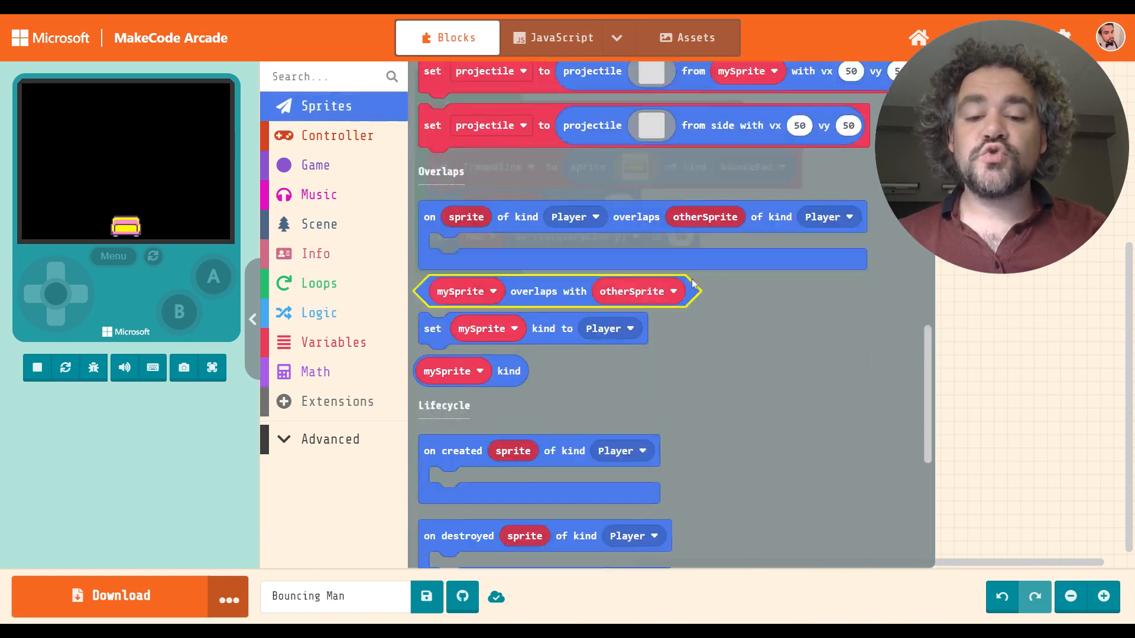
{"action": "scroll", "scroll_direction": "down", "scroll_amount": 3}
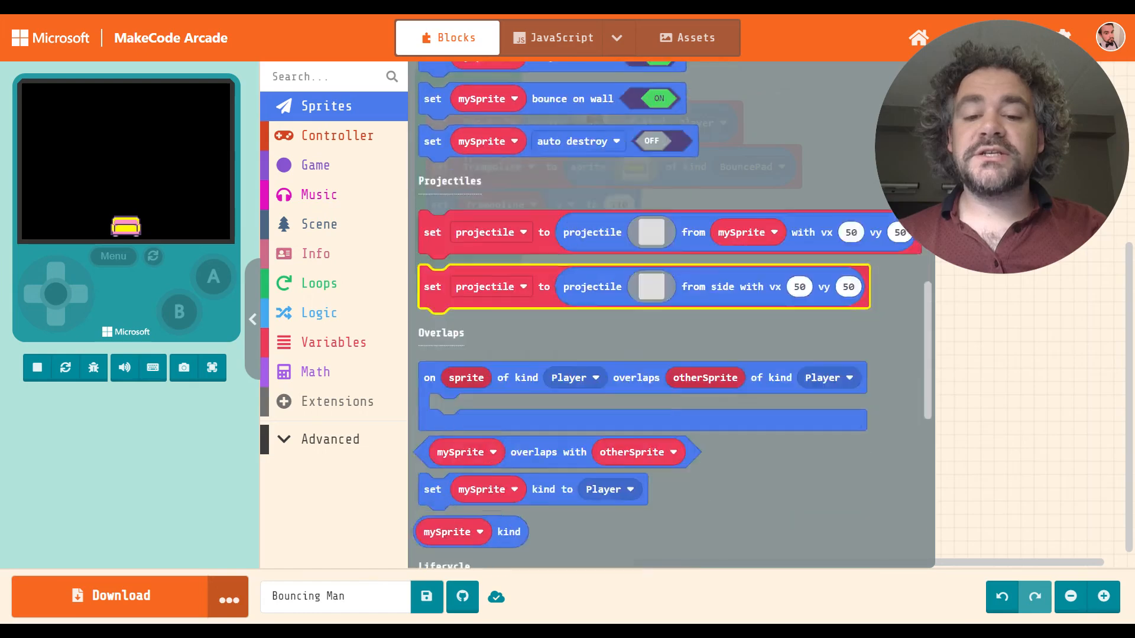
{"action": "scroll", "scroll_direction": "down", "scroll_amount": 3}
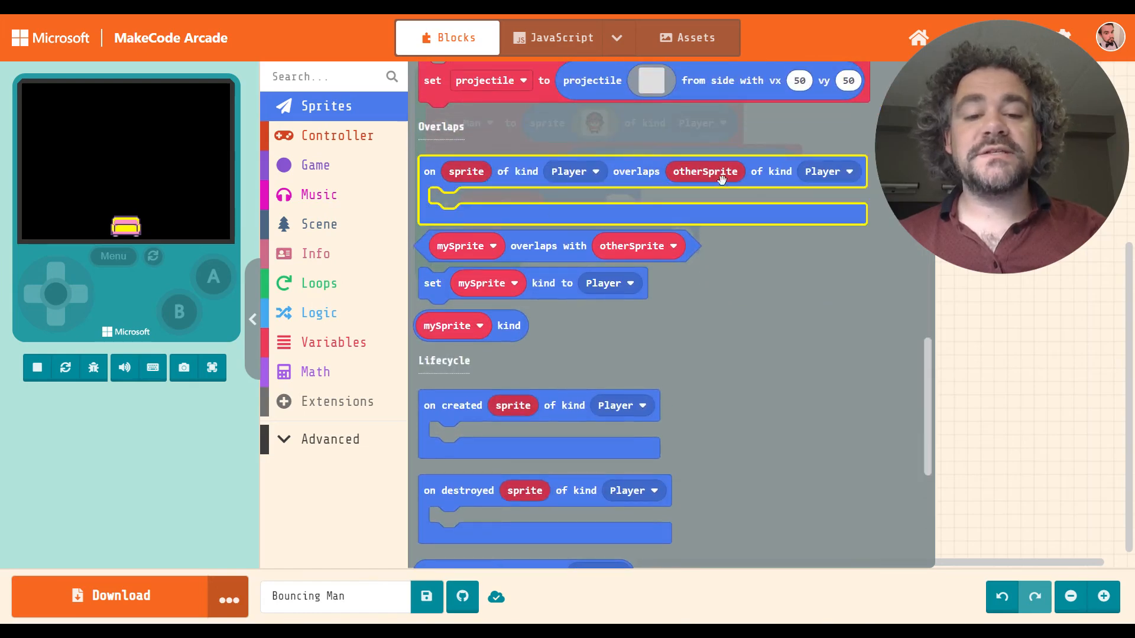
{"action": "mouse_move", "coordinate": [587, 179]}
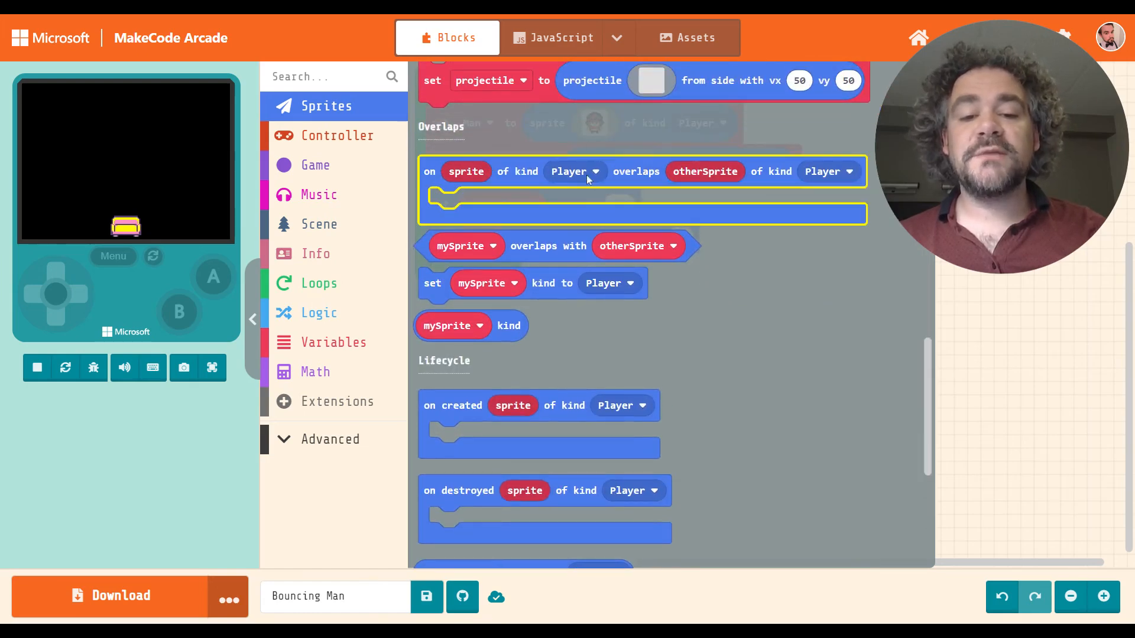
{"action": "mouse_move", "coordinate": [636, 179]}
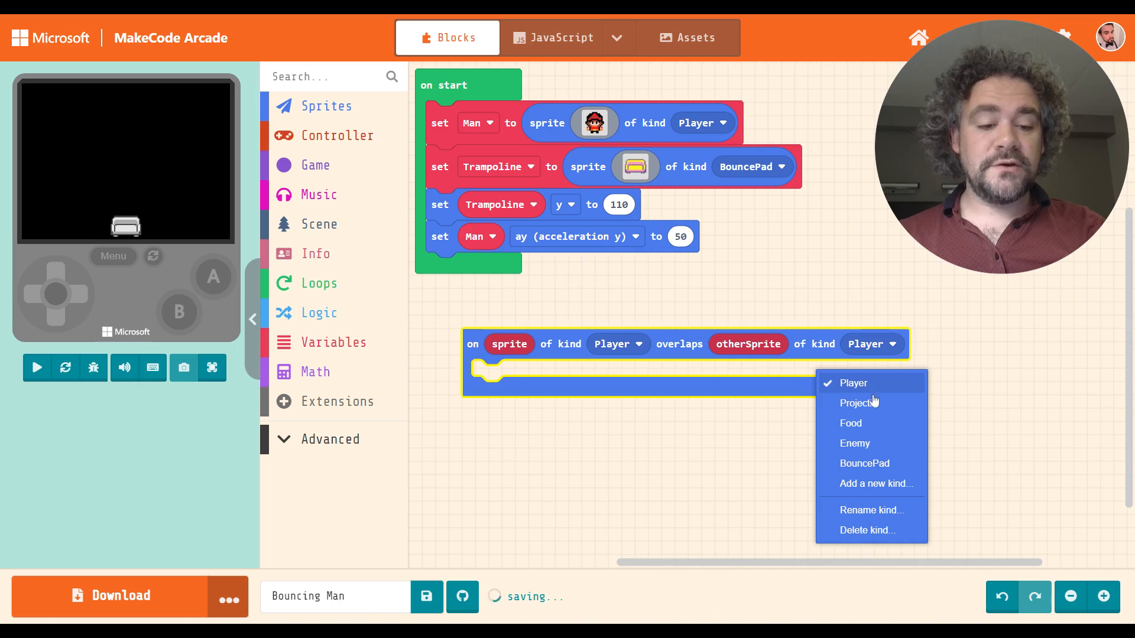
{"action": "left_click", "coordinate": [864, 463]}
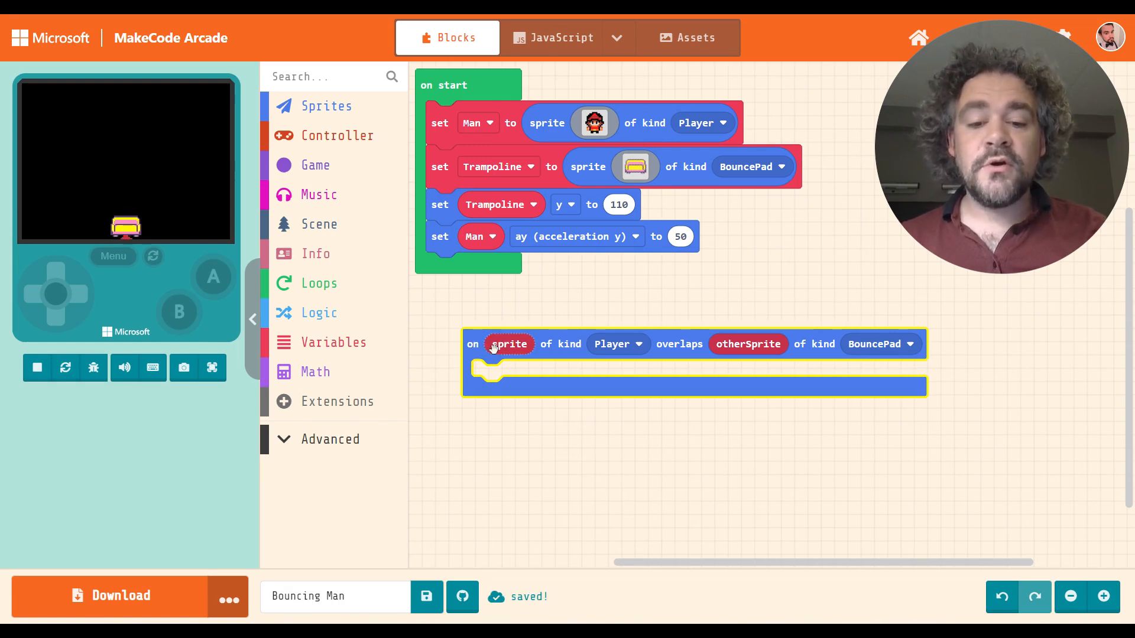
{"action": "mouse_move", "coordinate": [669, 350]}
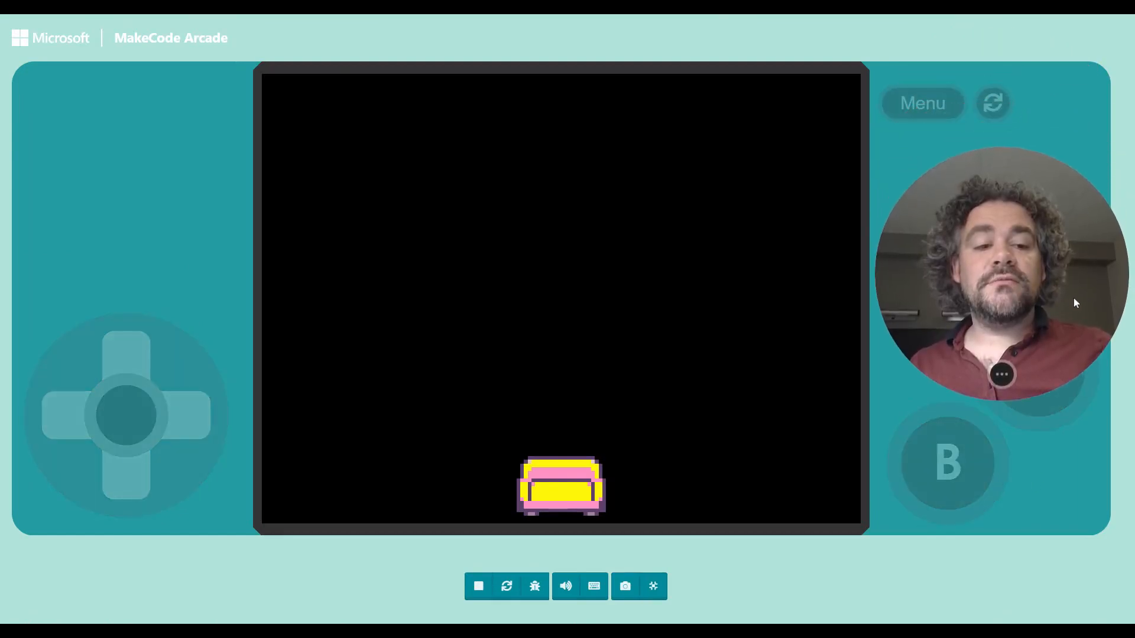
- Leave the full-screen game view and return to the block editor
{"action": "left_click", "coordinate": [992, 103]}
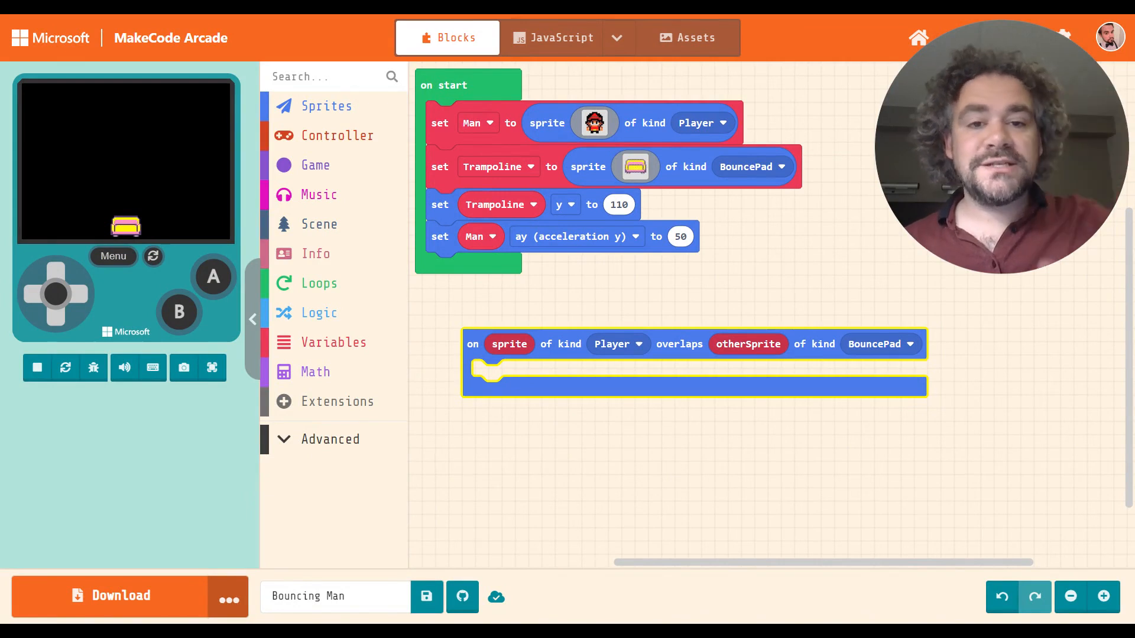
{"action": "mouse_move", "coordinate": [753, 281]}
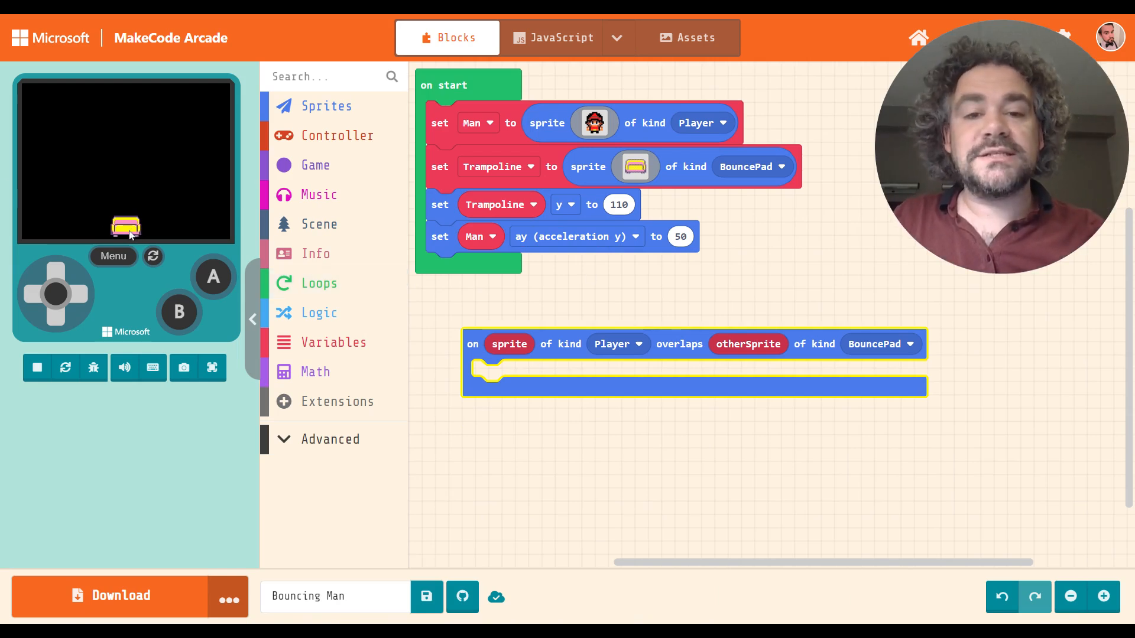
{"action": "mouse_move", "coordinate": [82, 209]}
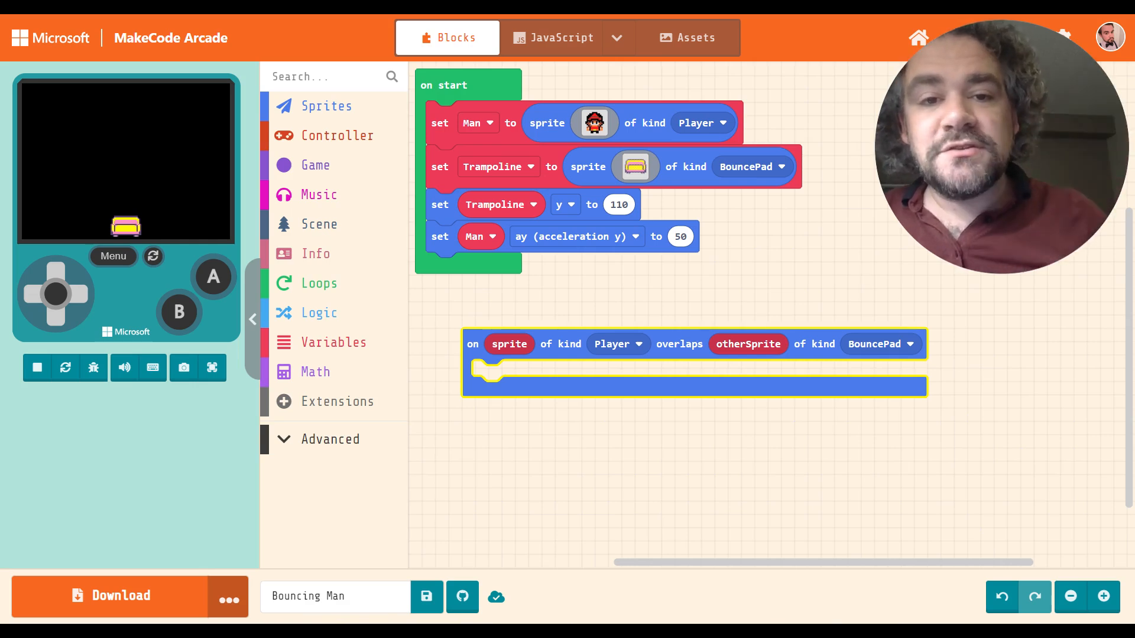
{"action": "mouse_move", "coordinate": [316, 253]}
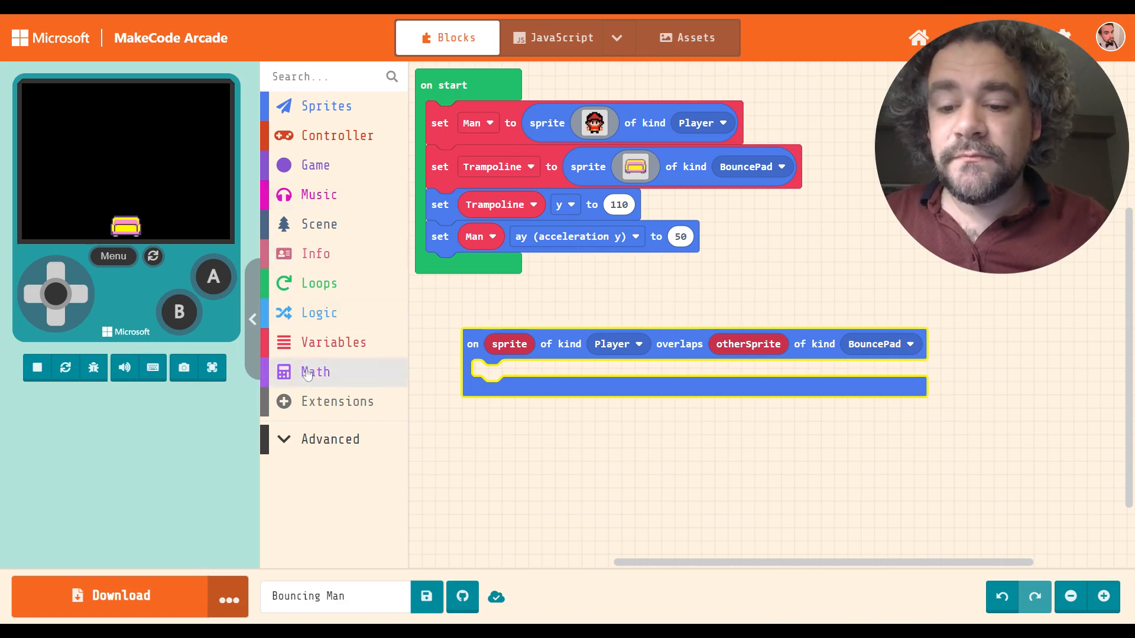
{"action": "mouse_move", "coordinate": [313, 107]}
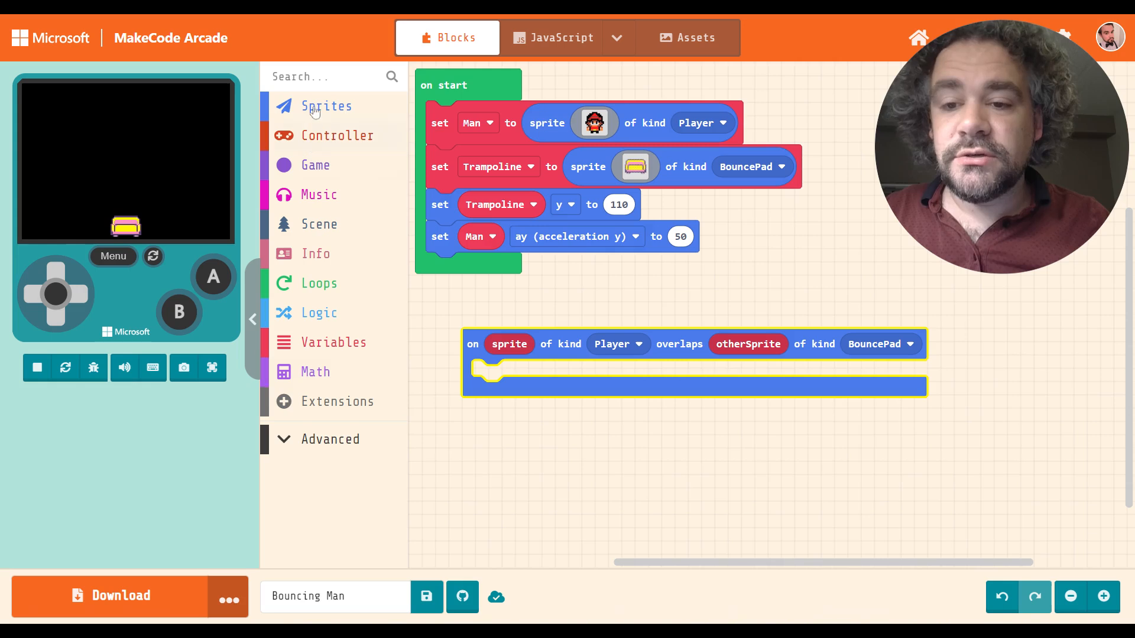
- In the overlap event, add a block setting Man's vy (velocity y)
{"action": "left_click", "coordinate": [326, 105]}
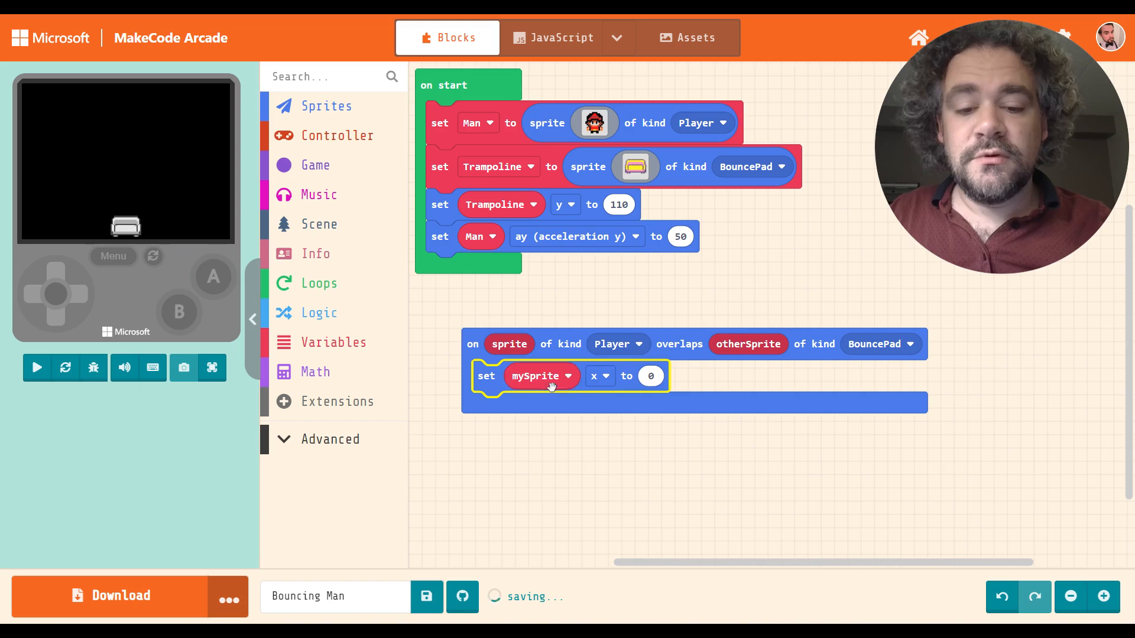
{"action": "left_click", "coordinate": [535, 376]}
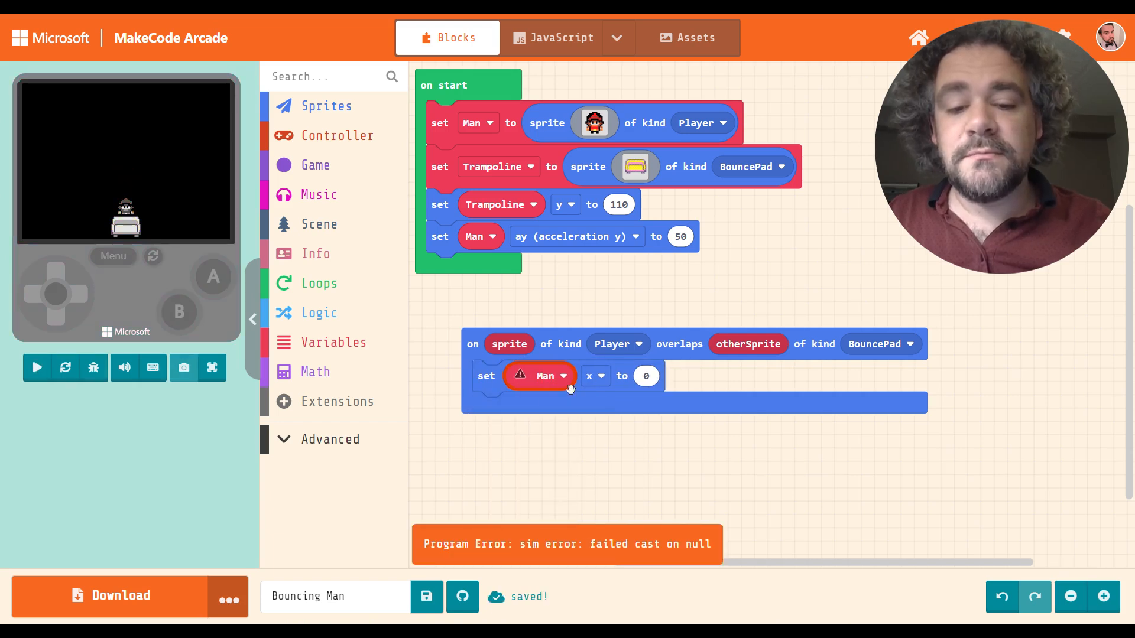
{"action": "left_click", "coordinate": [596, 376]}
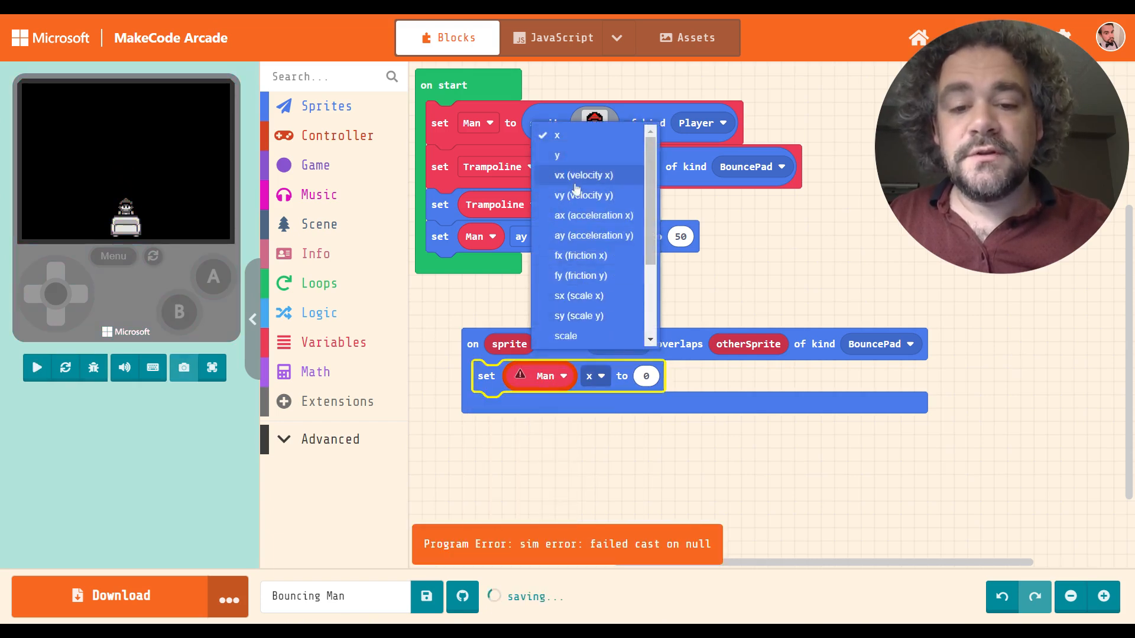
{"action": "left_click", "coordinate": [583, 195]}
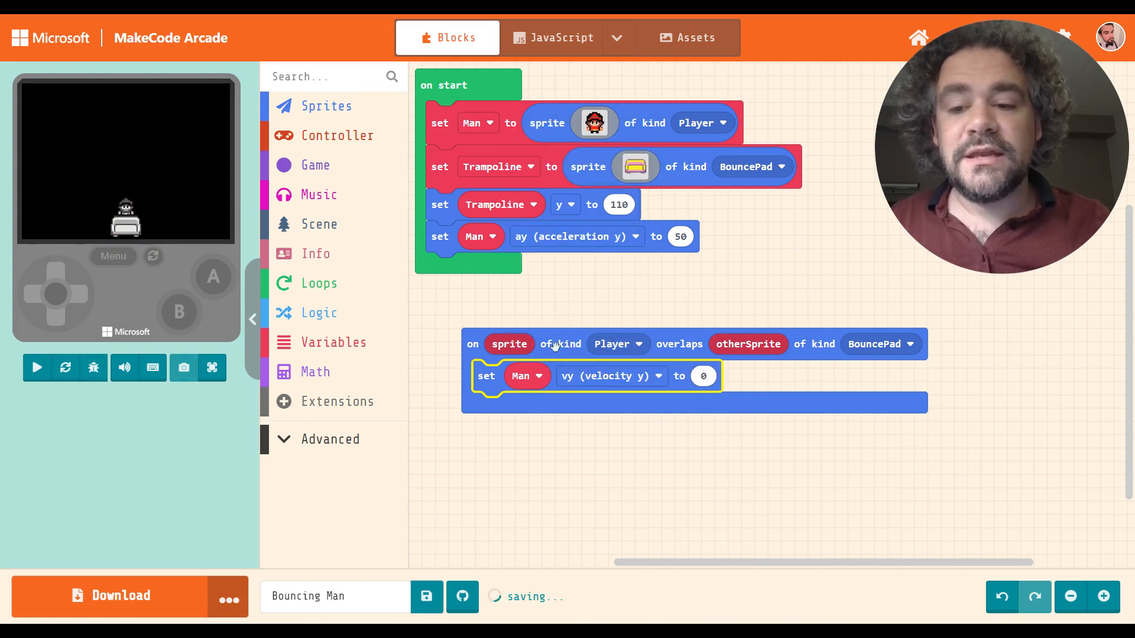
{"action": "left_click", "coordinate": [314, 371]}
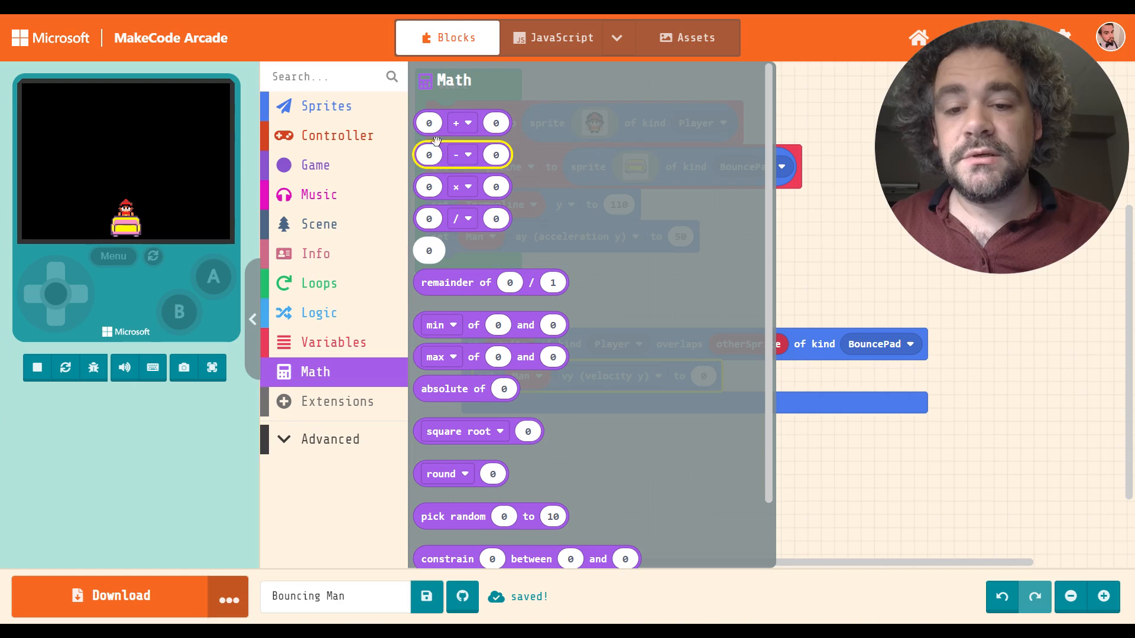
{"action": "mouse_move", "coordinate": [456, 186]}
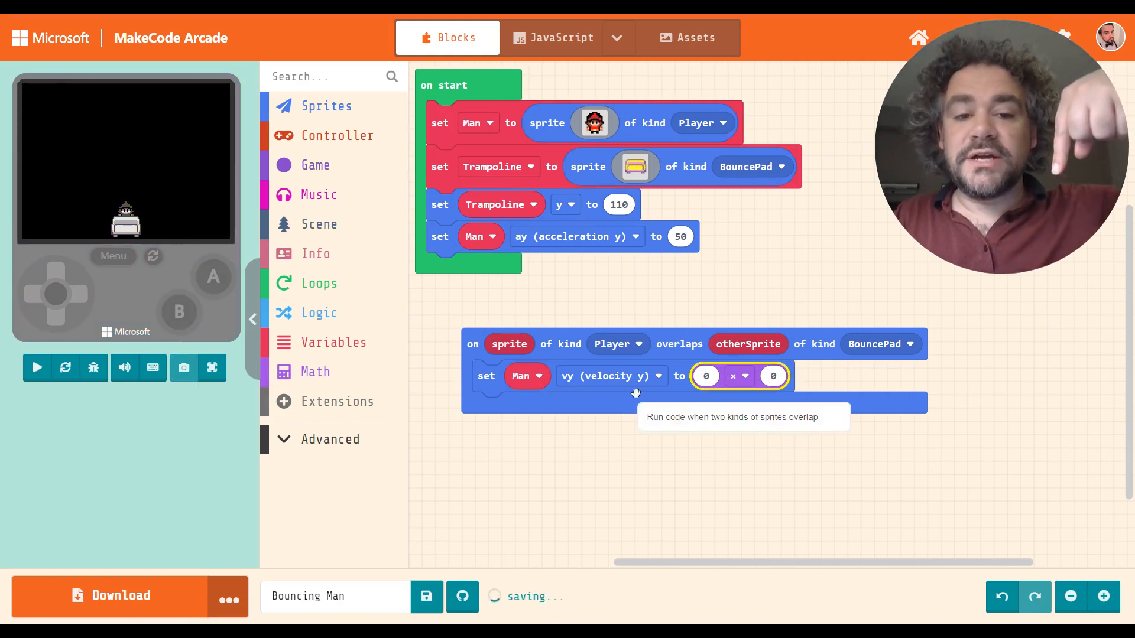
- Fill the multiply's first slot with Man's vy (velocity y) value
{"action": "left_click", "coordinate": [326, 106]}
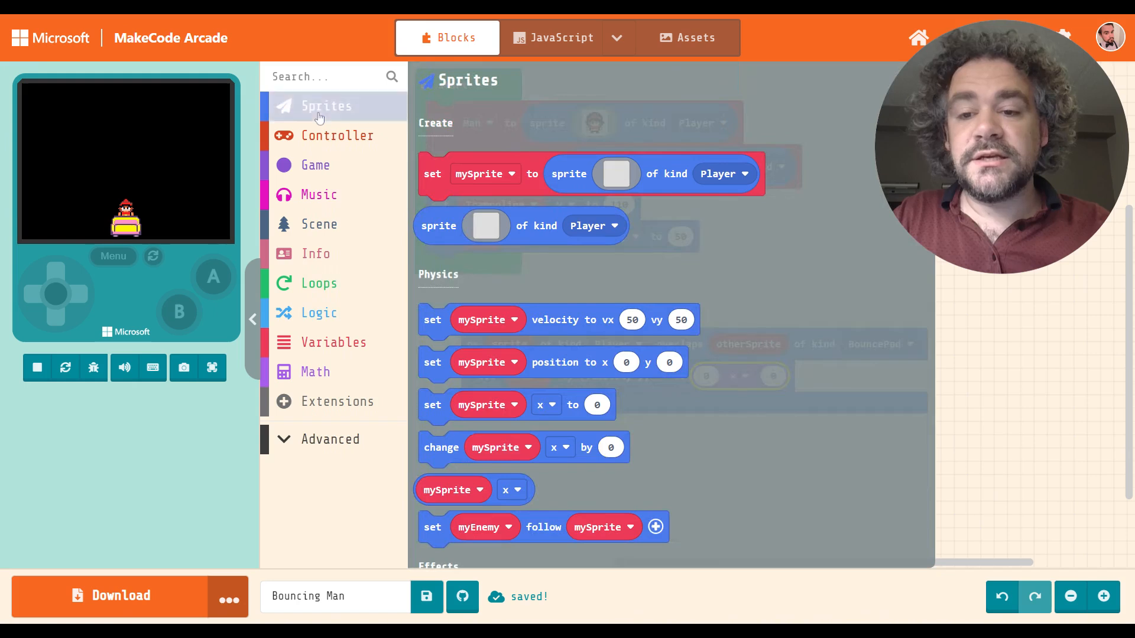
{"action": "left_click", "coordinate": [488, 362]}
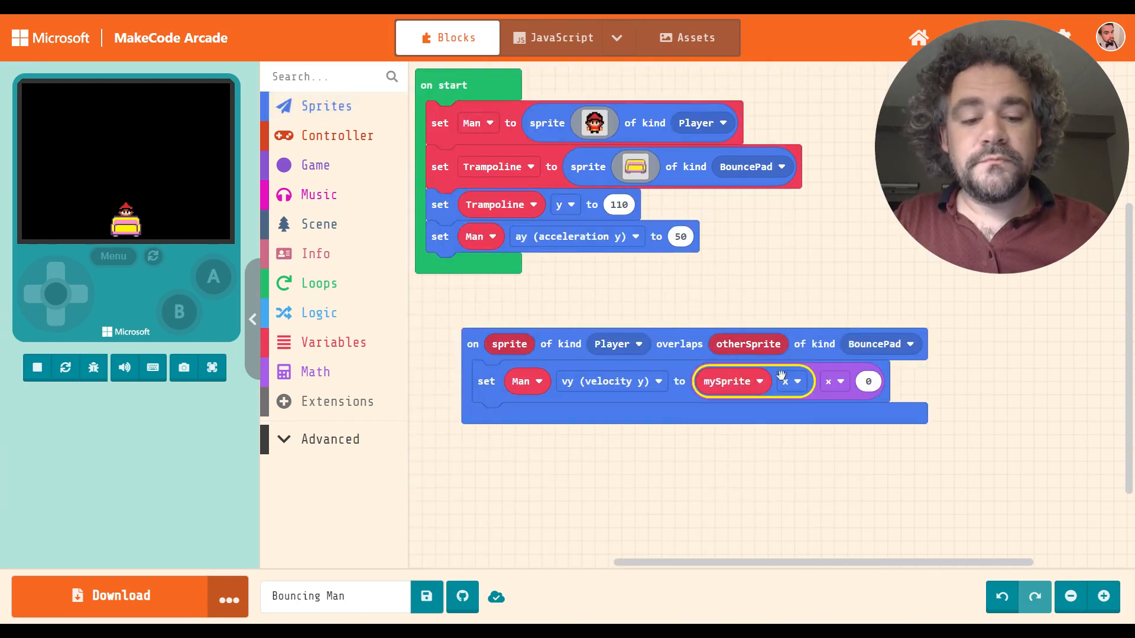
{"action": "left_click", "coordinate": [795, 381]}
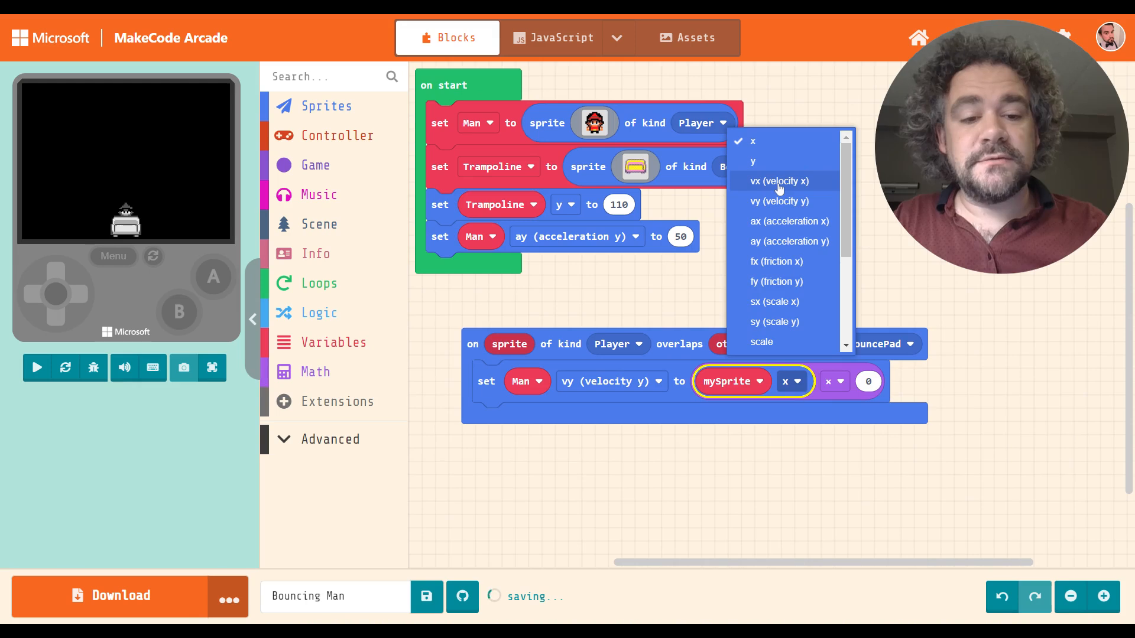
{"action": "left_click", "coordinate": [778, 201]}
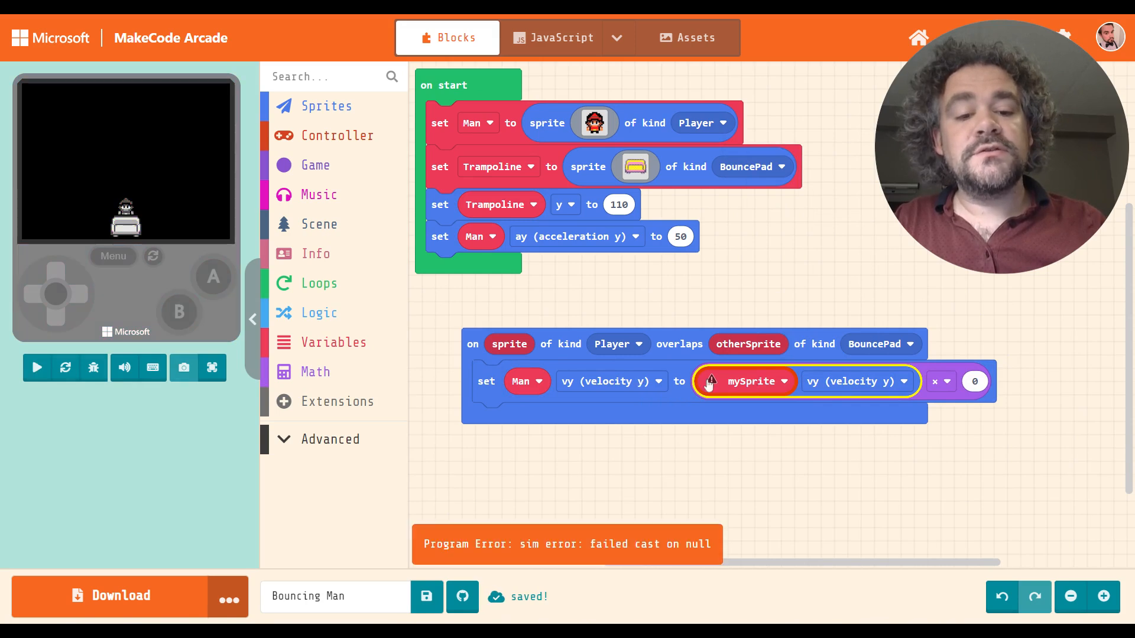
{"action": "left_click", "coordinate": [750, 382]}
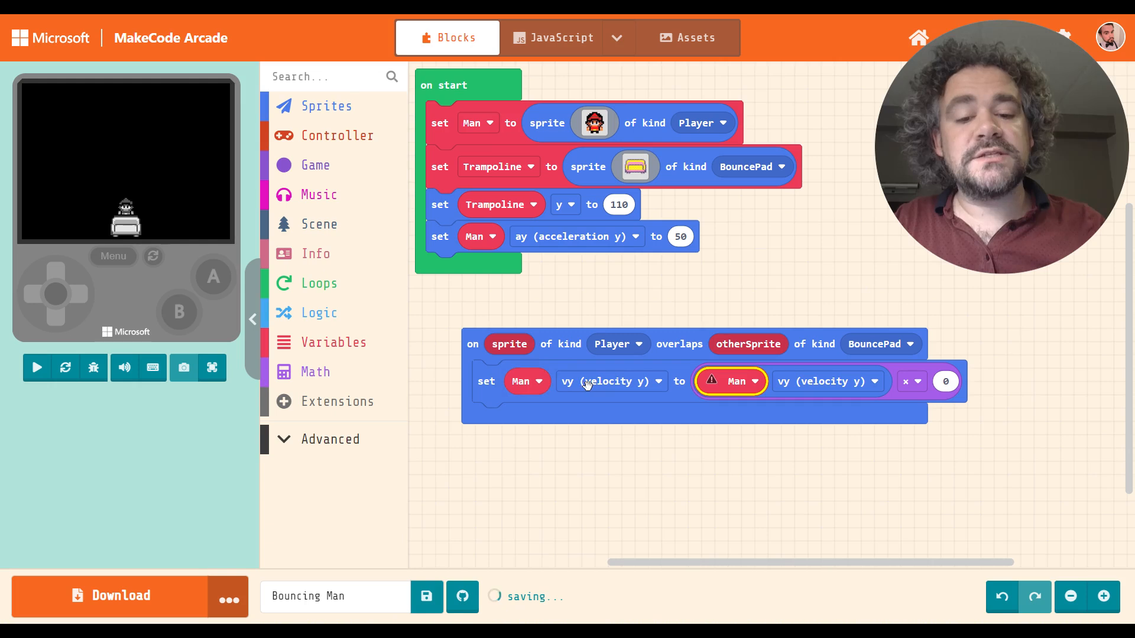
- Set the multiplier to -1 so Man's vertical velocity reverses on the bounce
{"action": "left_click", "coordinate": [36, 368]}
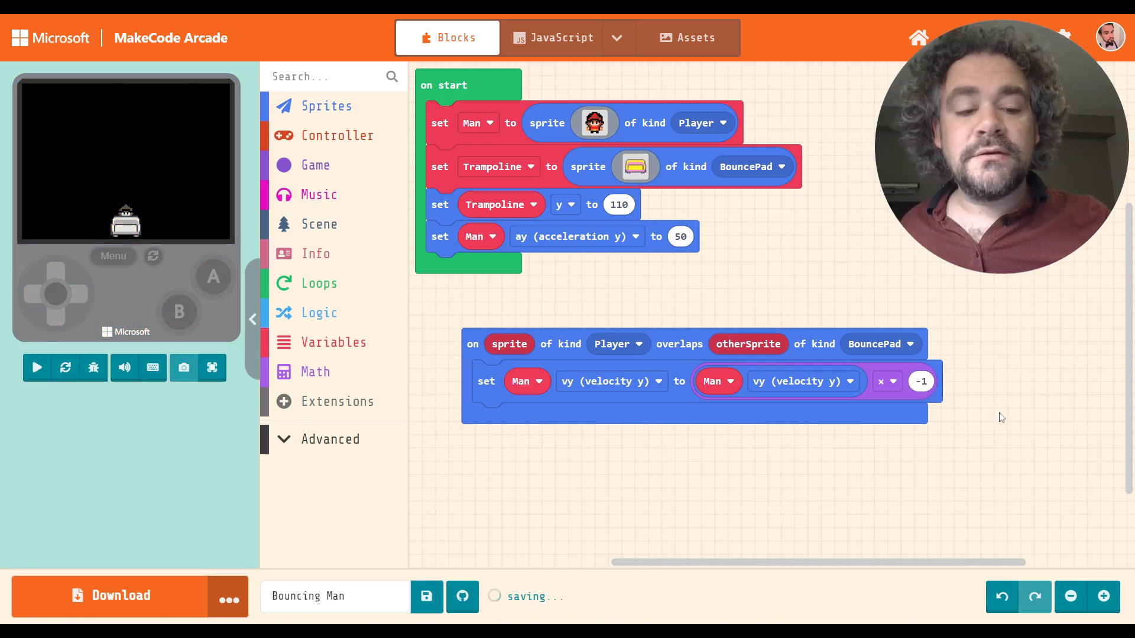
{"action": "left_click", "coordinate": [37, 368]}
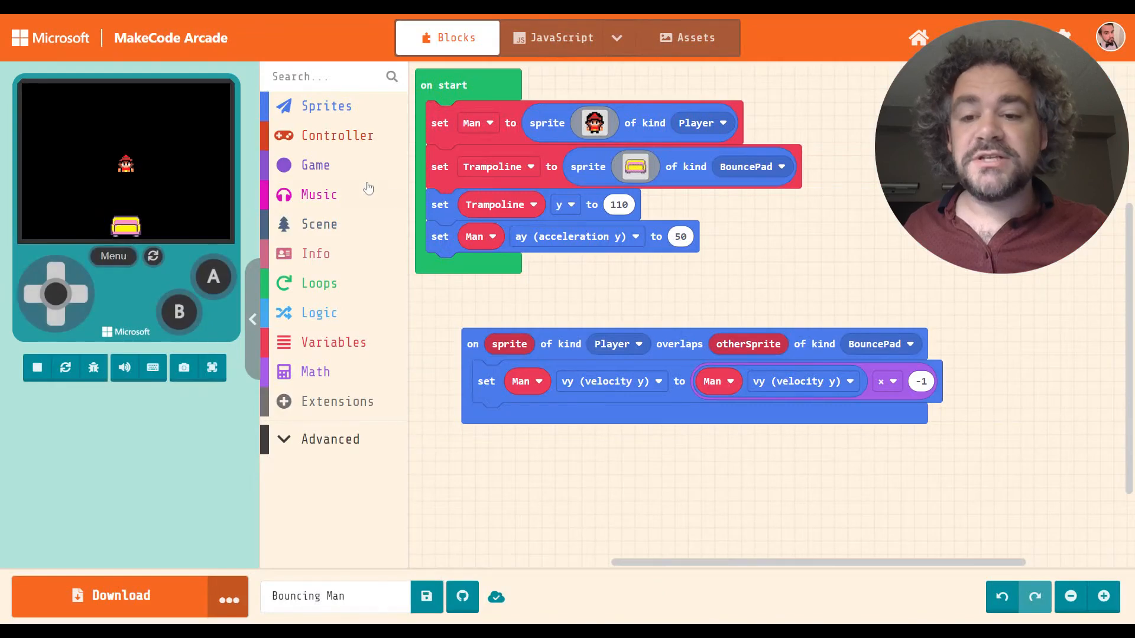
- Set a light pink background colour in on start and restart the game to see it
{"action": "left_click", "coordinate": [318, 223]}
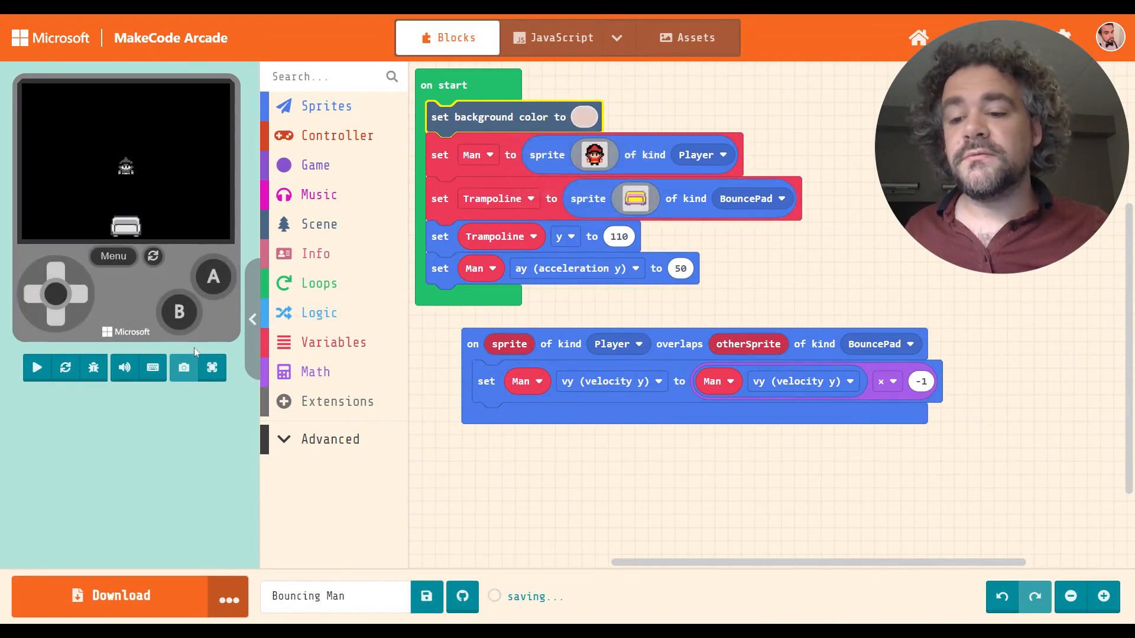
{"action": "left_click", "coordinate": [36, 368]}
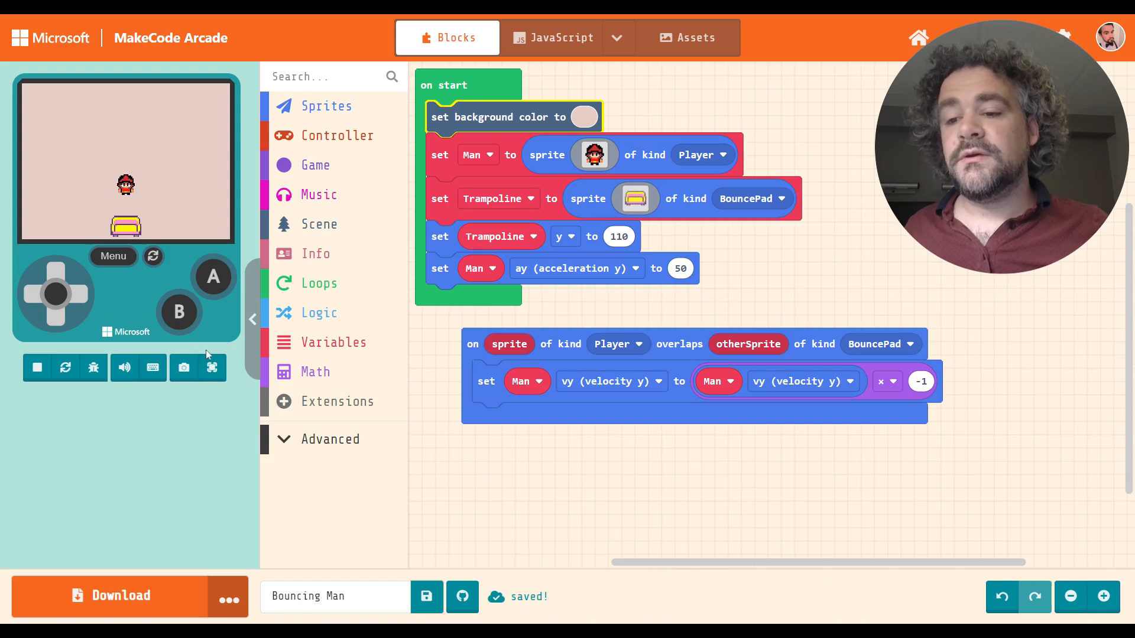
{"action": "left_click", "coordinate": [212, 368]}
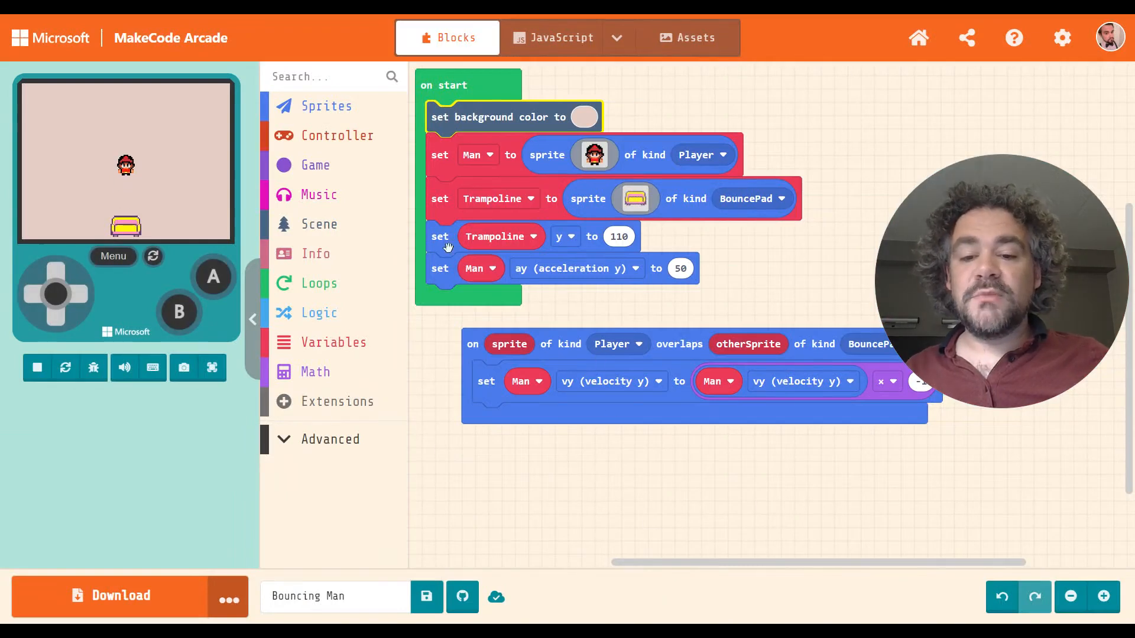
- Set Man's y to 0 in on start, then show the game full screen
{"action": "left_click", "coordinate": [327, 105]}
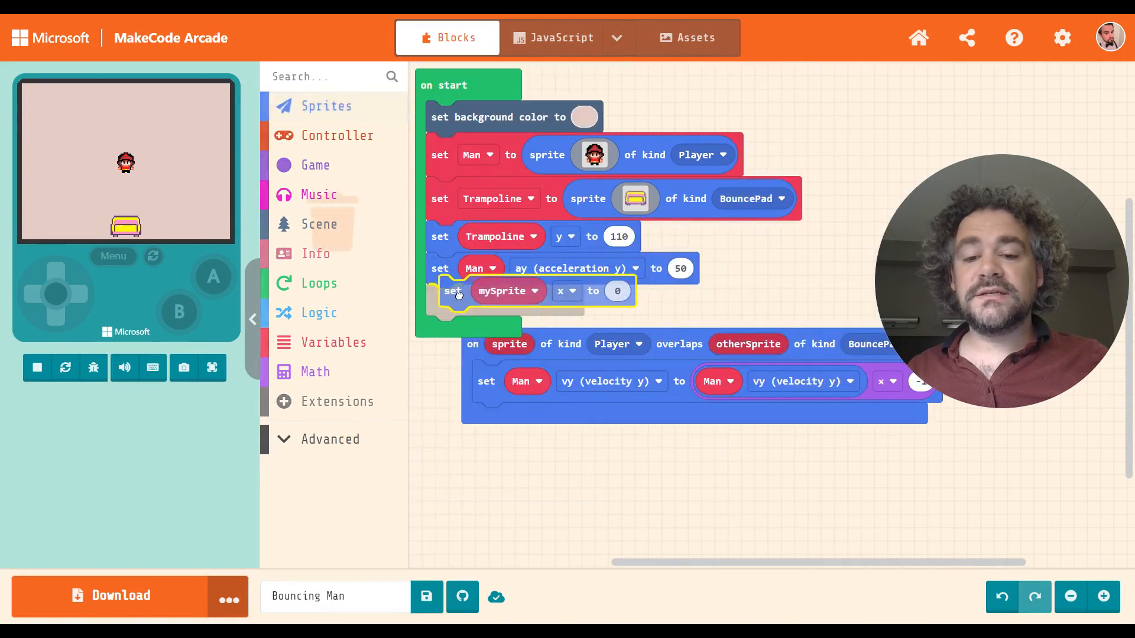
{"action": "left_click", "coordinate": [508, 291]}
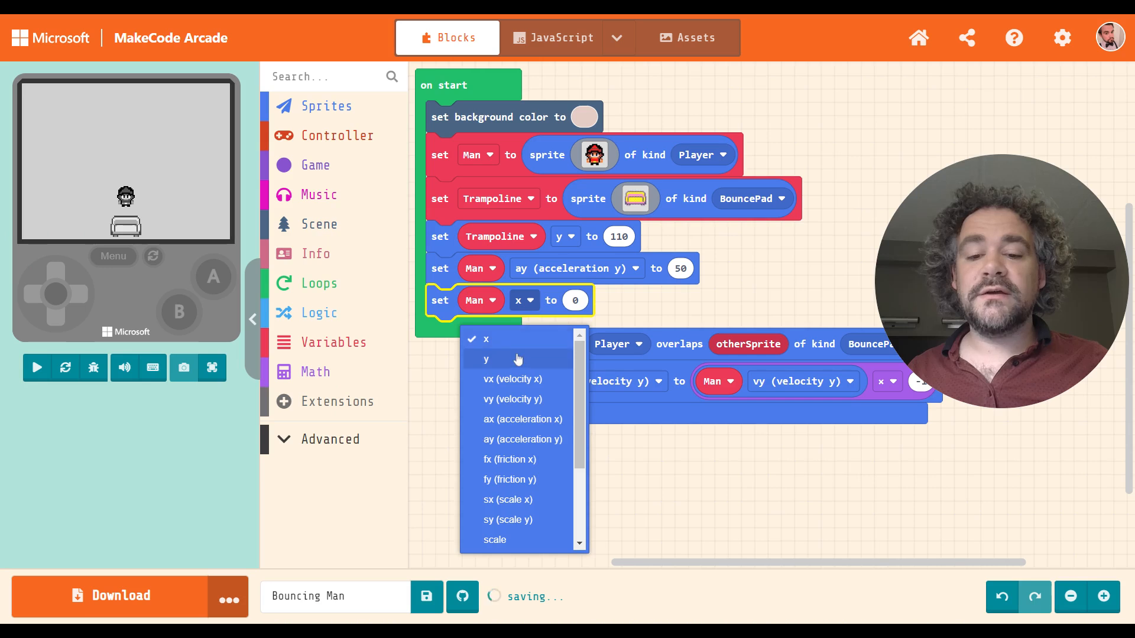
{"action": "left_click", "coordinate": [486, 360]}
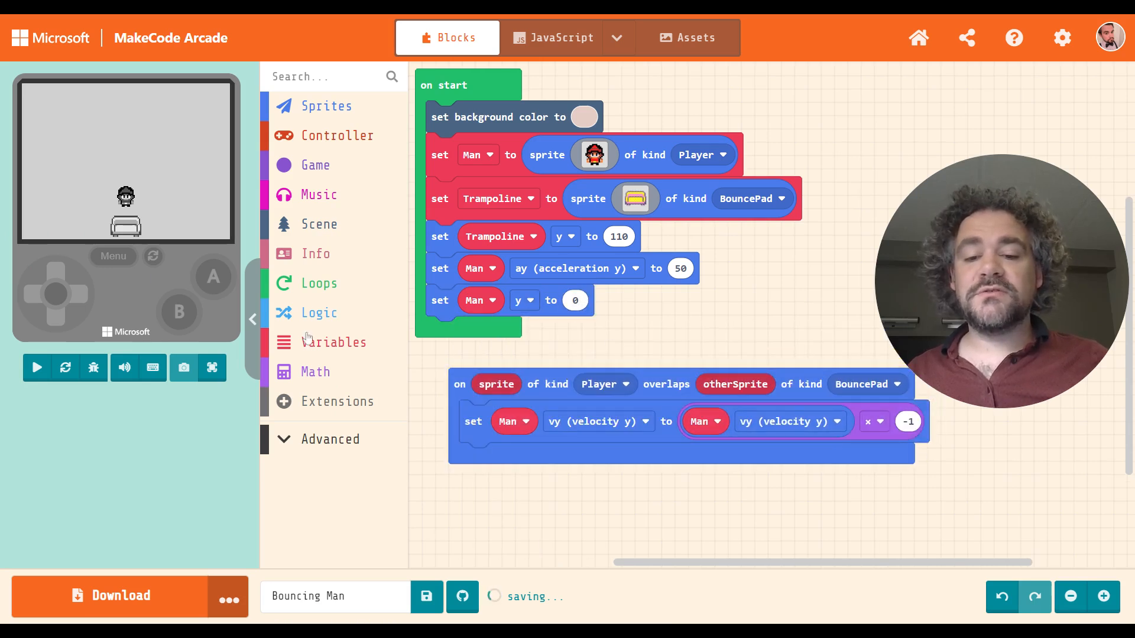
{"action": "left_click", "coordinate": [212, 367]}
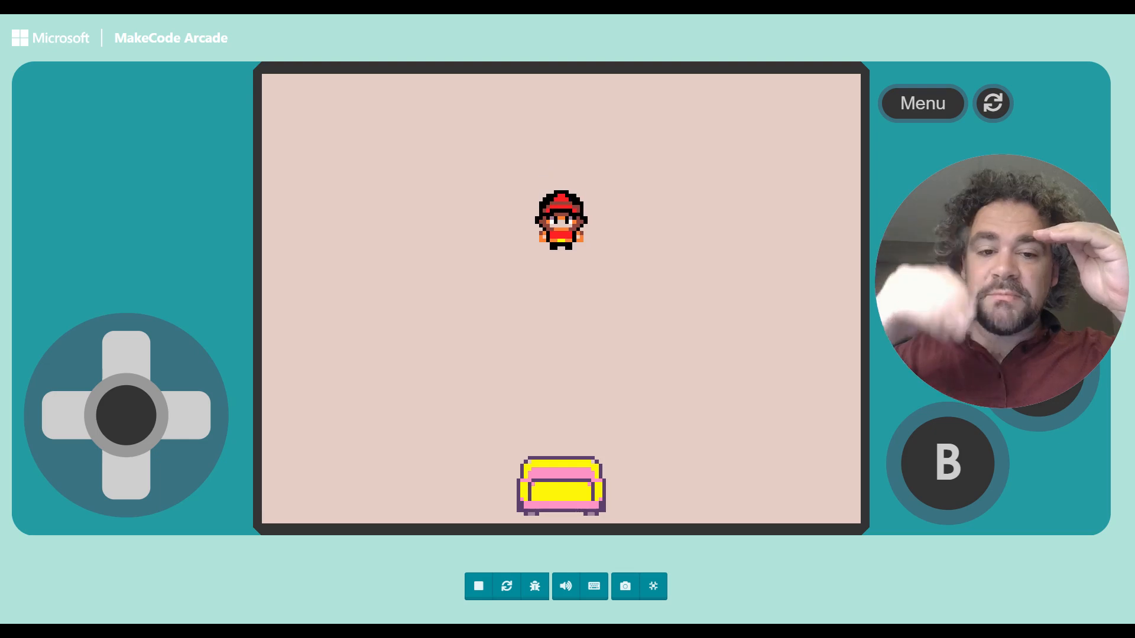
- Leave the full-screen game view and return to the block editor
{"action": "left_click", "coordinate": [124, 355]}
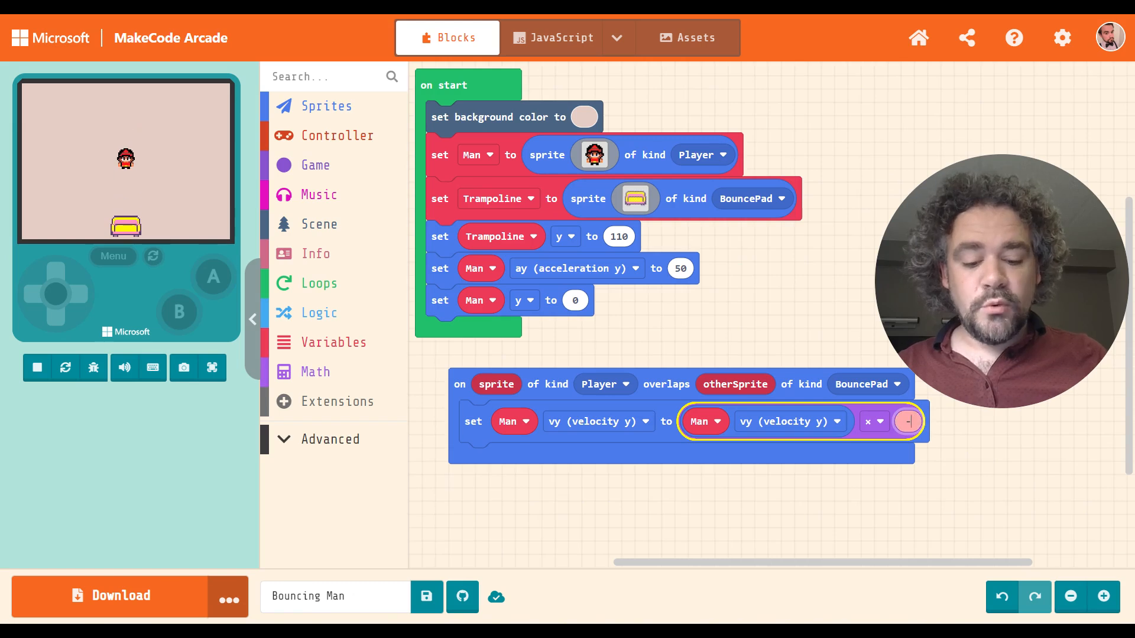
- Set the bounce multiplier to -.8, then reopen it to change to -0.5
{"action": "type", "text": "-.8"}
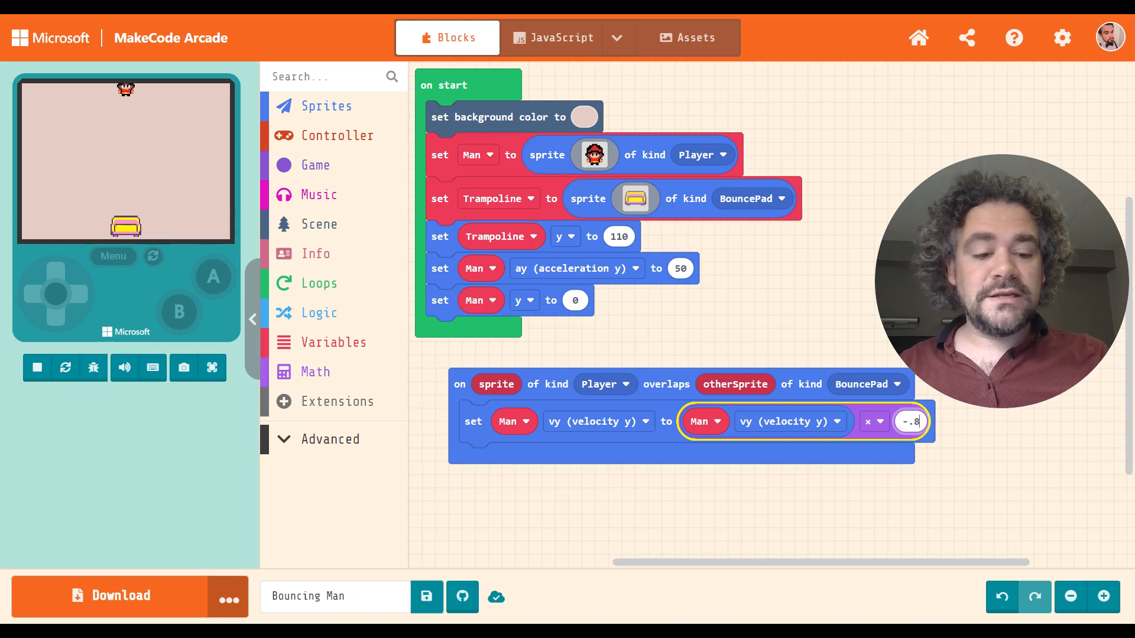
{"action": "left_click", "coordinate": [36, 368]}
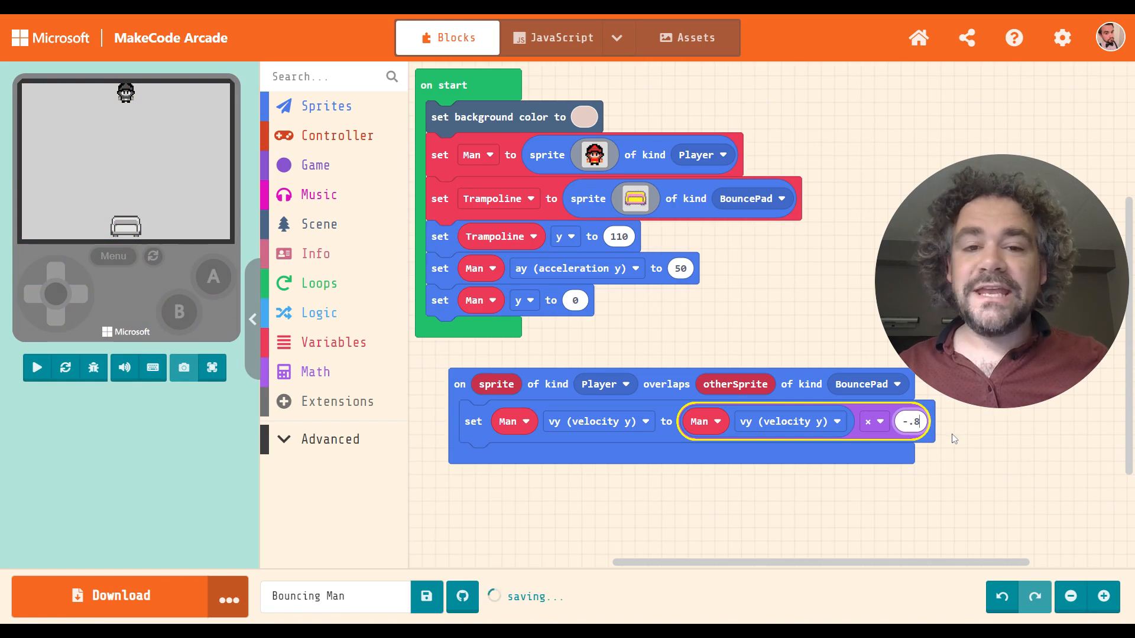
{"action": "left_click", "coordinate": [36, 367]}
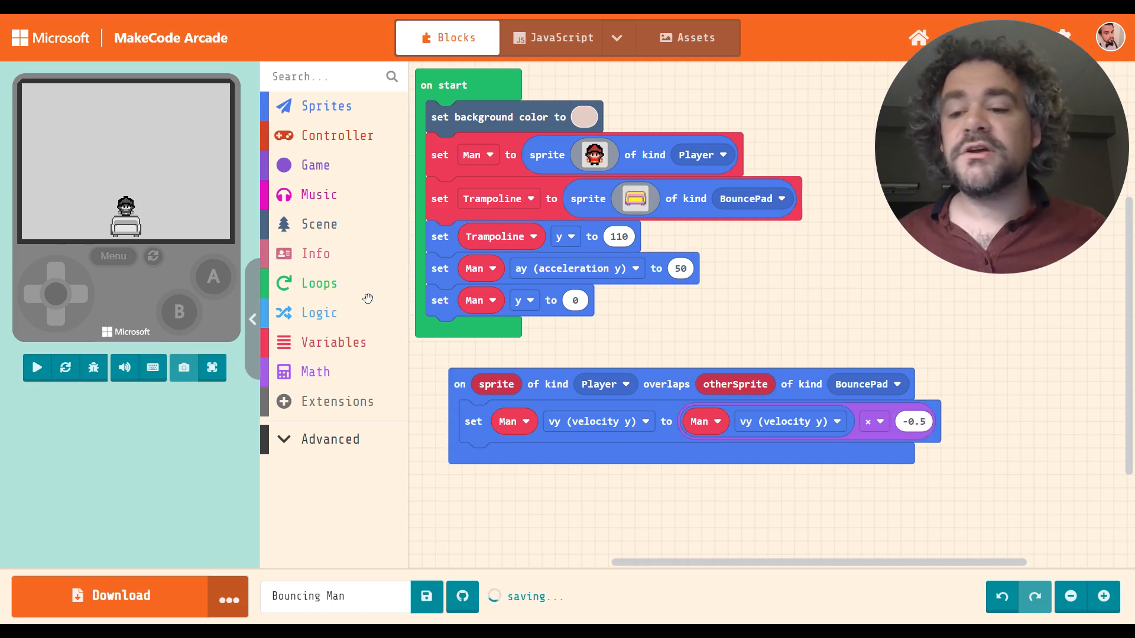
- Reopen the -0.5 bounce multiplier field for editing after Man settles
{"action": "left_click", "coordinate": [37, 368]}
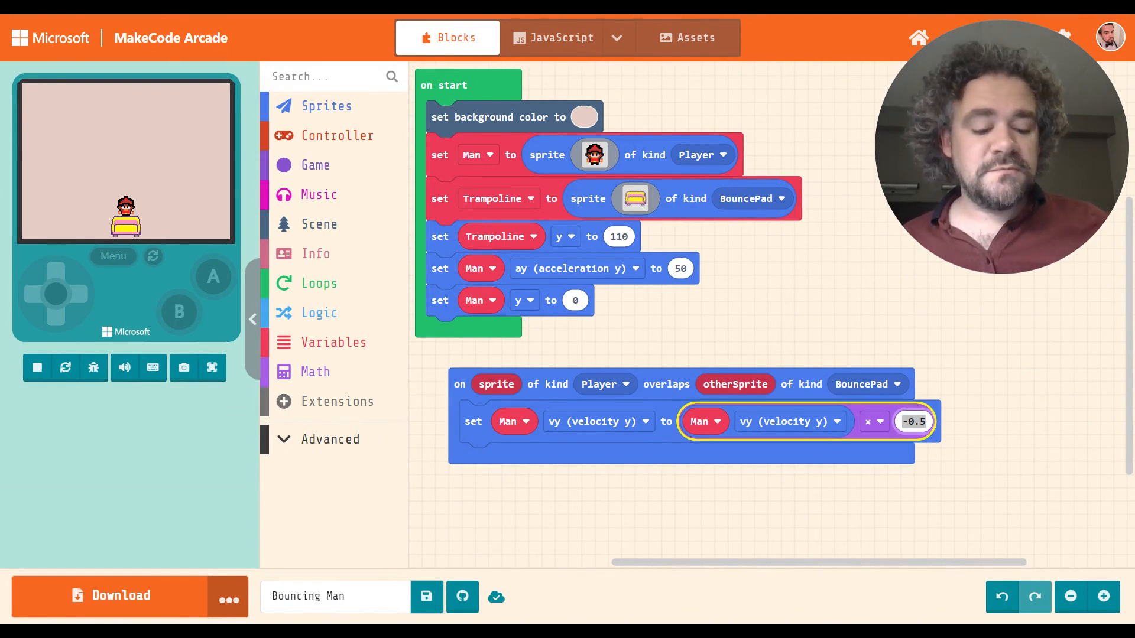
- Set the bounce multiplier back to -1 and restart the game
{"action": "type", "text": "-1"}
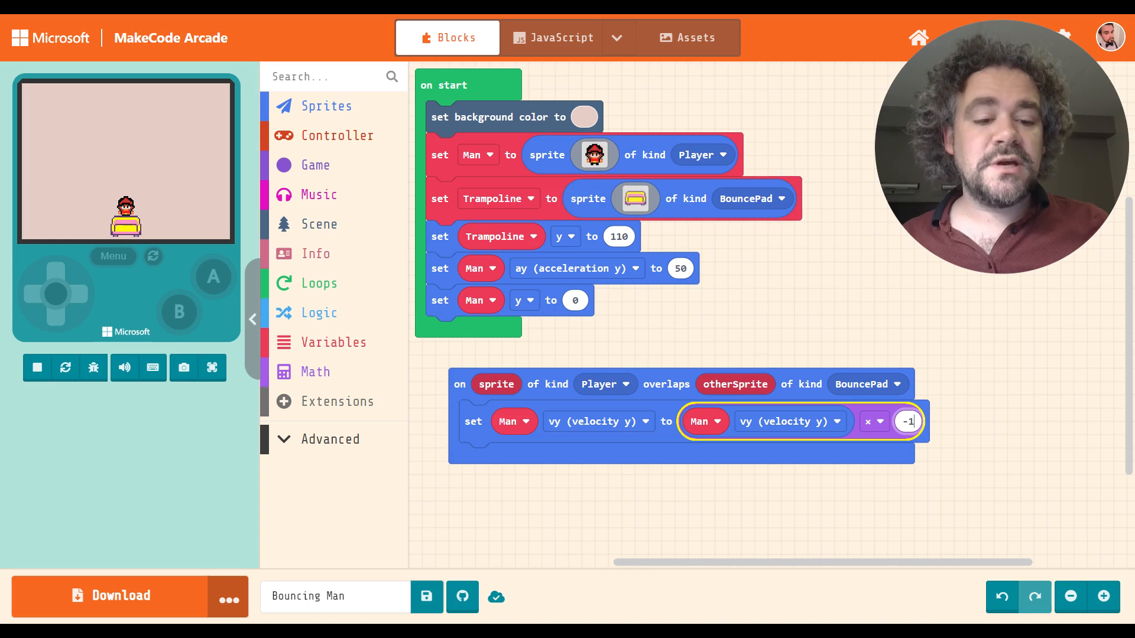
{"action": "left_click", "coordinate": [37, 367]}
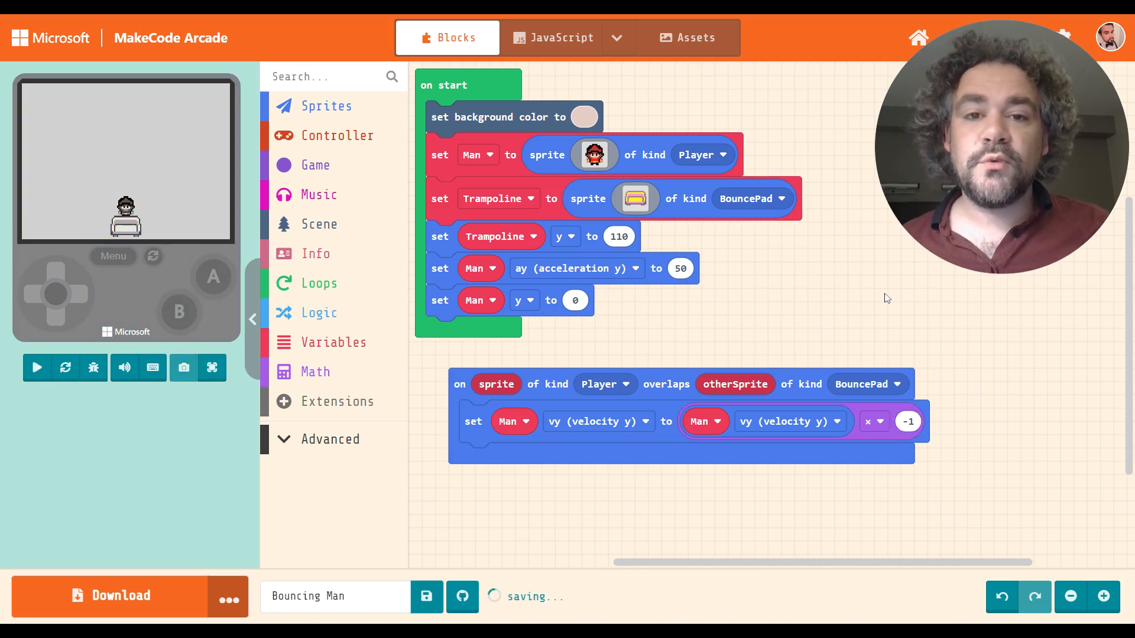
{"action": "left_click", "coordinate": [37, 368]}
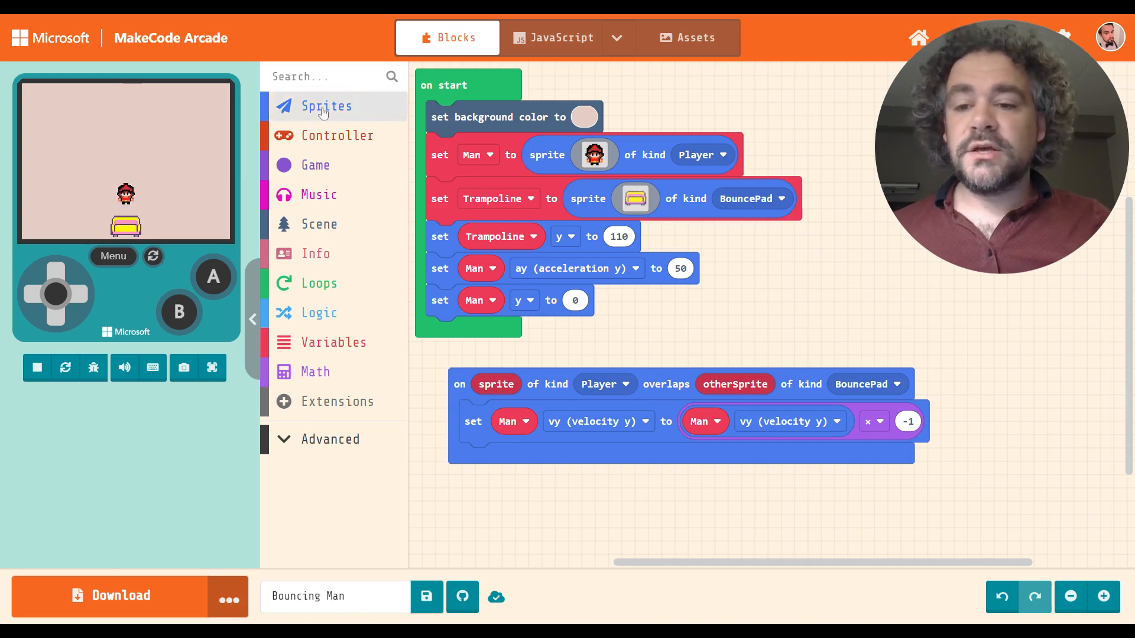
- Move otherSprite to a random position 0 to 10 in x and y on each bounce
{"action": "left_click", "coordinate": [326, 105]}
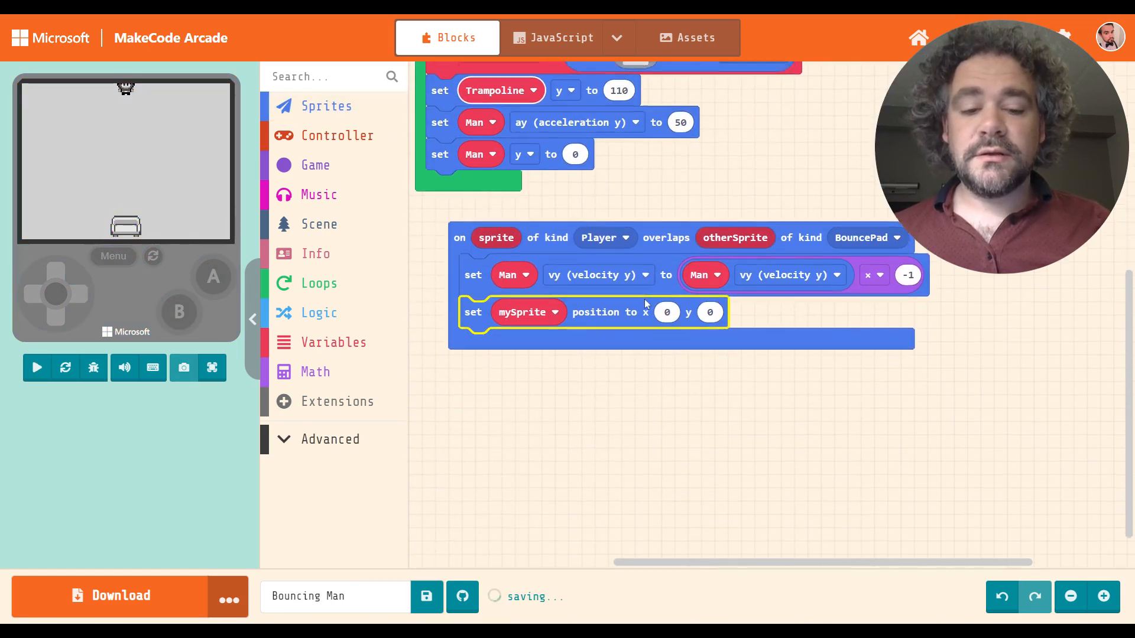
{"action": "left_click", "coordinate": [554, 312]}
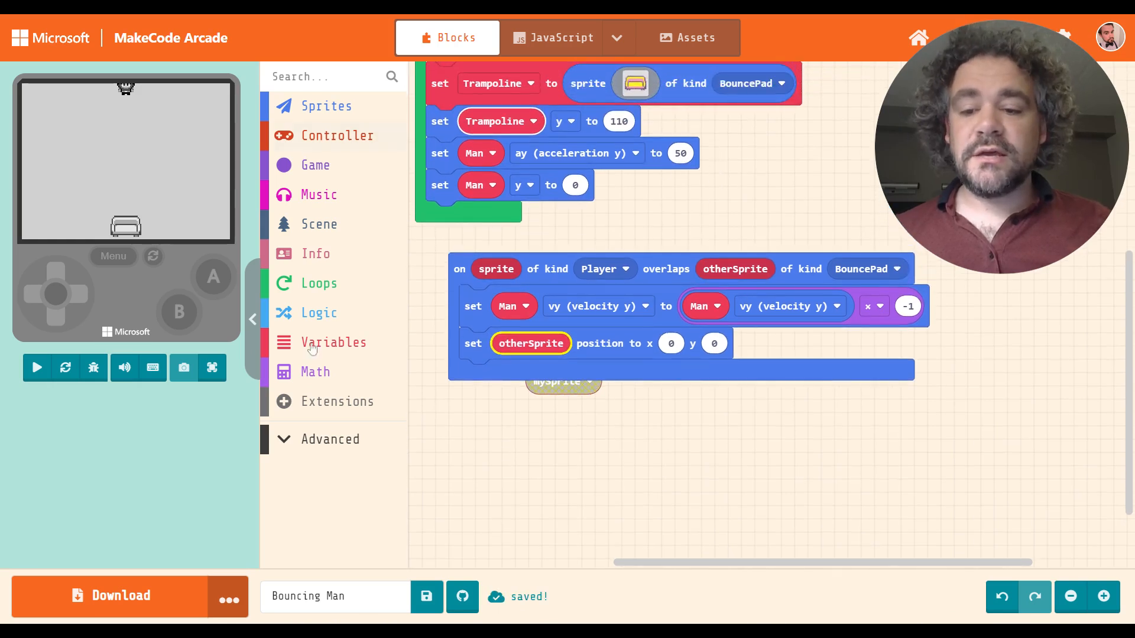
{"action": "left_click", "coordinate": [315, 372]}
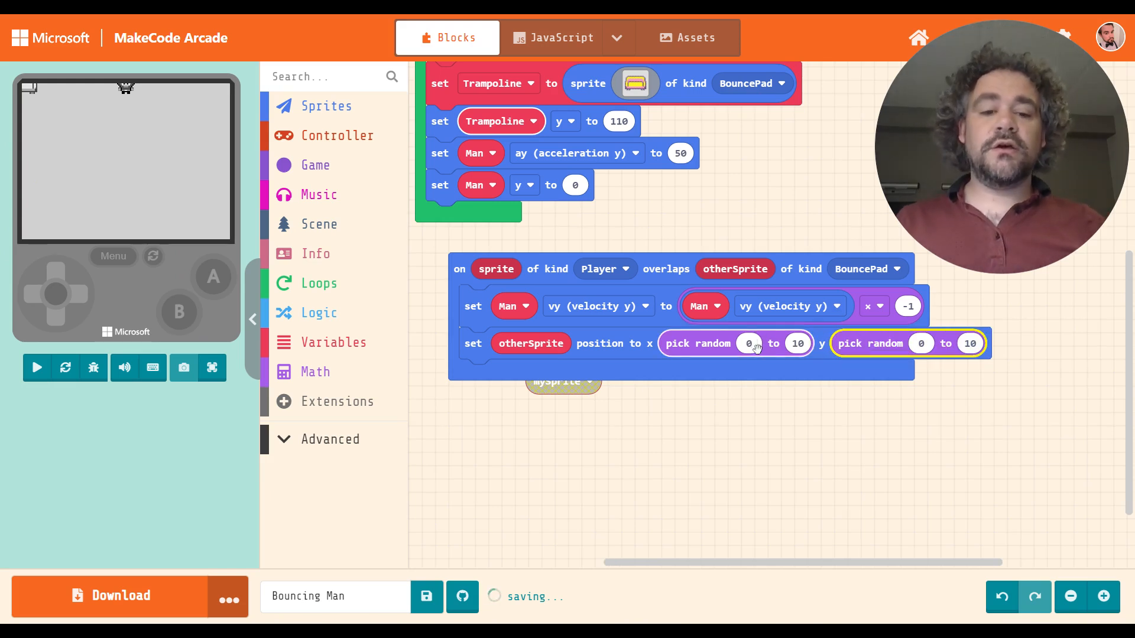
- Set the random position to x 10 to 150 and y 50 to 150
{"action": "left_click", "coordinate": [36, 367]}
{"action": "type", "text": "10"}
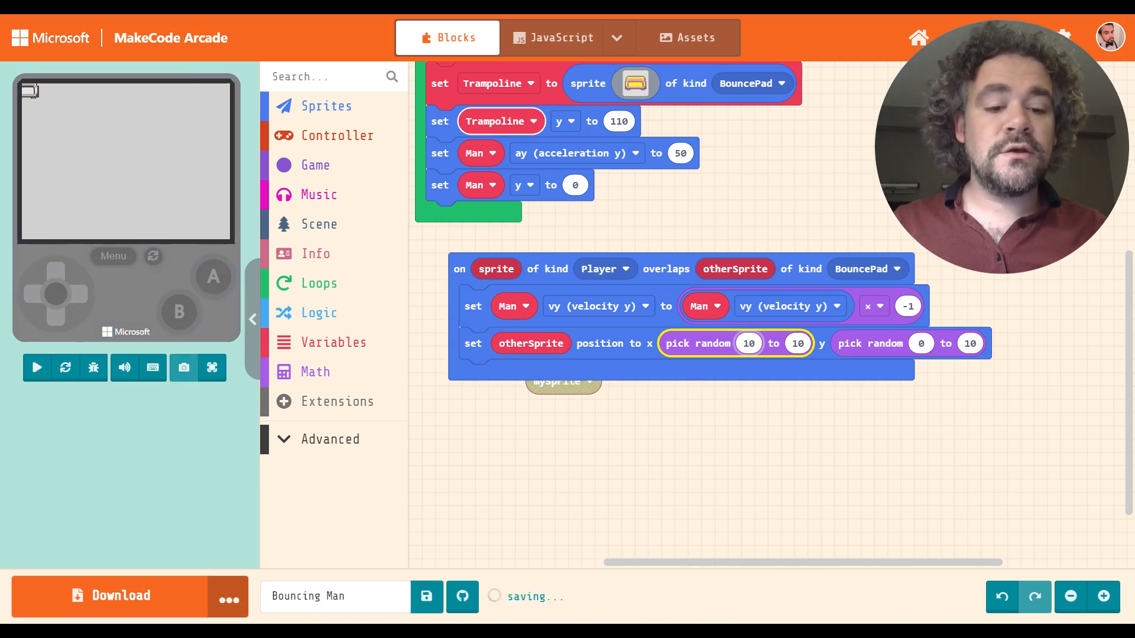
{"action": "type", "text": "150"}
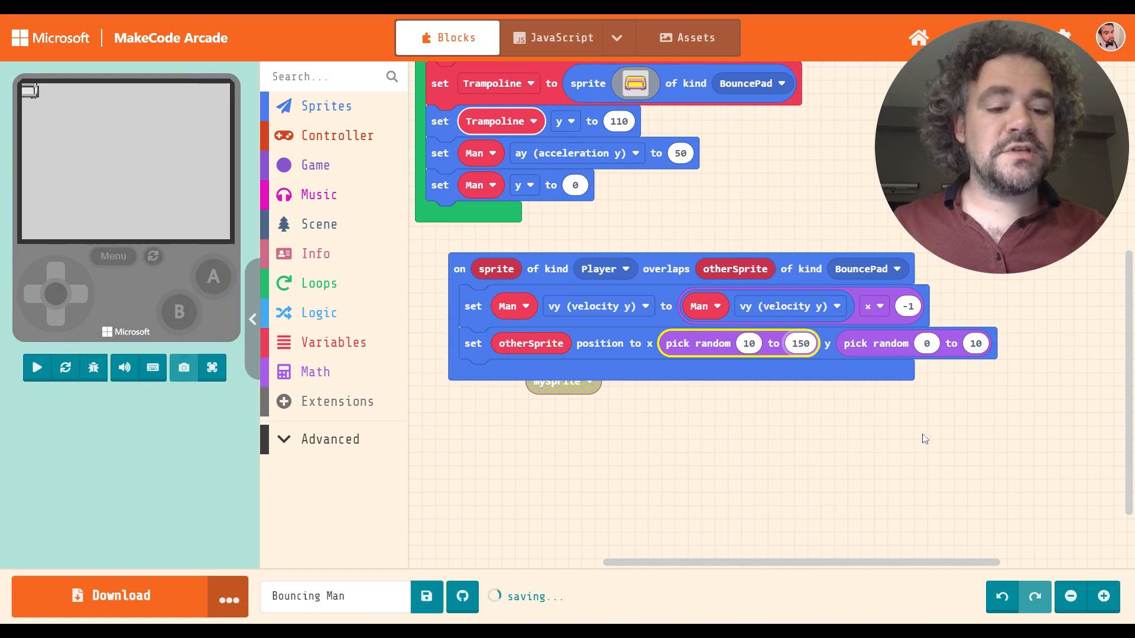
{"action": "left_click", "coordinate": [37, 368]}
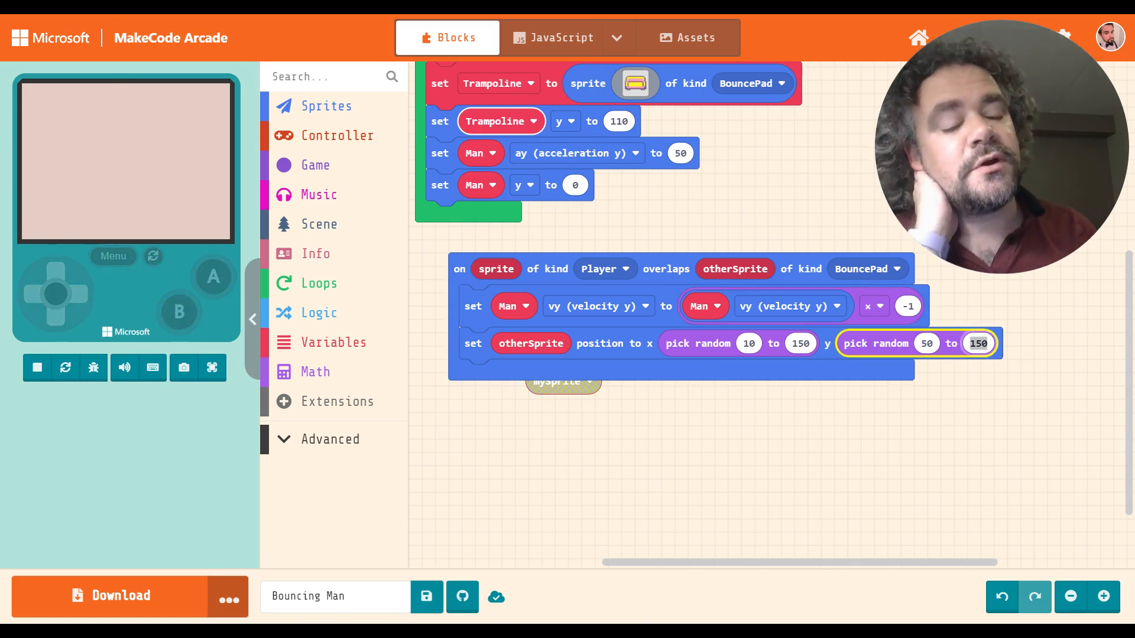
- Lower the random y upper bound from 150 to 110
{"action": "type", "text": "110"}
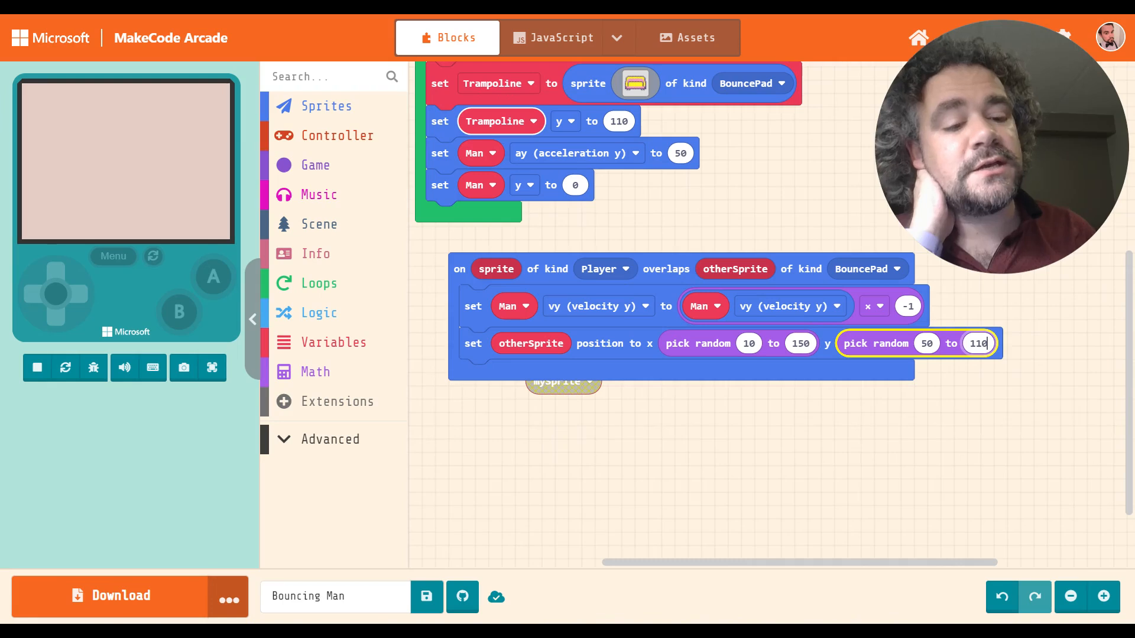
{"action": "left_click", "coordinate": [36, 367]}
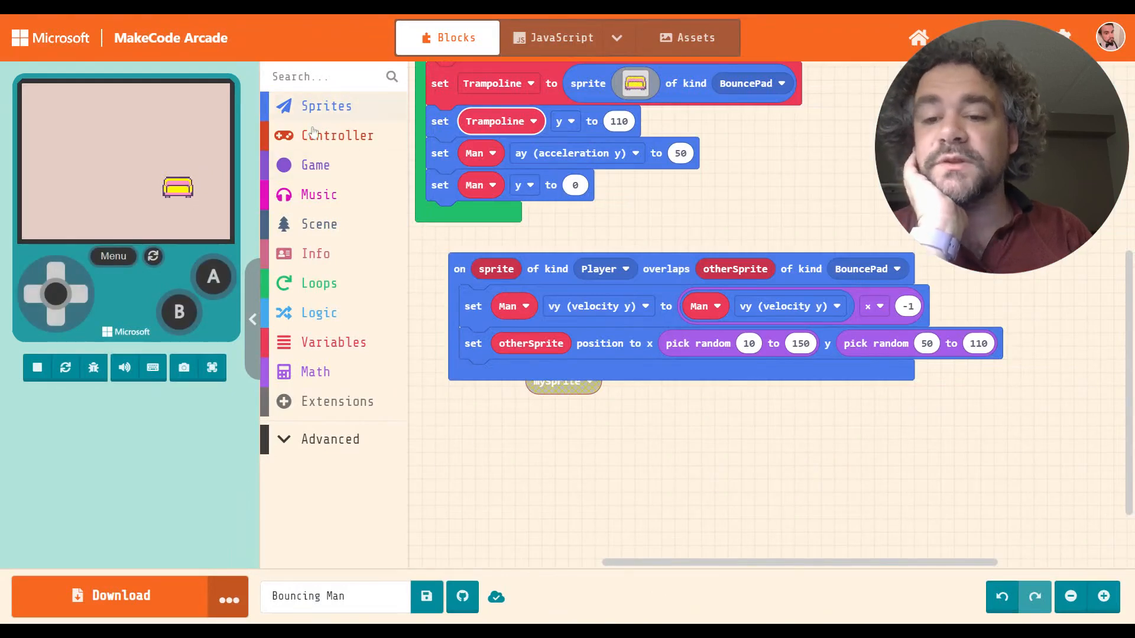
- Move Man with buttons at vx 100 and vy 100 from on start
{"action": "left_click", "coordinate": [337, 135]}
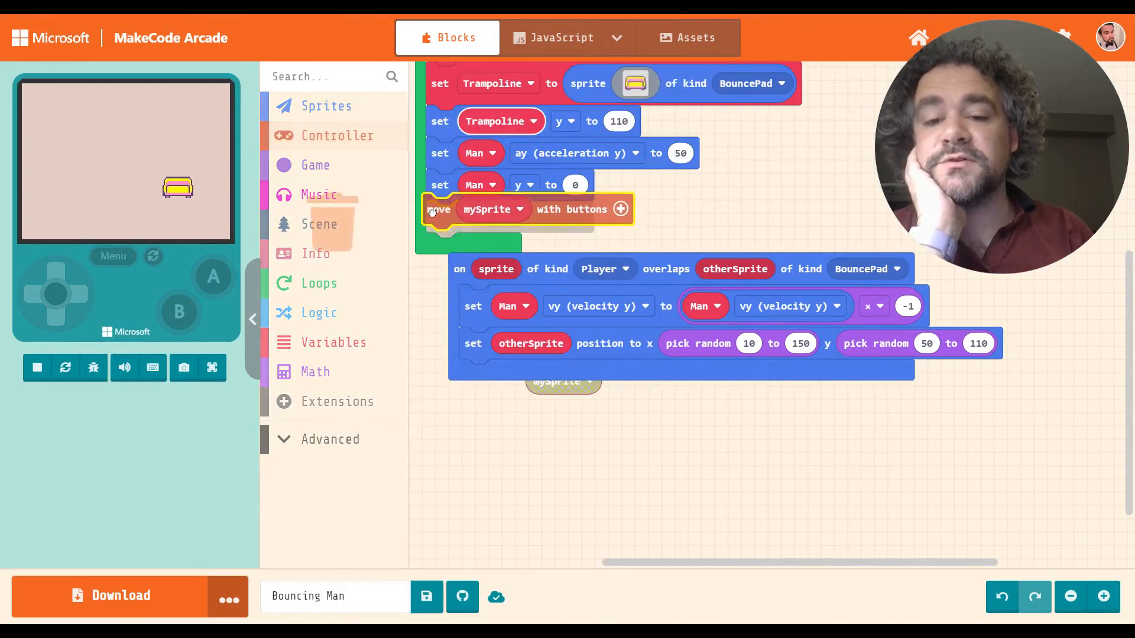
{"action": "left_click", "coordinate": [491, 209]}
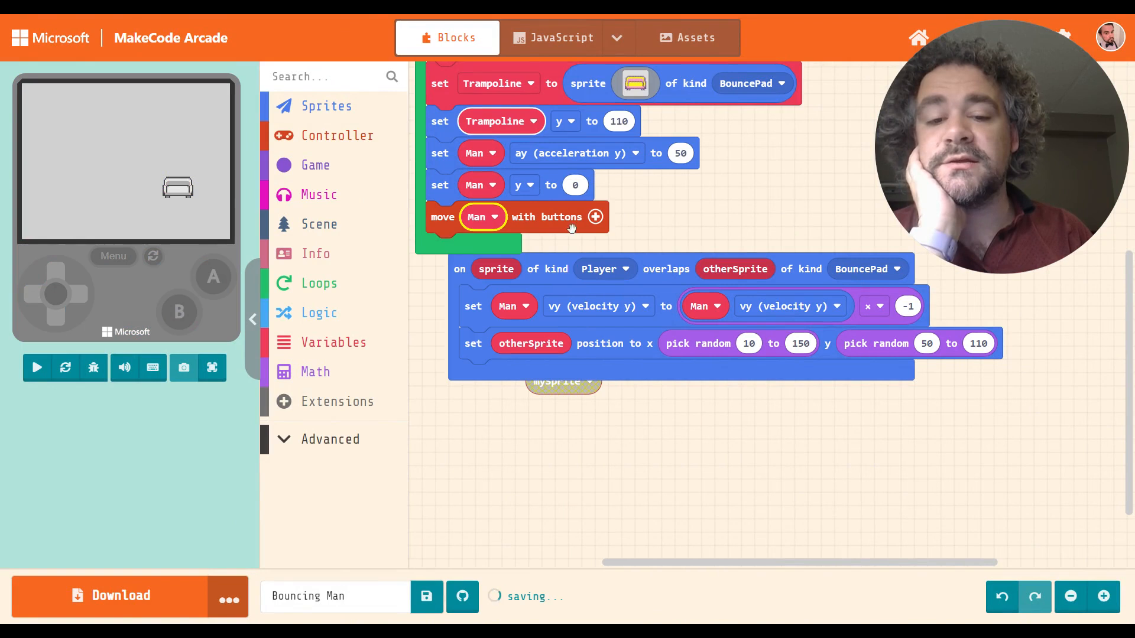
{"action": "left_click", "coordinate": [595, 217]}
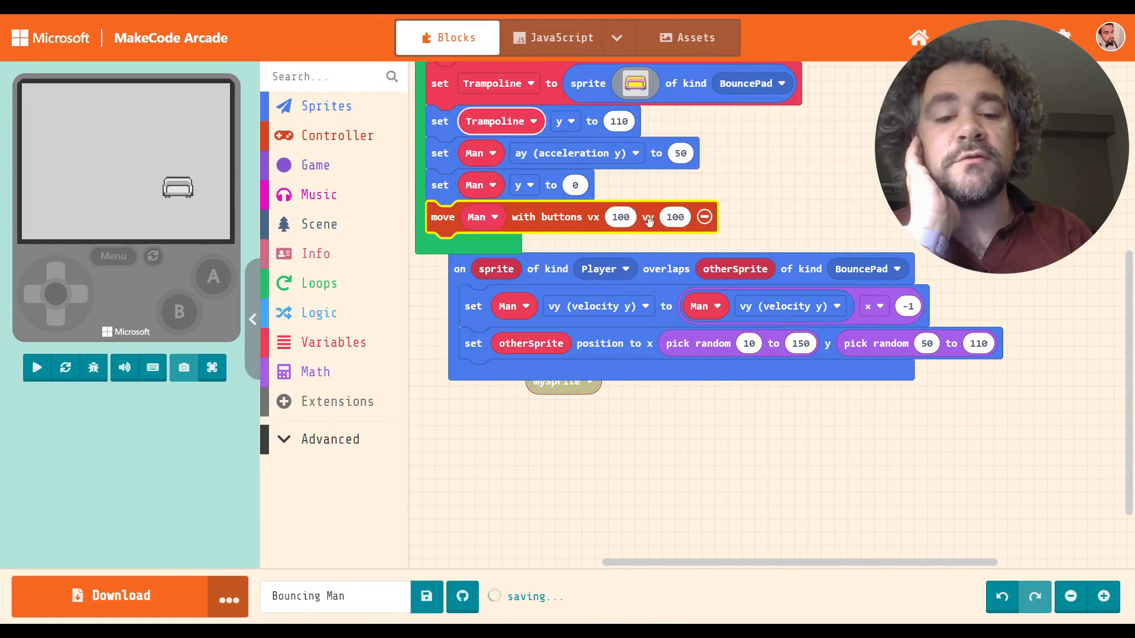
{"action": "left_click", "coordinate": [674, 217]}
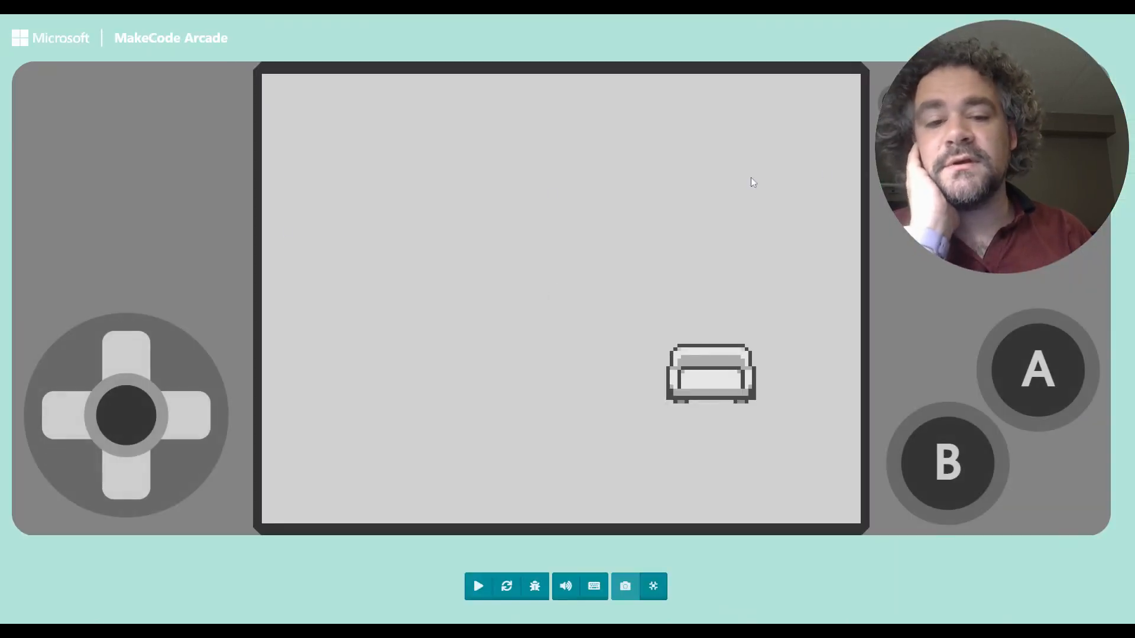
- Test the game, set Man's button movement vy to 0, and start sharing Bouncing Man
{"action": "left_click", "coordinate": [476, 586]}
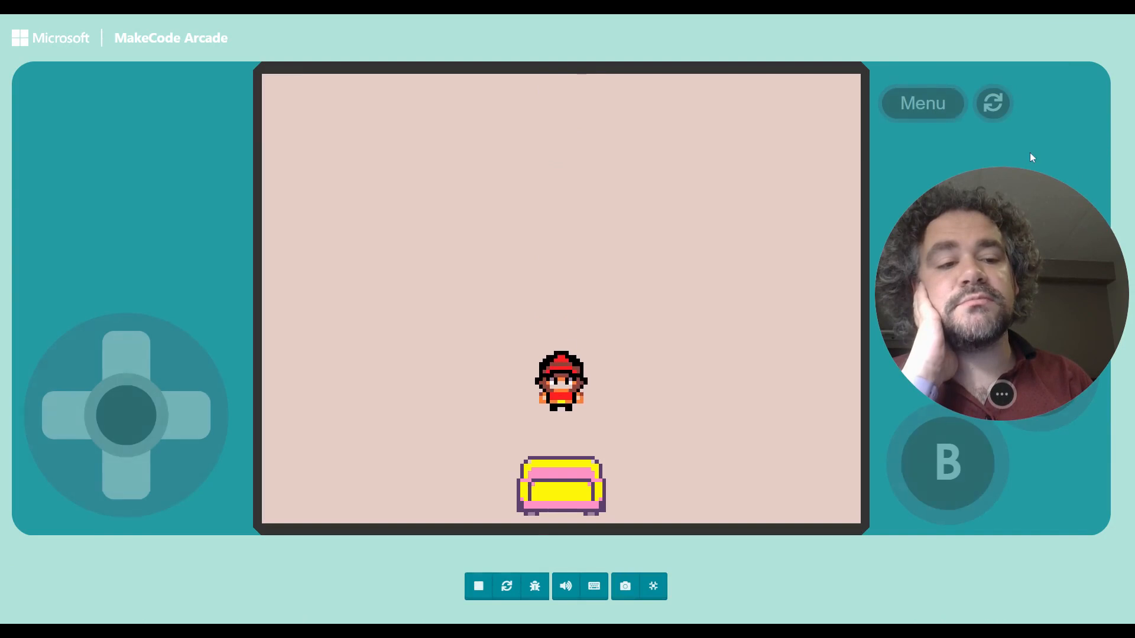
{"action": "left_click", "coordinate": [126, 341]}
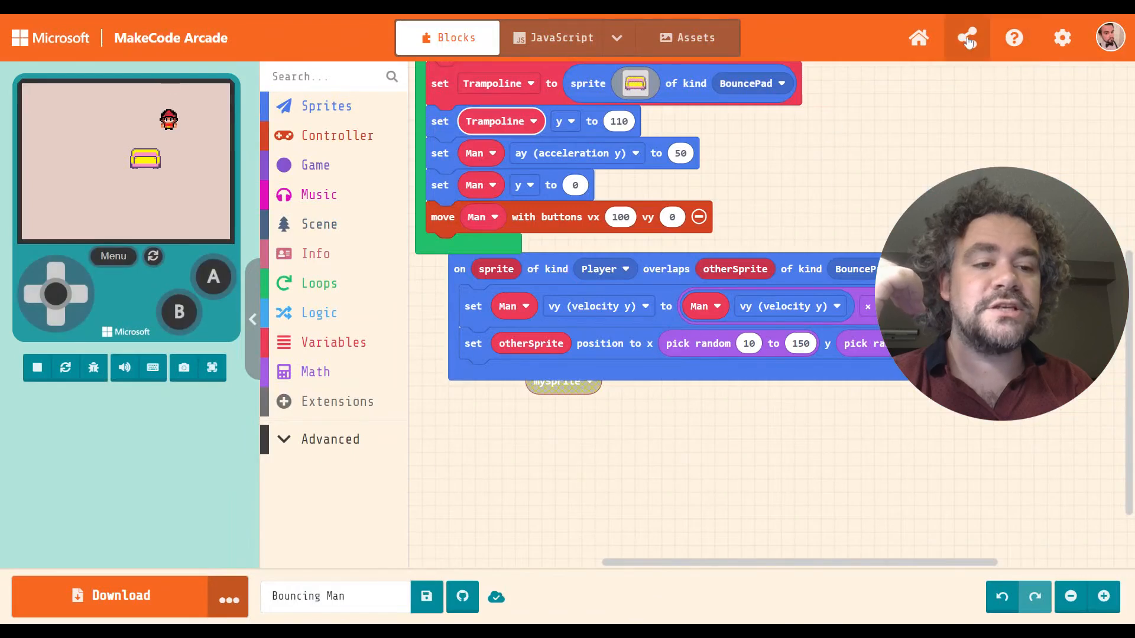
{"action": "left_click", "coordinate": [966, 38]}
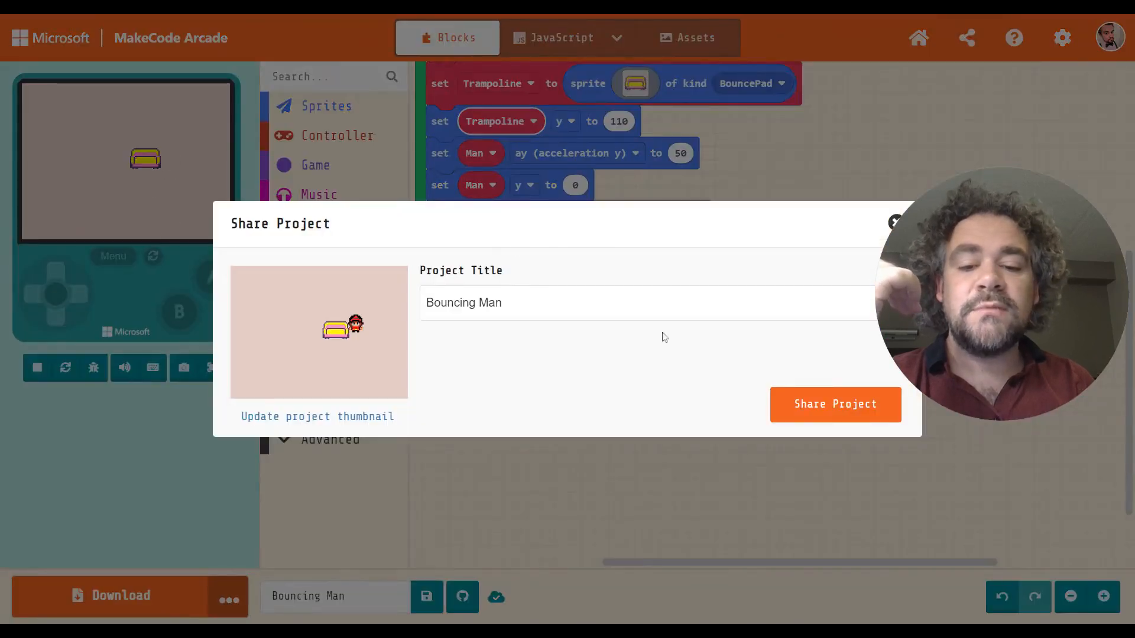